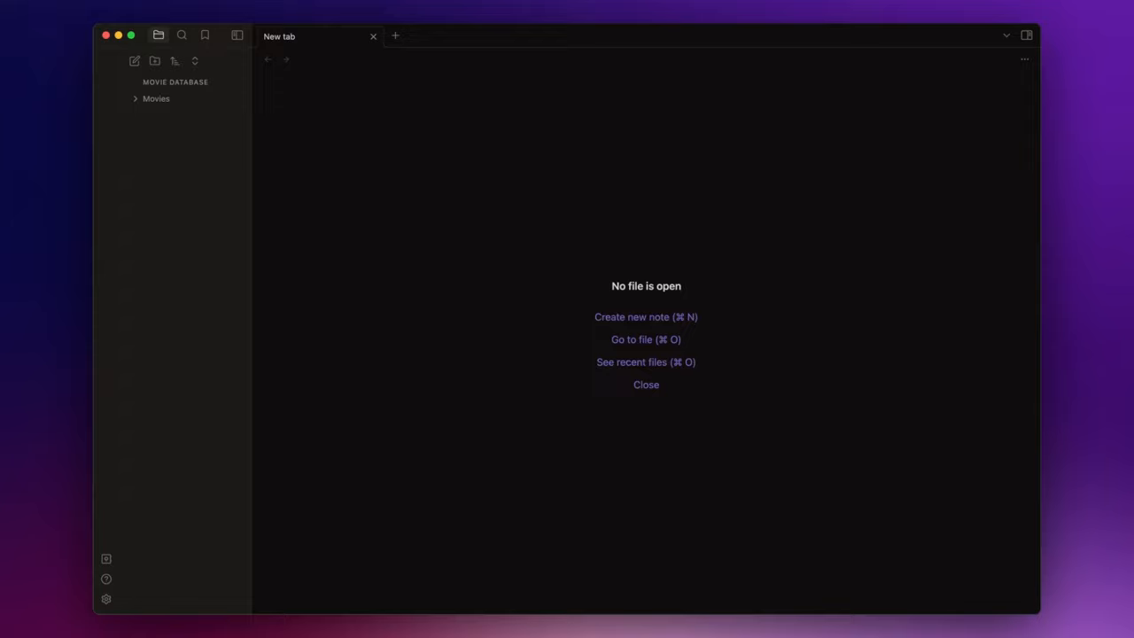
# Install and enable the QuickAdd plugin from the community plugin catalogue.
pyautogui.press('cmd+,')
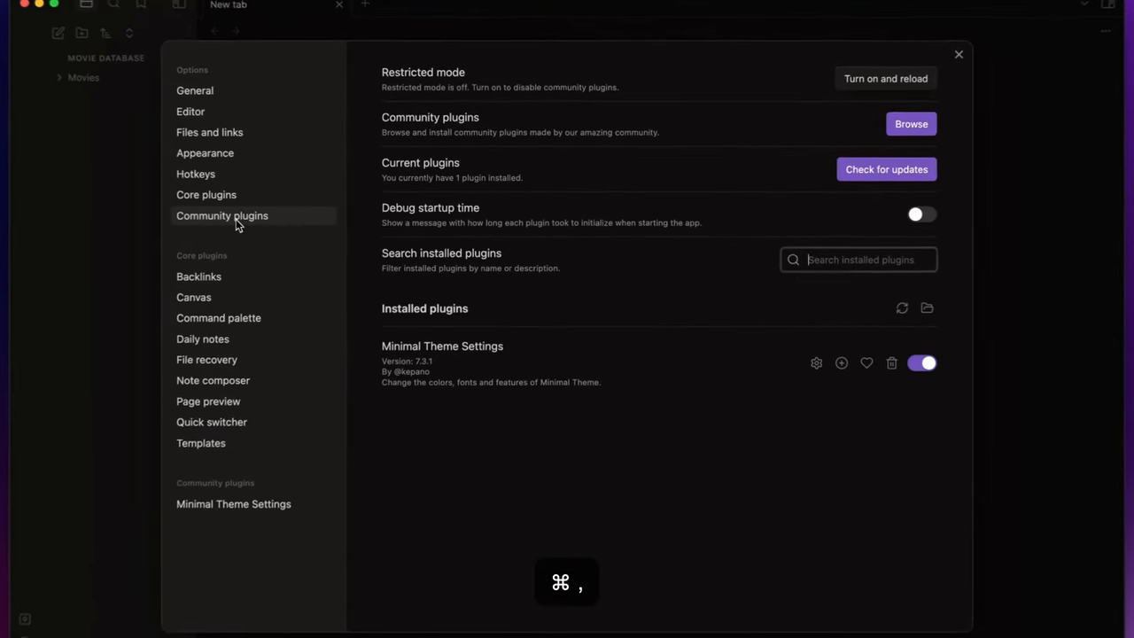
pyautogui.click(910, 124)
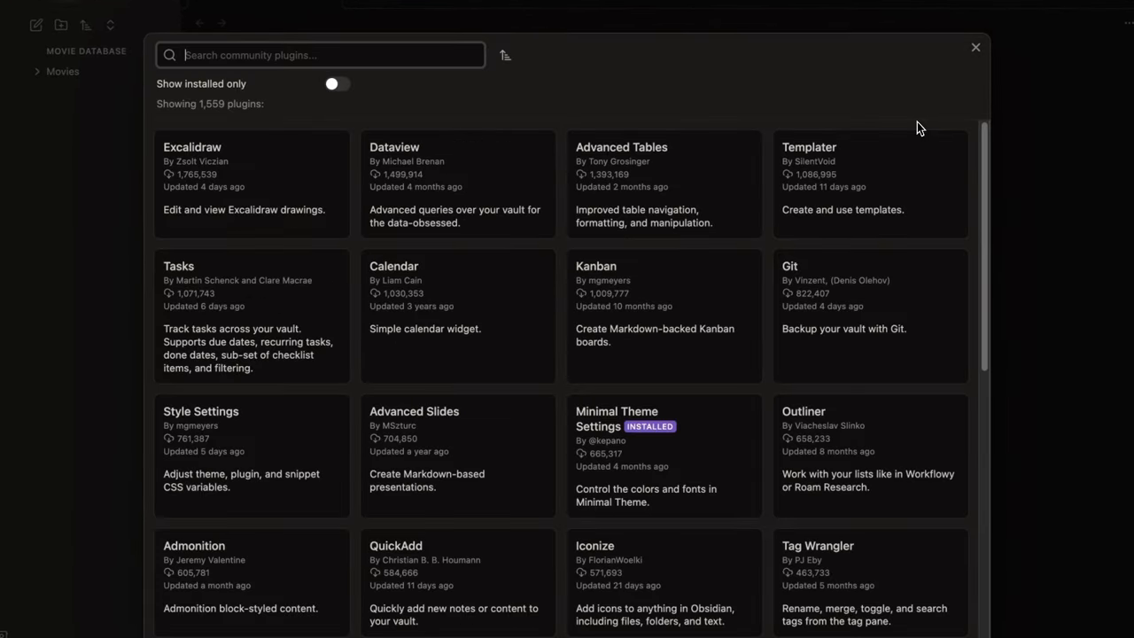
pyautogui.write('QuickA')
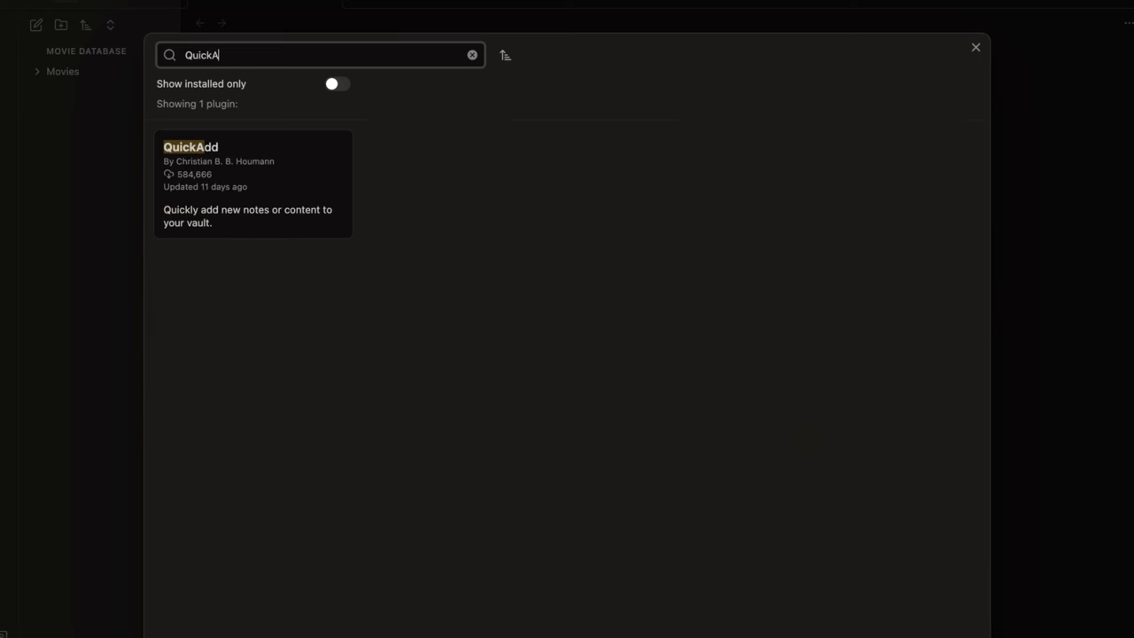
pyautogui.click(252, 184)
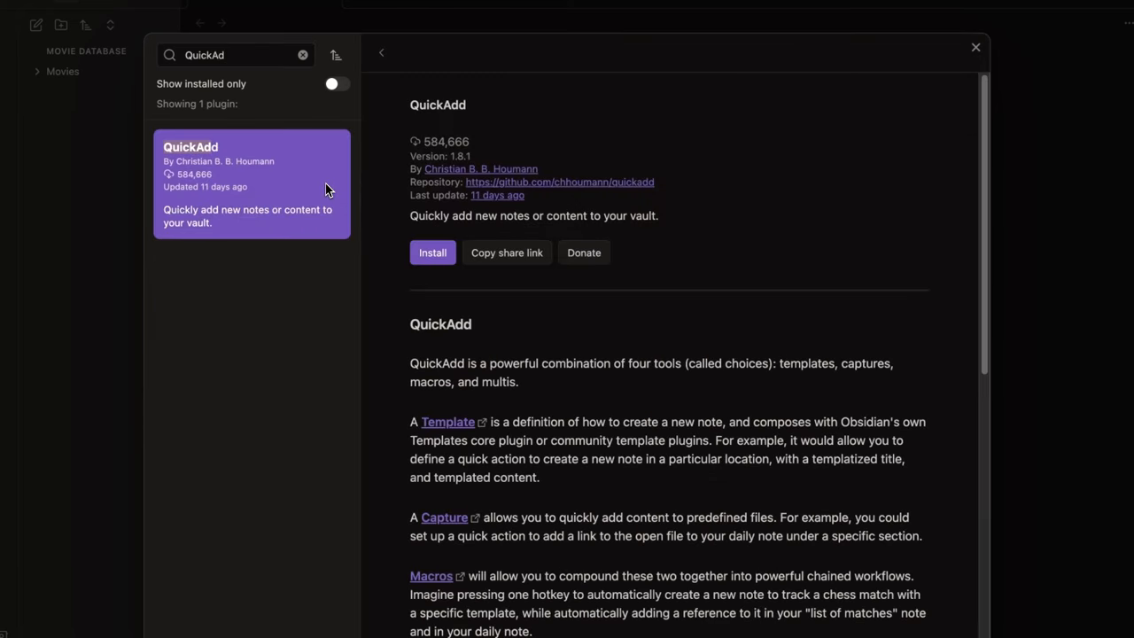
pyautogui.click(433, 251)
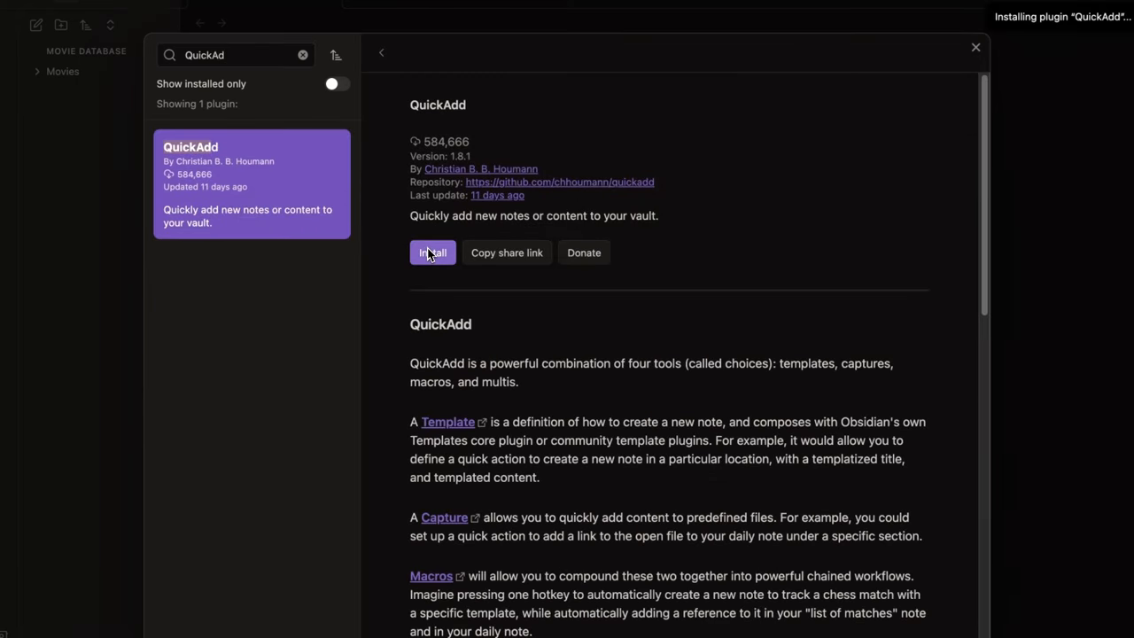
pyautogui.click(432, 251)
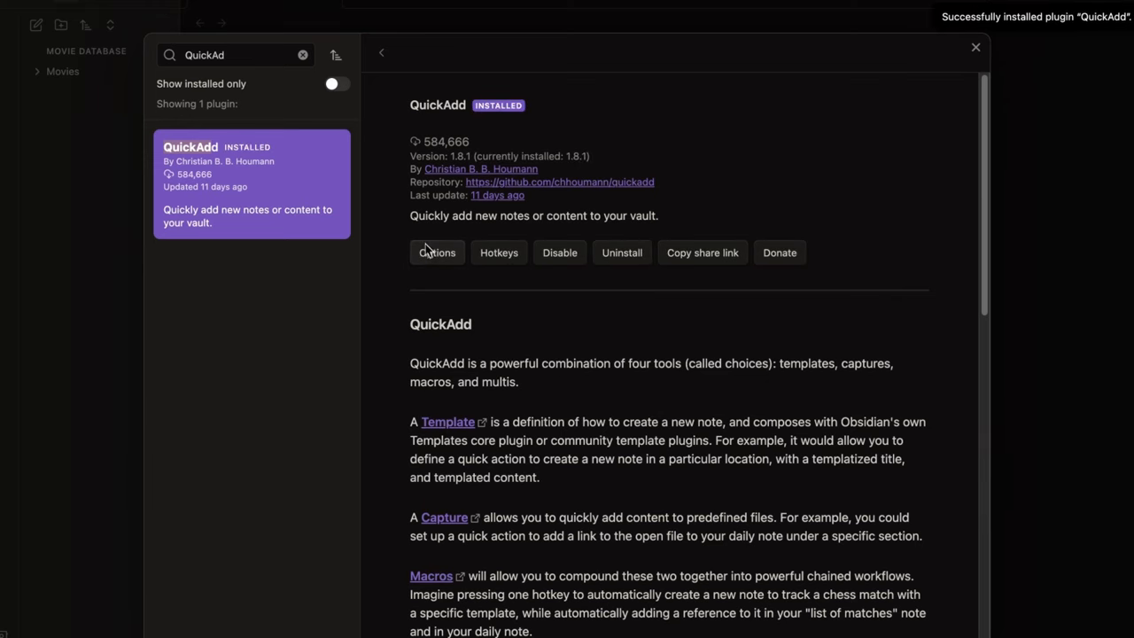
# Install and enable the Projects plugin from the community plugin catalogue.
pyautogui.click(302, 55)
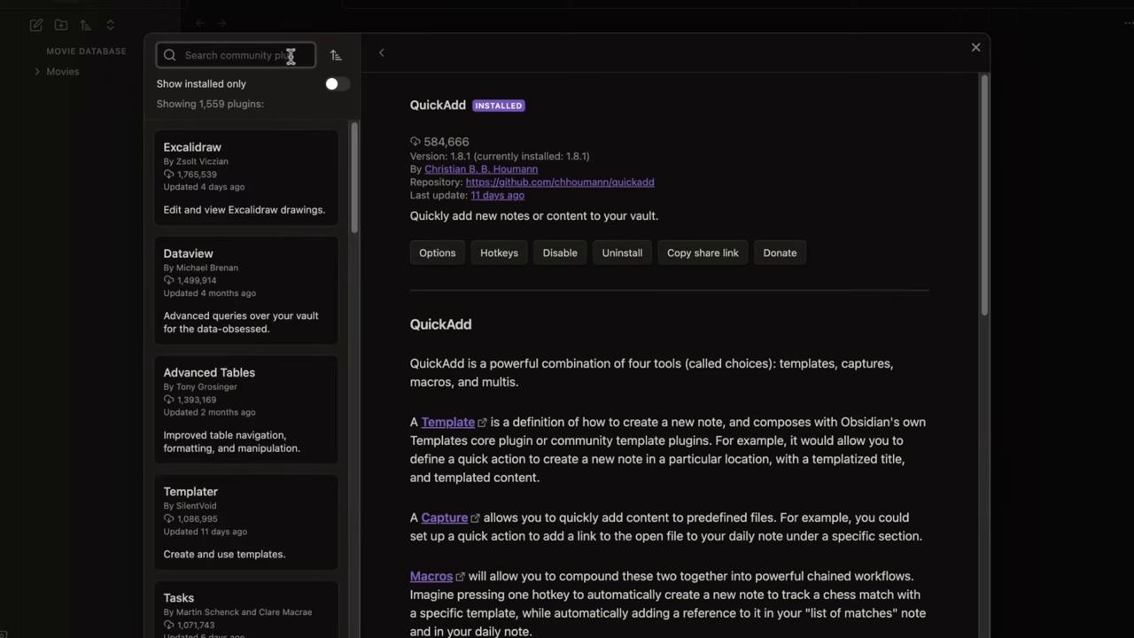
pyautogui.write('Projects')
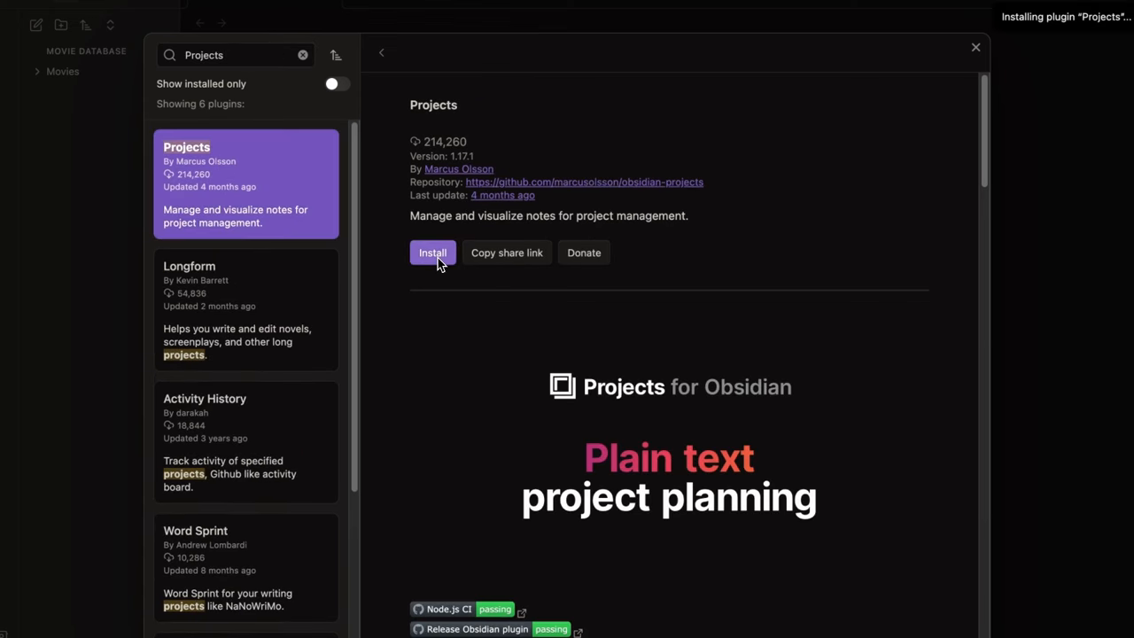
pyautogui.click(432, 252)
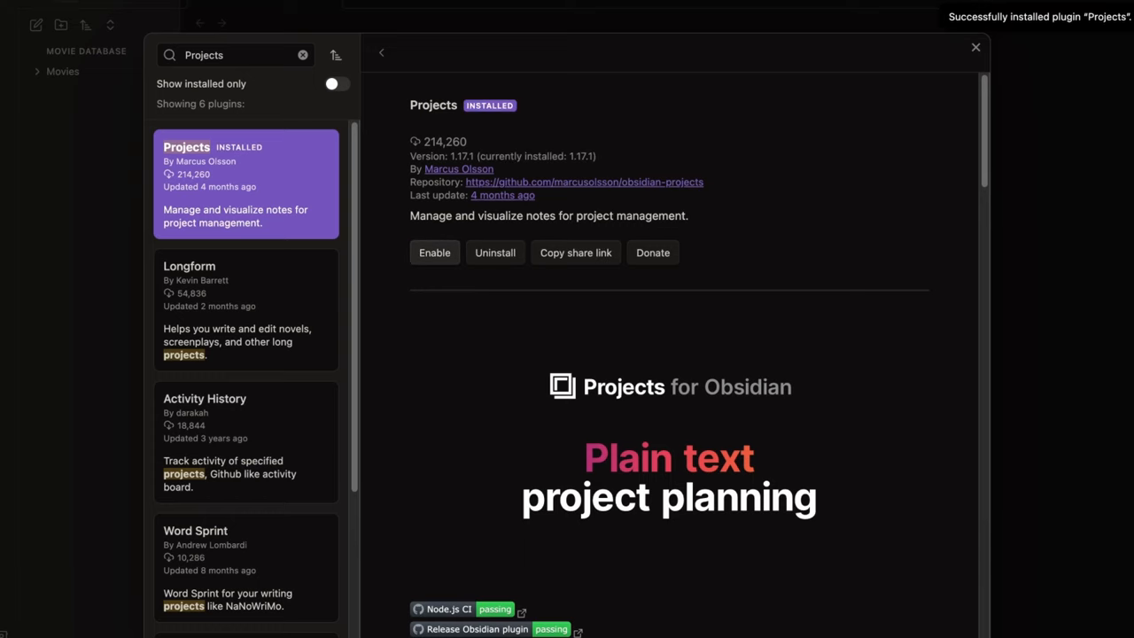
pyautogui.click(434, 251)
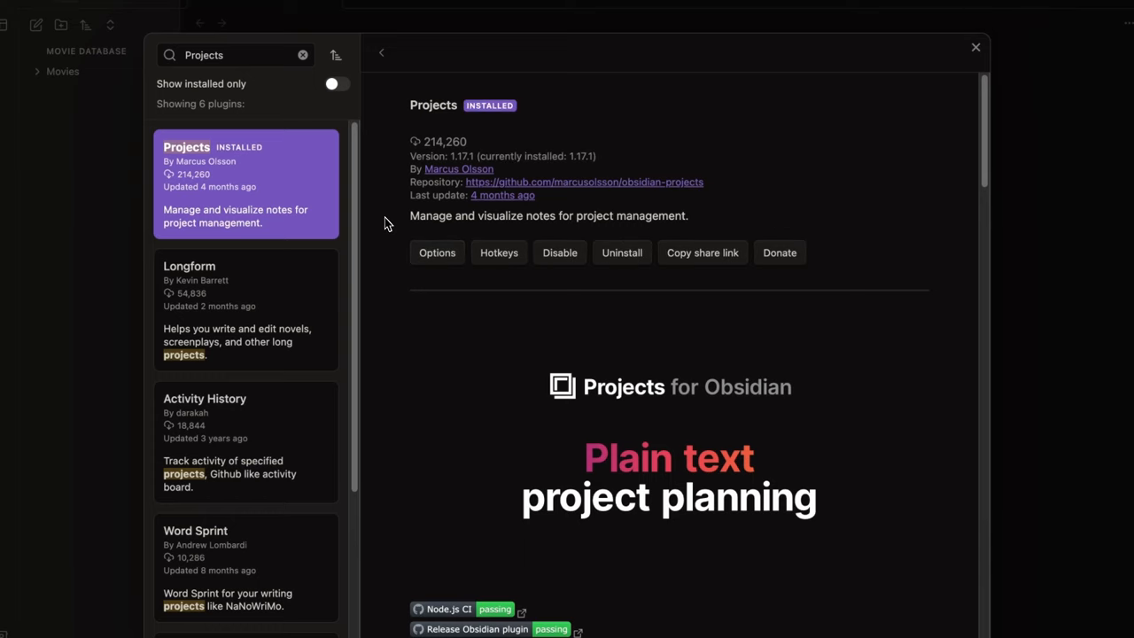
pyautogui.click(303, 55)
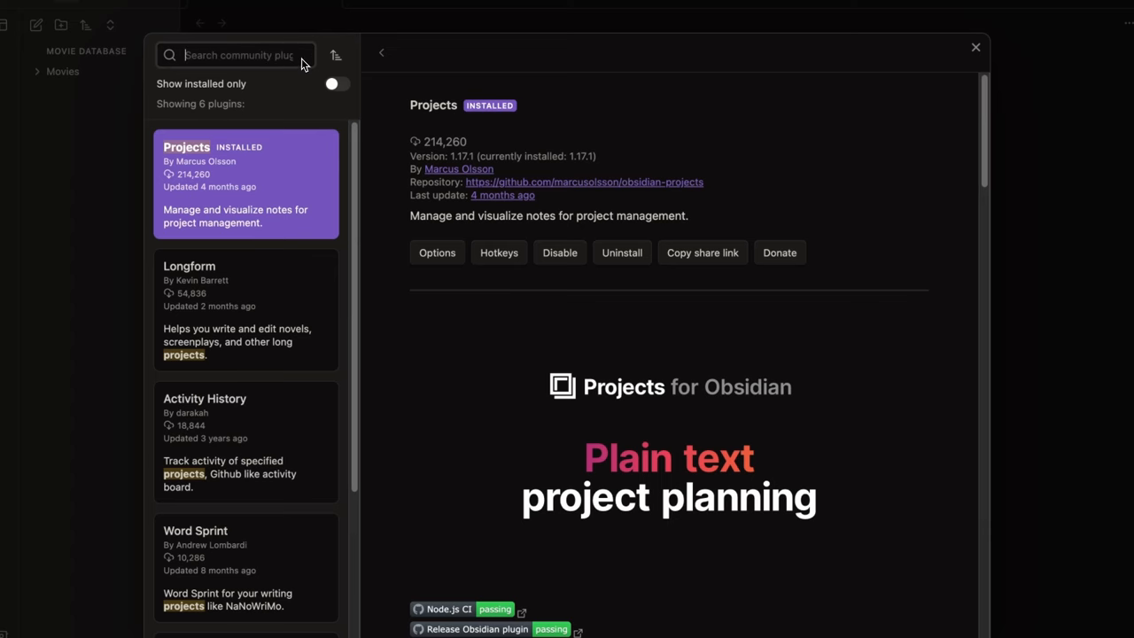
# Install and enable the Commander plugin from the community plugin catalogue.
pyautogui.write('Commander')
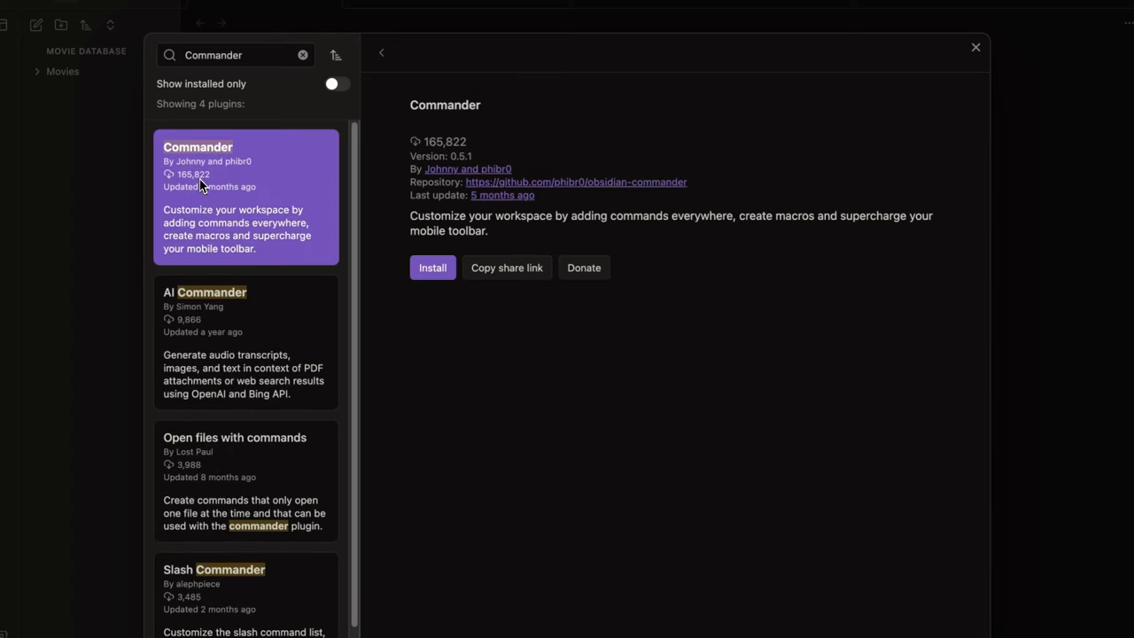
pyautogui.click(432, 267)
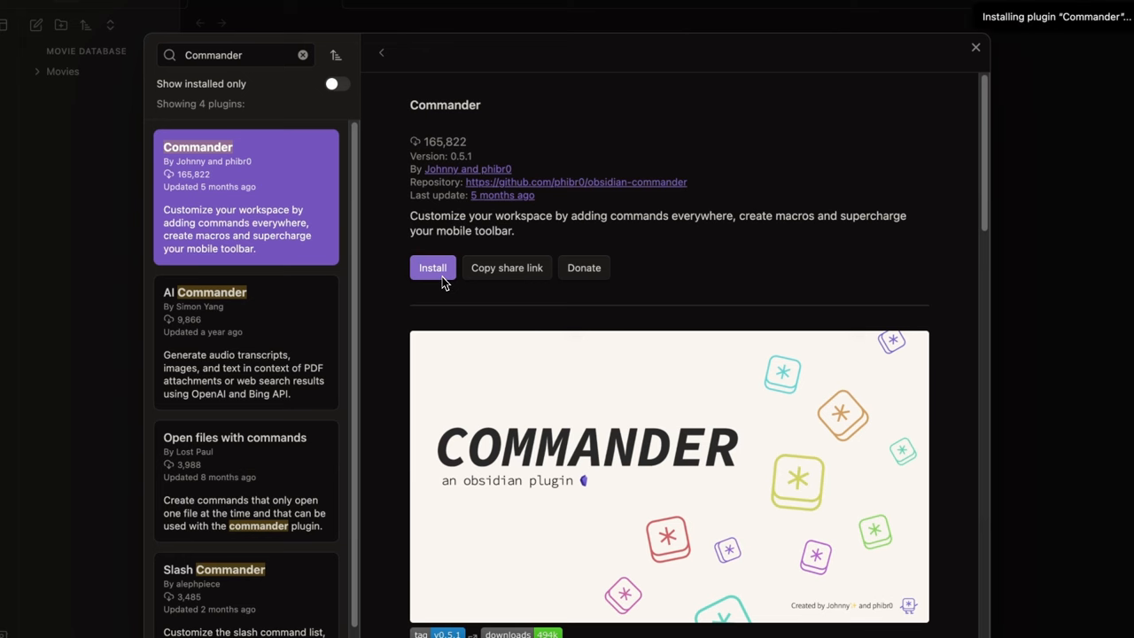
pyautogui.click(432, 267)
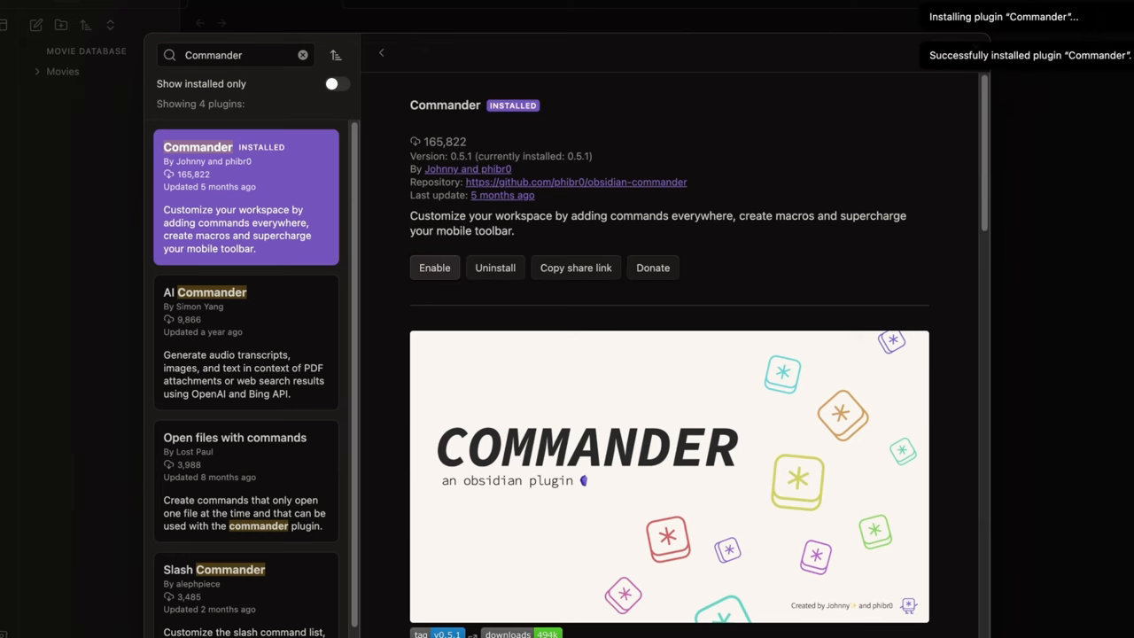
pyautogui.click(434, 267)
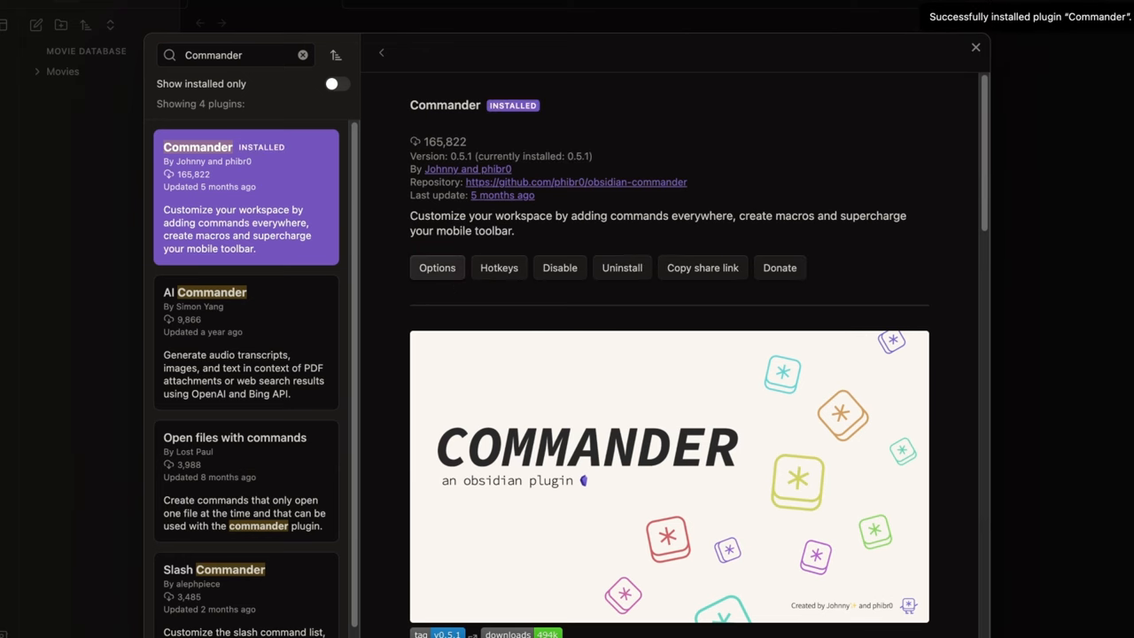
pyautogui.click(974, 46)
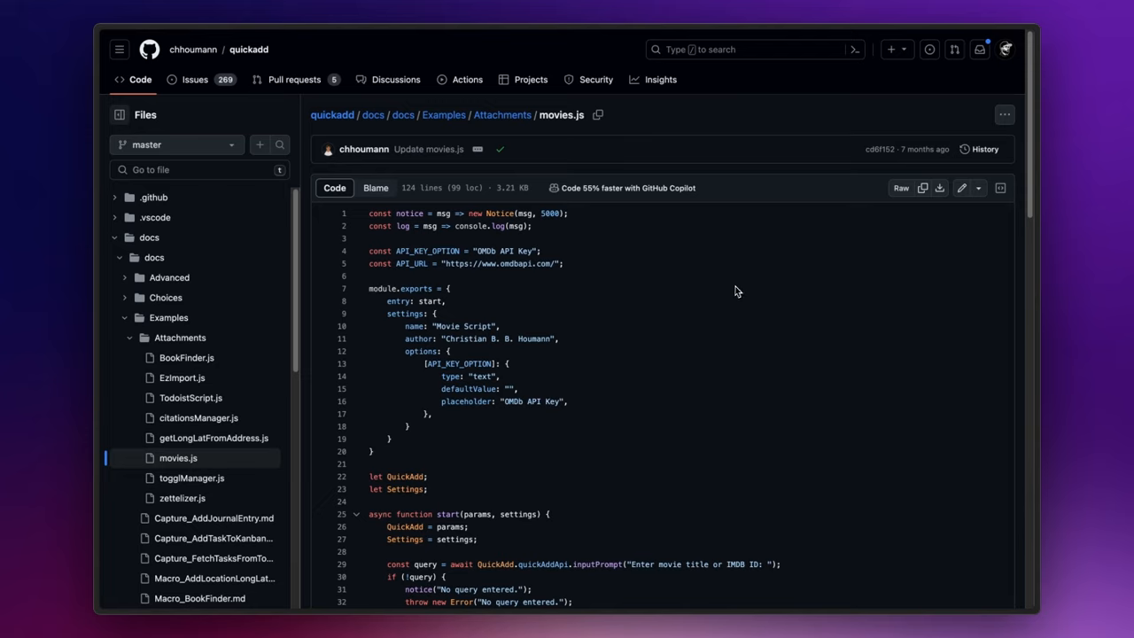
pyautogui.moveTo(939, 233)
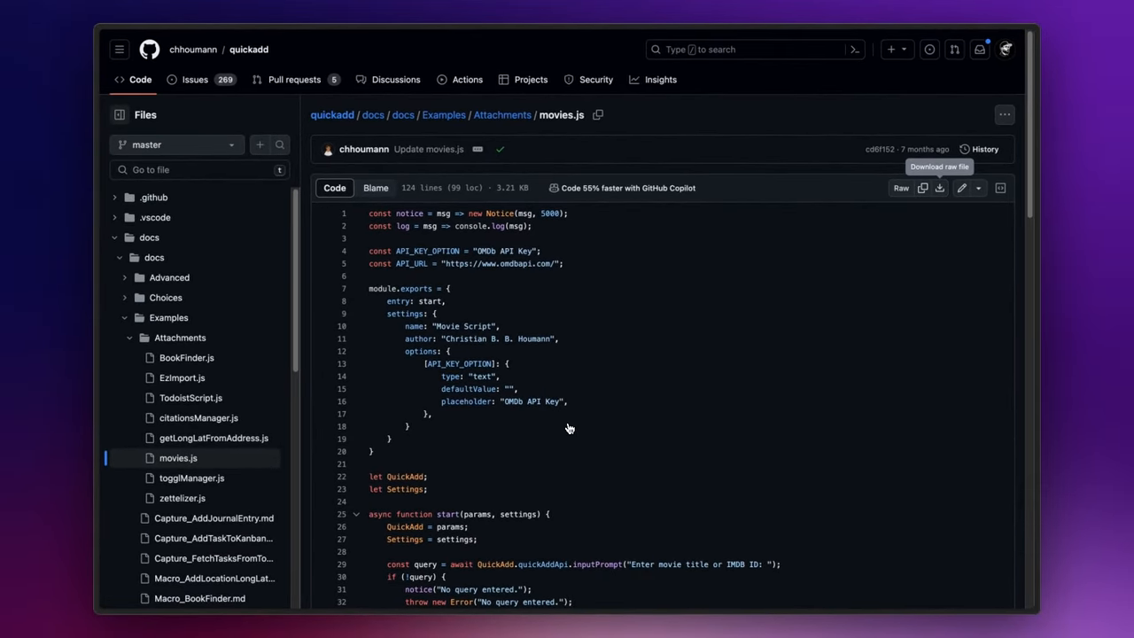
# Download the raw movies.js script from the QuickAdd GitHub repository.
pyautogui.click(939, 188)
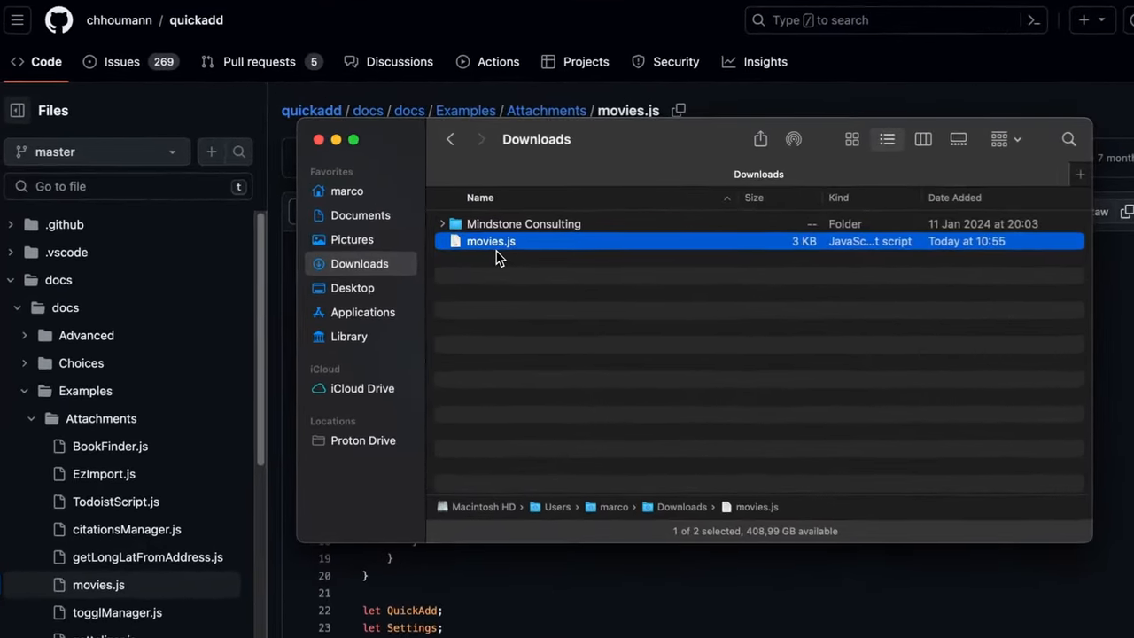
# Create a Scripts folder in the Movie Database folder and enter it.
pyautogui.press('cmd+x')
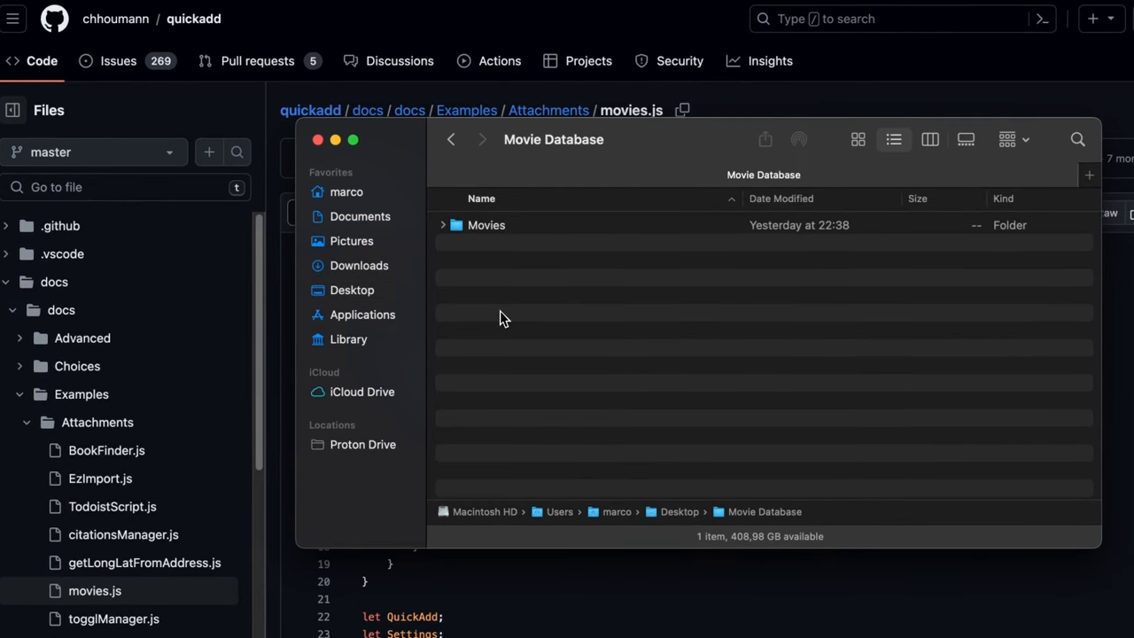
pyautogui.write('Scr')
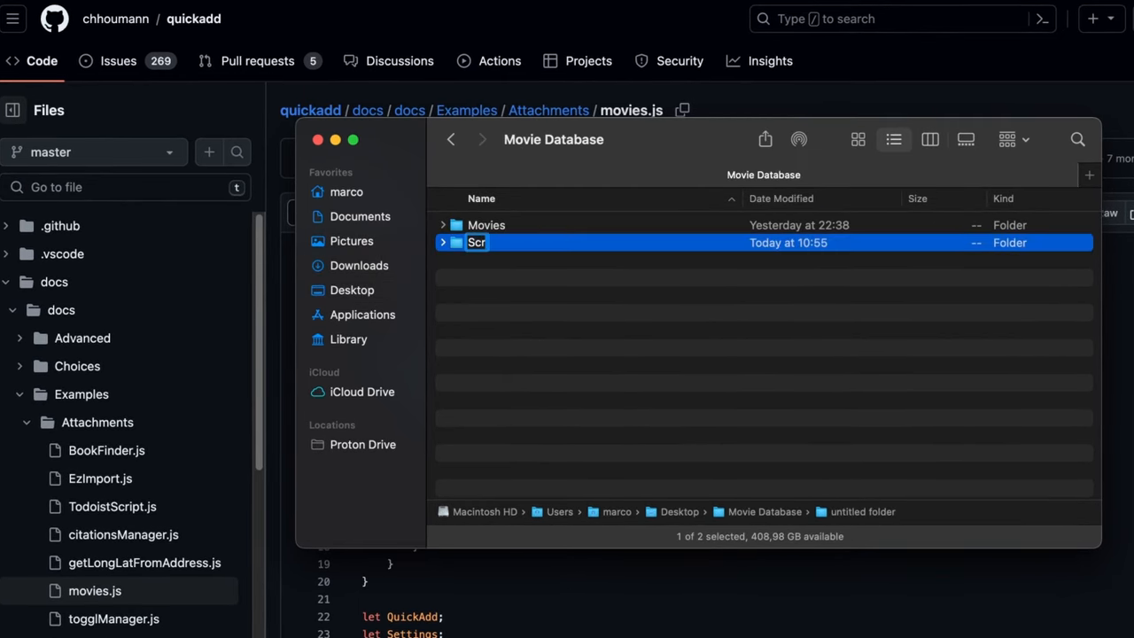
pyautogui.write('Scripts')
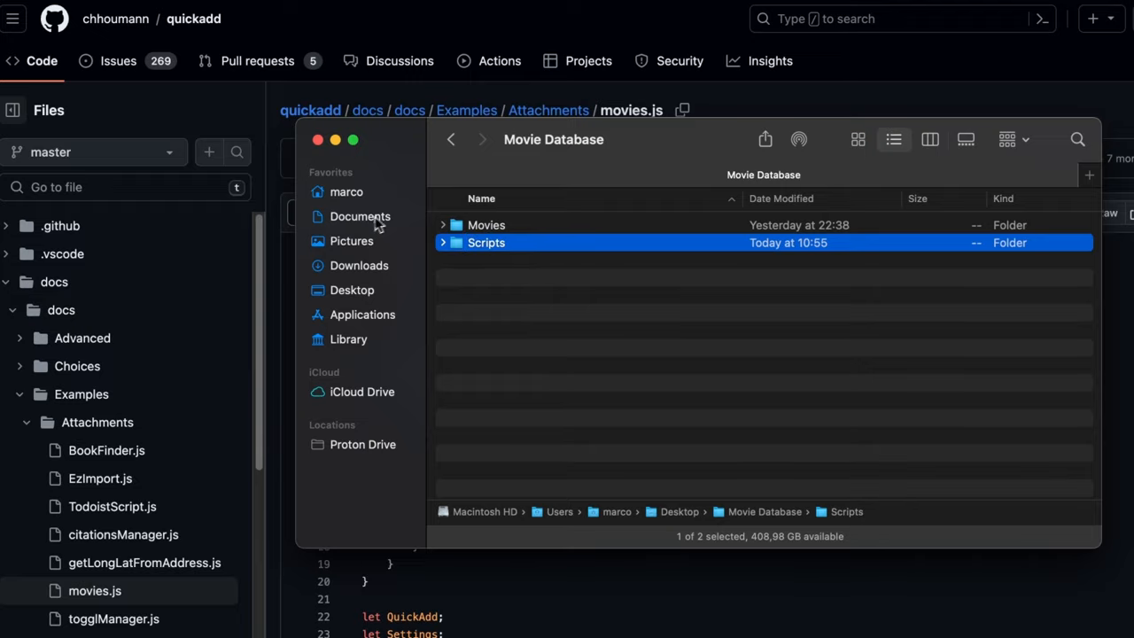
pyautogui.doubleClick(486, 241)
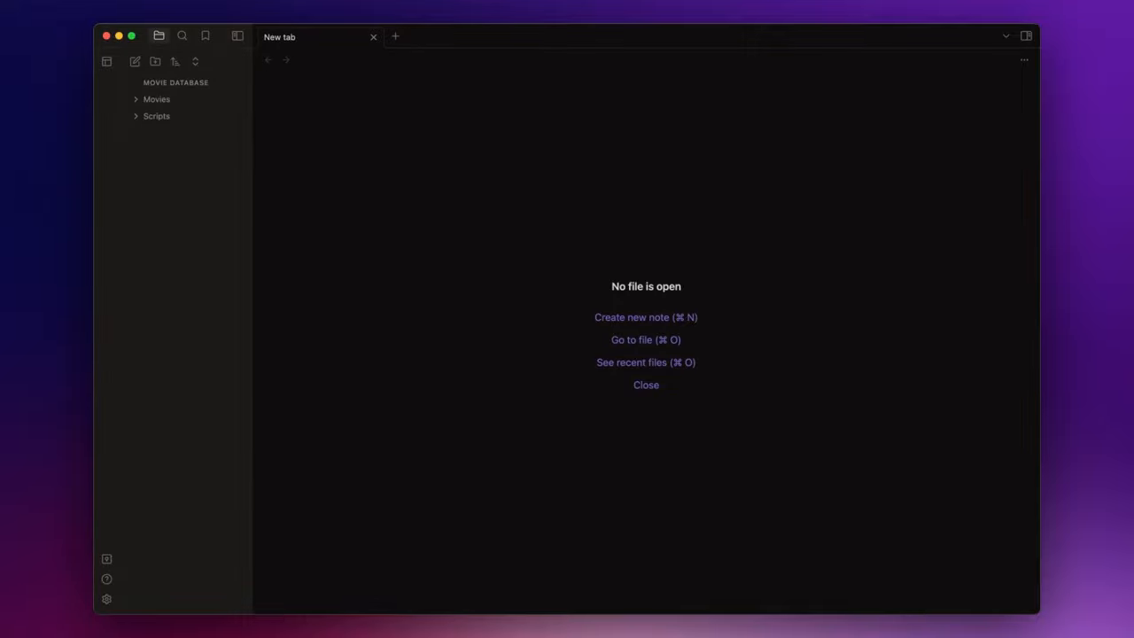
pyautogui.moveTo(188, 117)
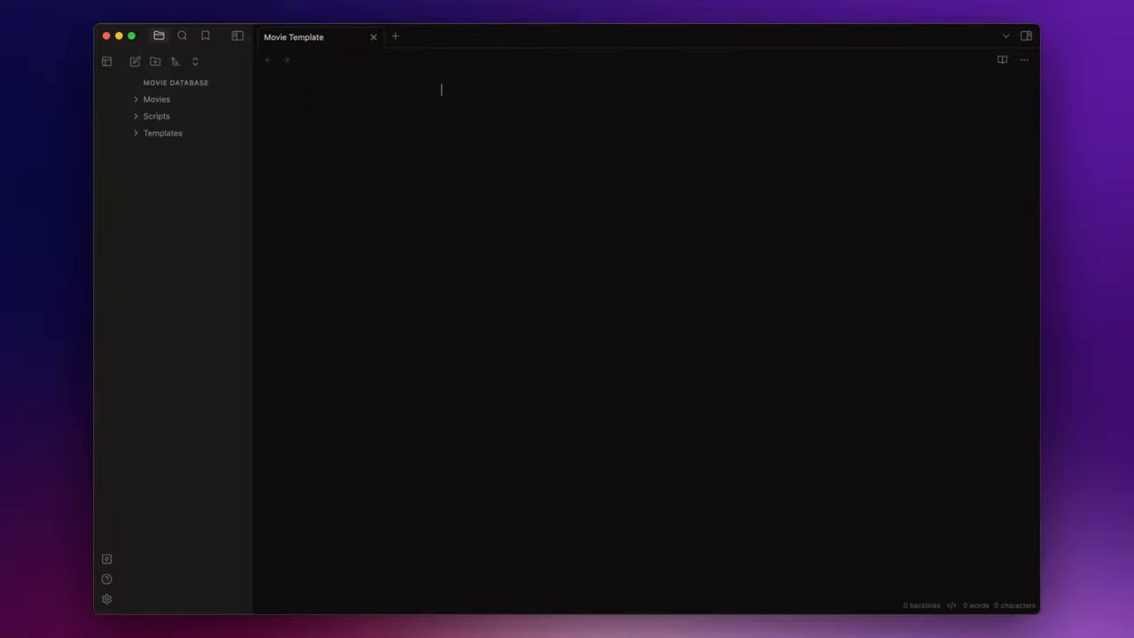
# Paste the movie frontmatter with {{VALUE:...}} placeholders into the Movie Template note.
pyautogui.press('cmd+v')
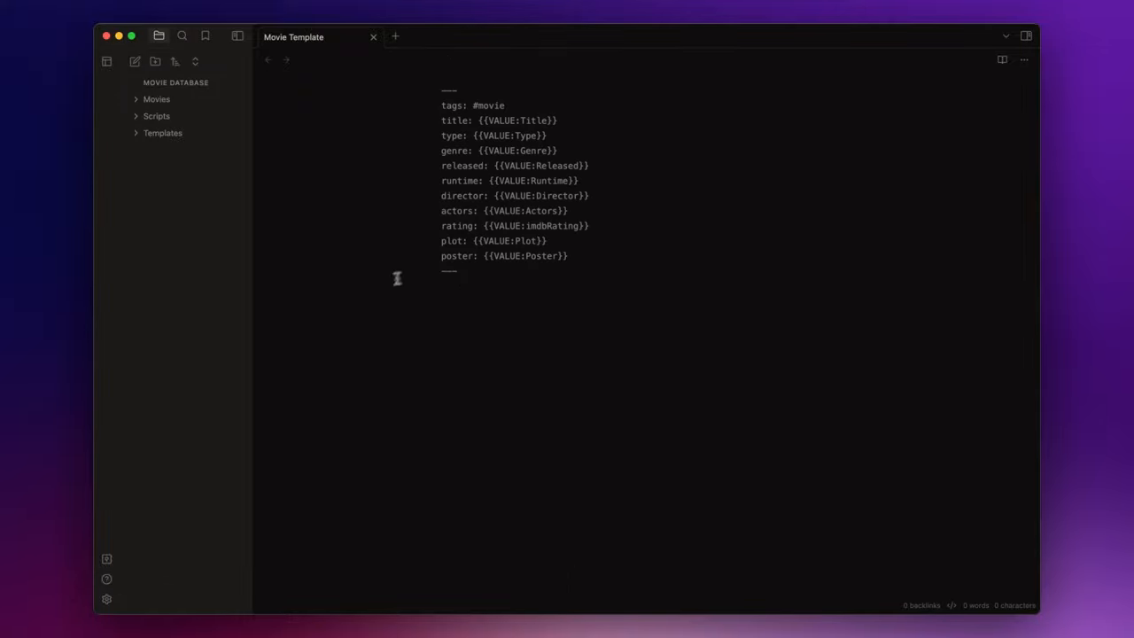
pyautogui.moveTo(517, 340)
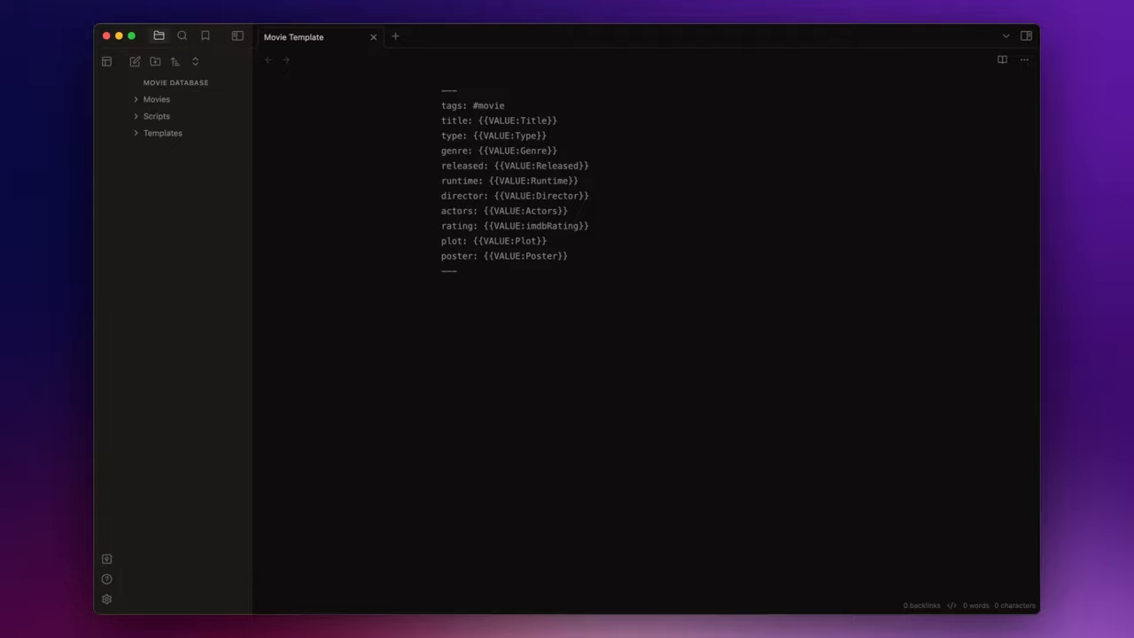
pyautogui.press('cmd+,')
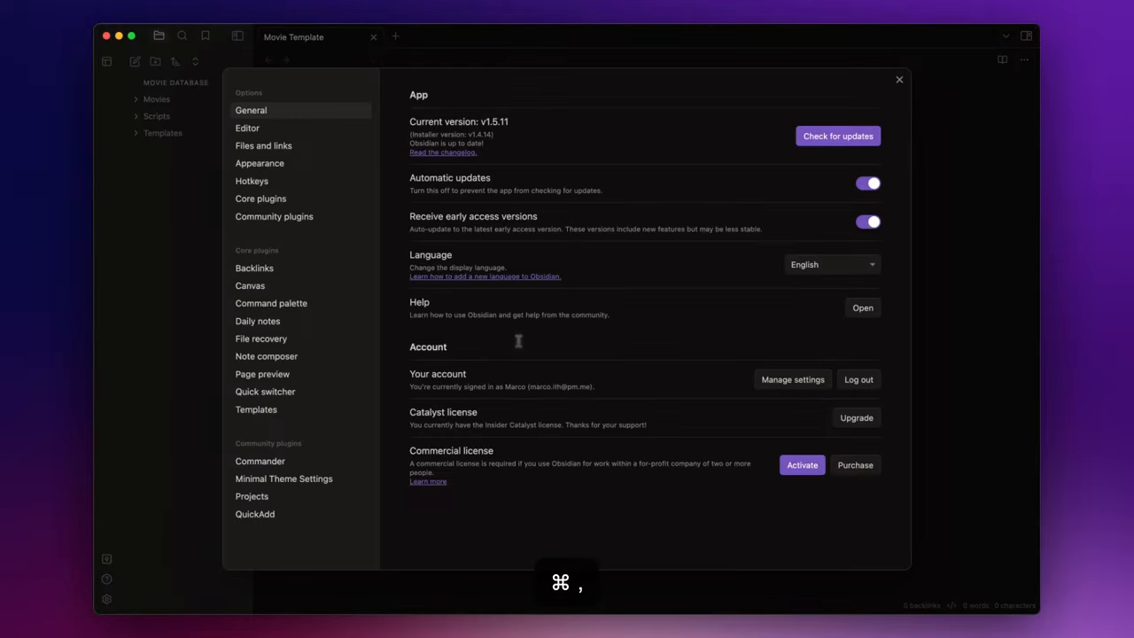
# Point the core Templates plugin at the Templates folder.
pyautogui.click(255, 409)
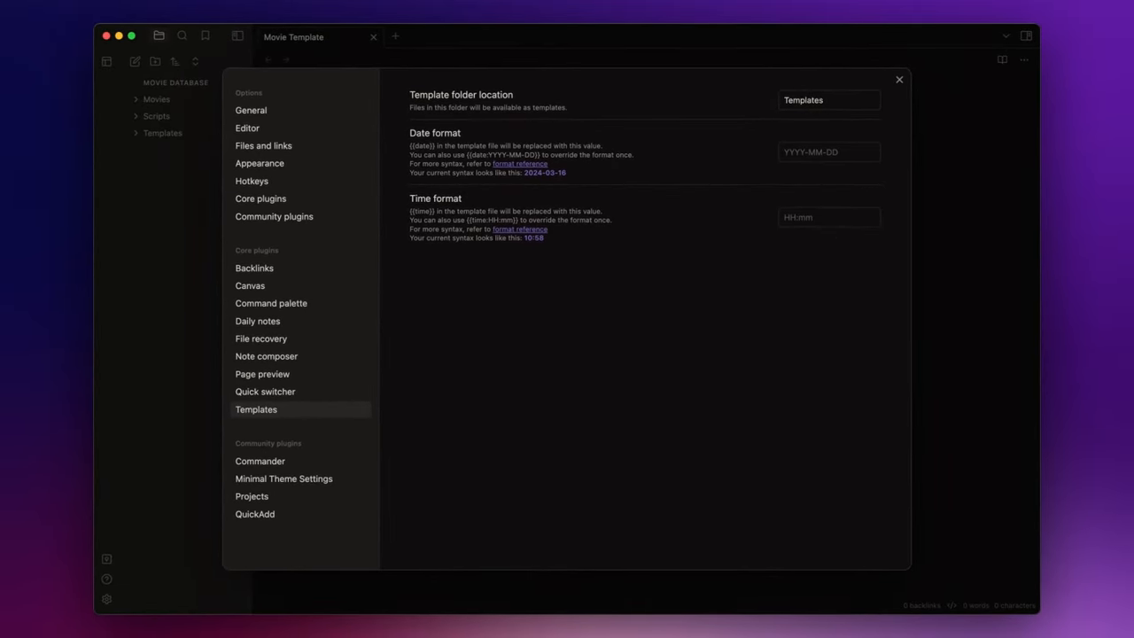
pyautogui.moveTo(667, 271)
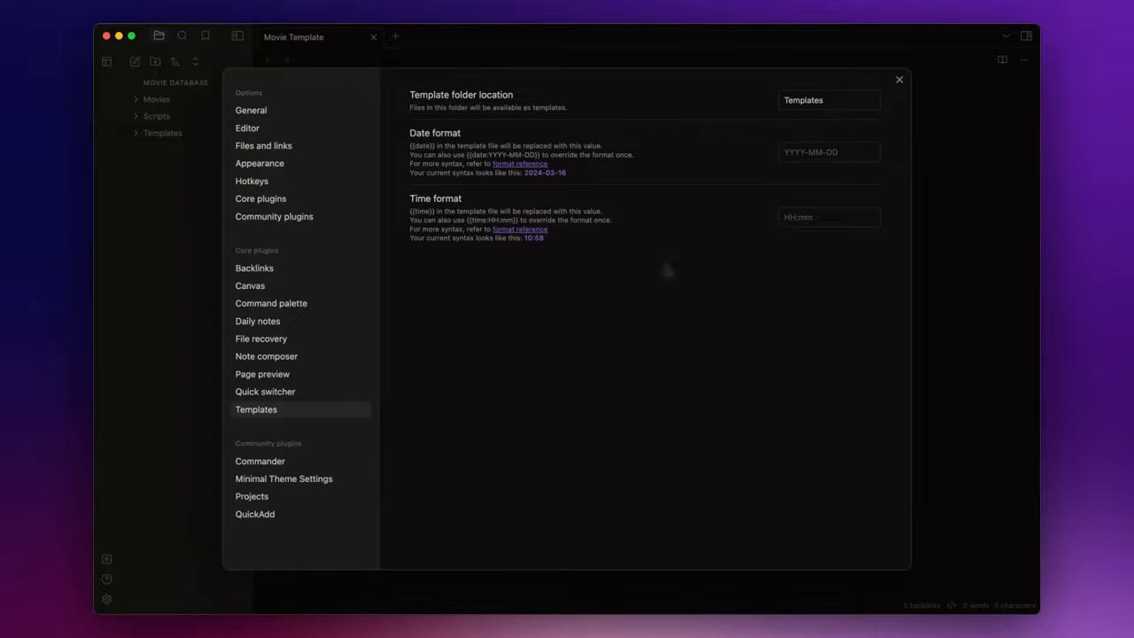
pyautogui.click(255, 513)
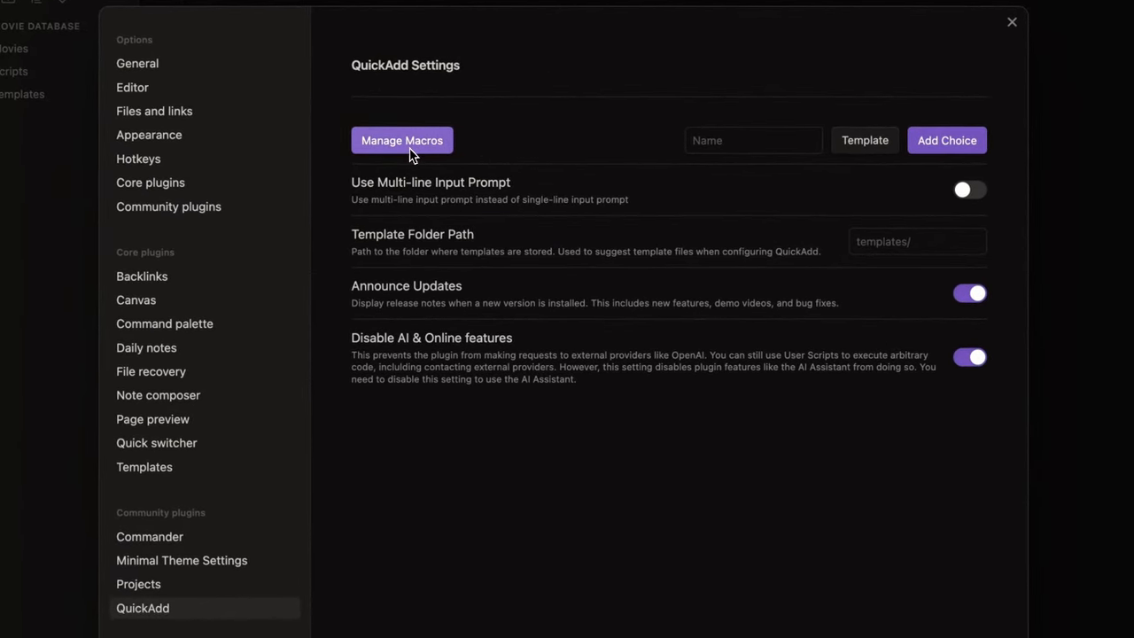
# Create a QuickAdd macro named Movie and bring up its configuration.
pyautogui.click(401, 140)
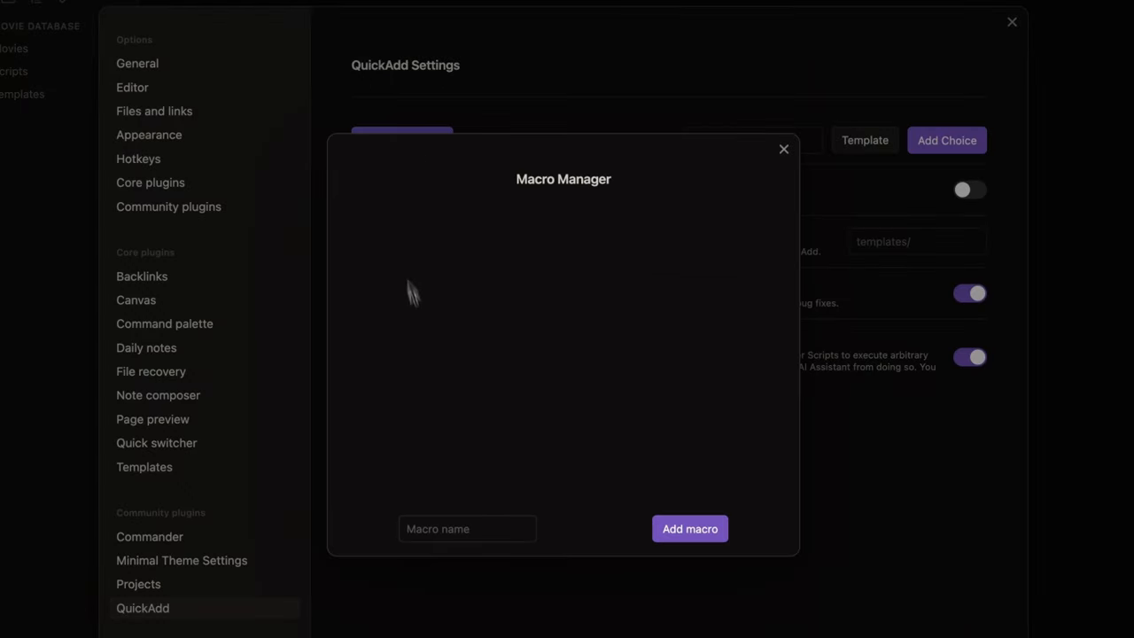
pyautogui.write('Movie')
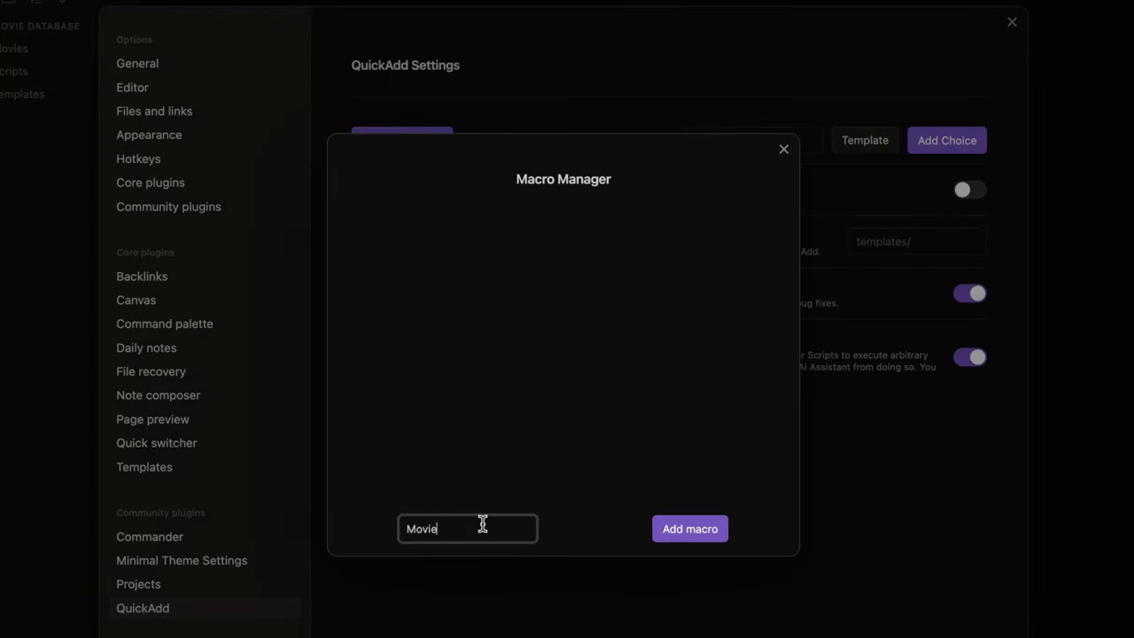
pyautogui.click(689, 528)
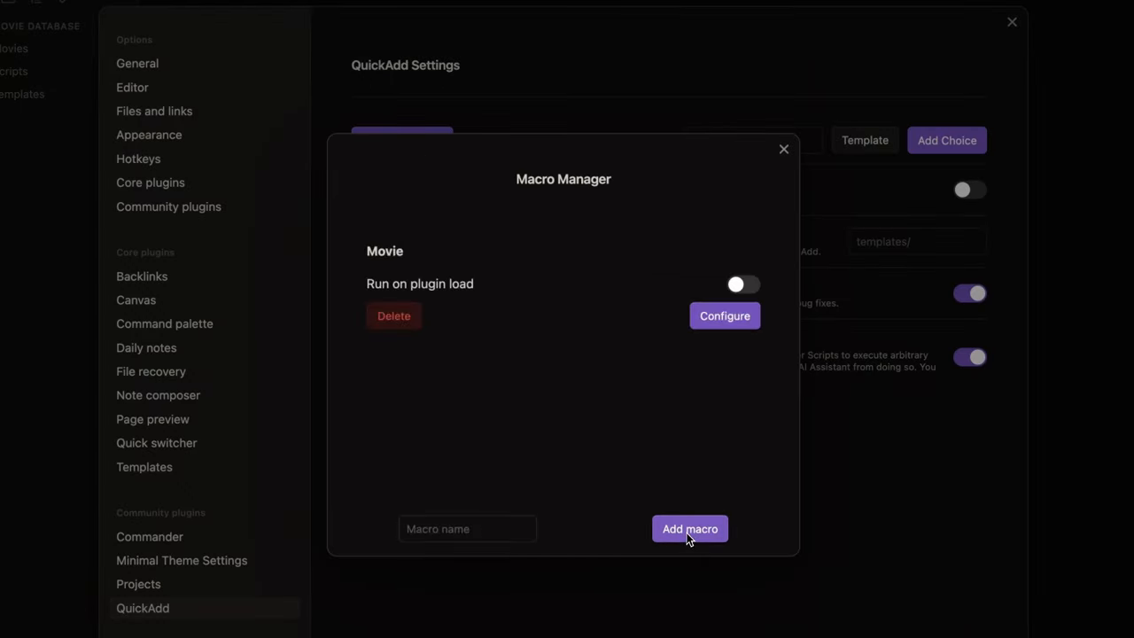
pyautogui.click(723, 316)
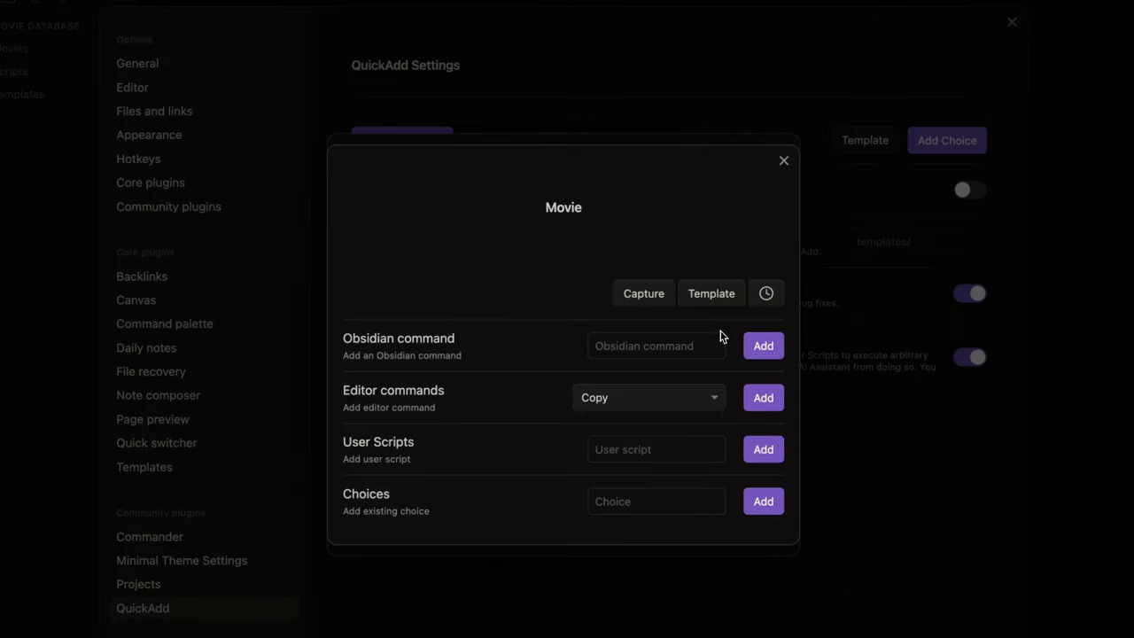
pyautogui.moveTo(691, 339)
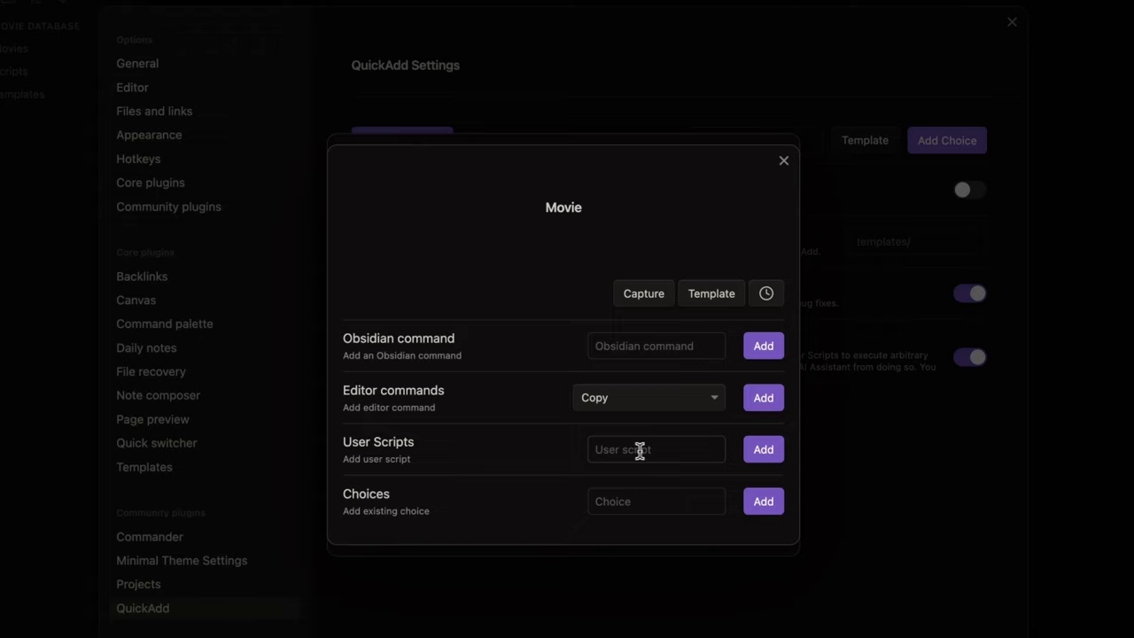
# Add the movies user script as the Movie macro's first command and reach its settings.
pyautogui.click(656, 450)
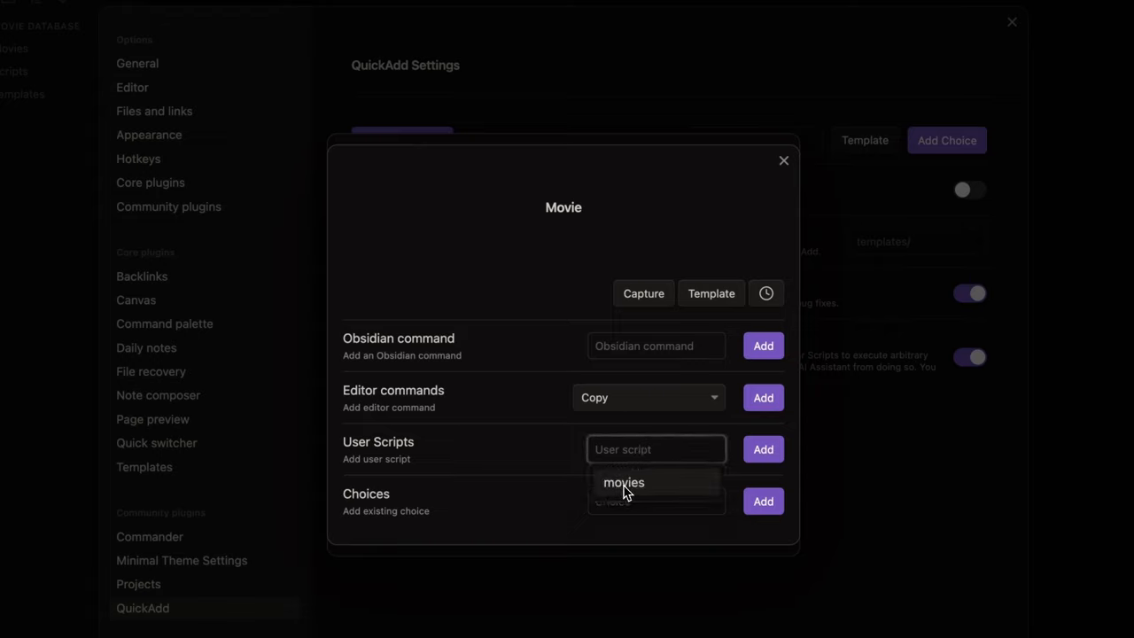
pyautogui.moveTo(659, 493)
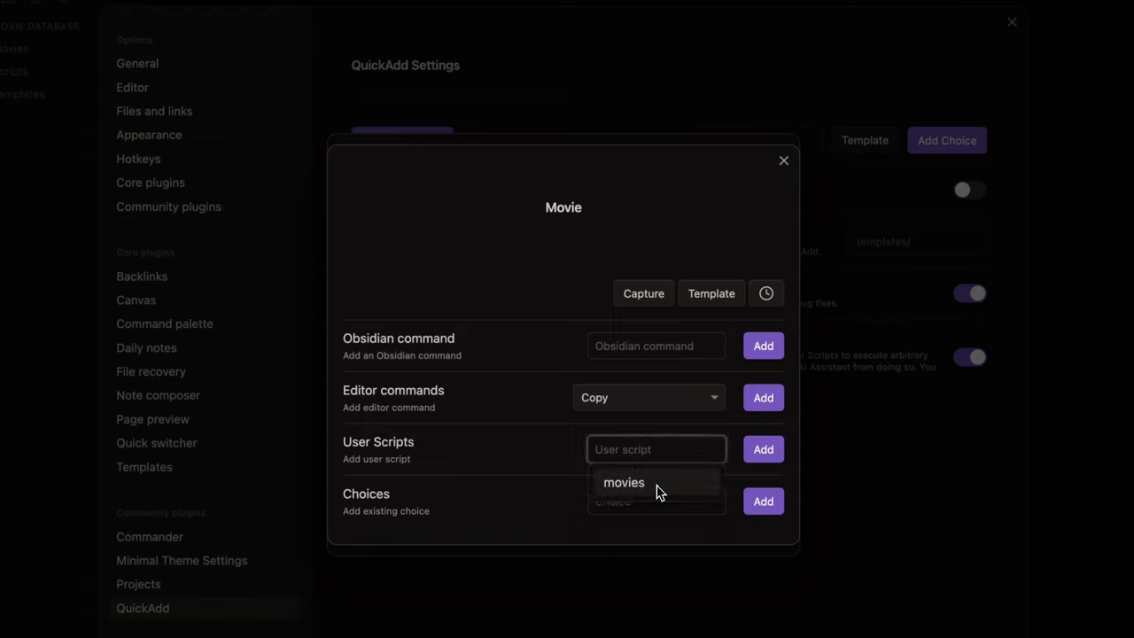
pyautogui.click(624, 482)
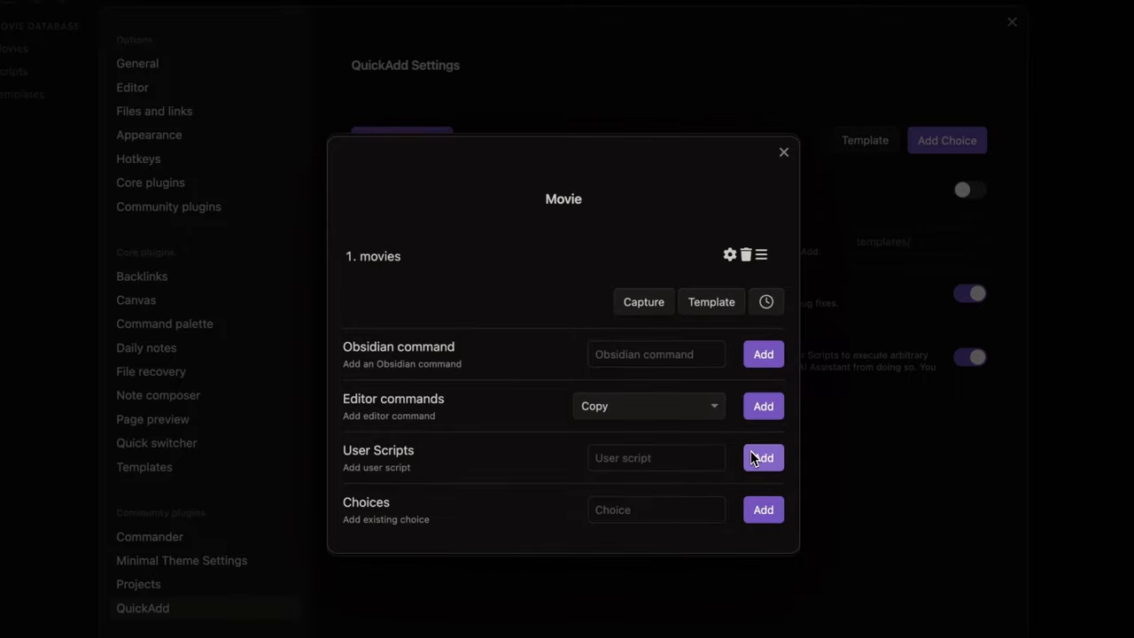
pyautogui.moveTo(564, 335)
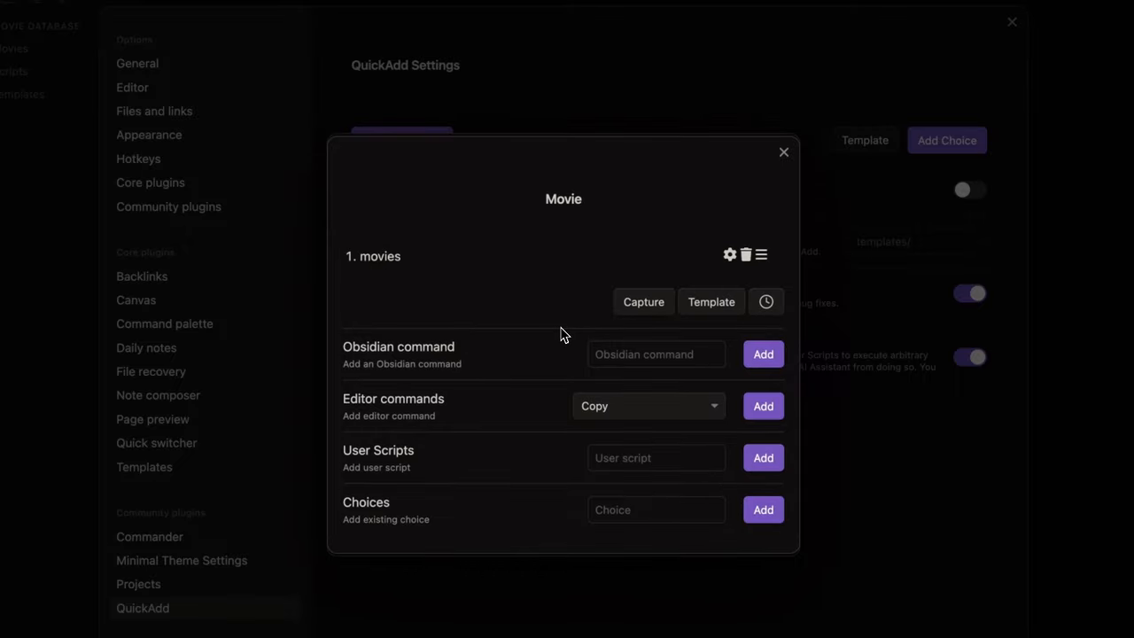
pyautogui.moveTo(730, 255)
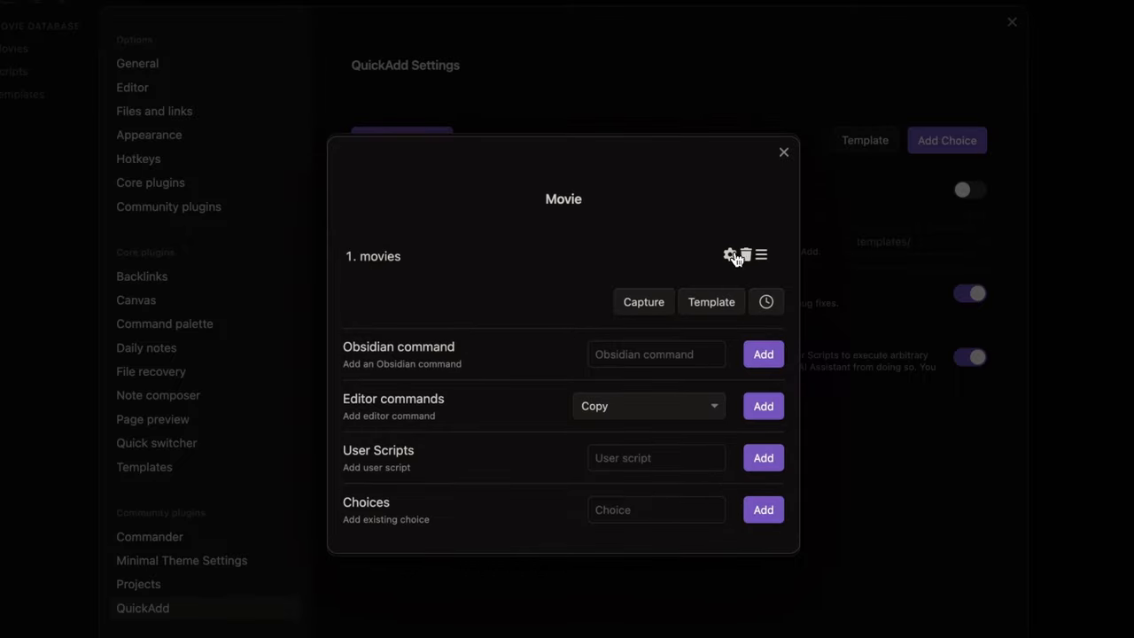
pyautogui.click(730, 255)
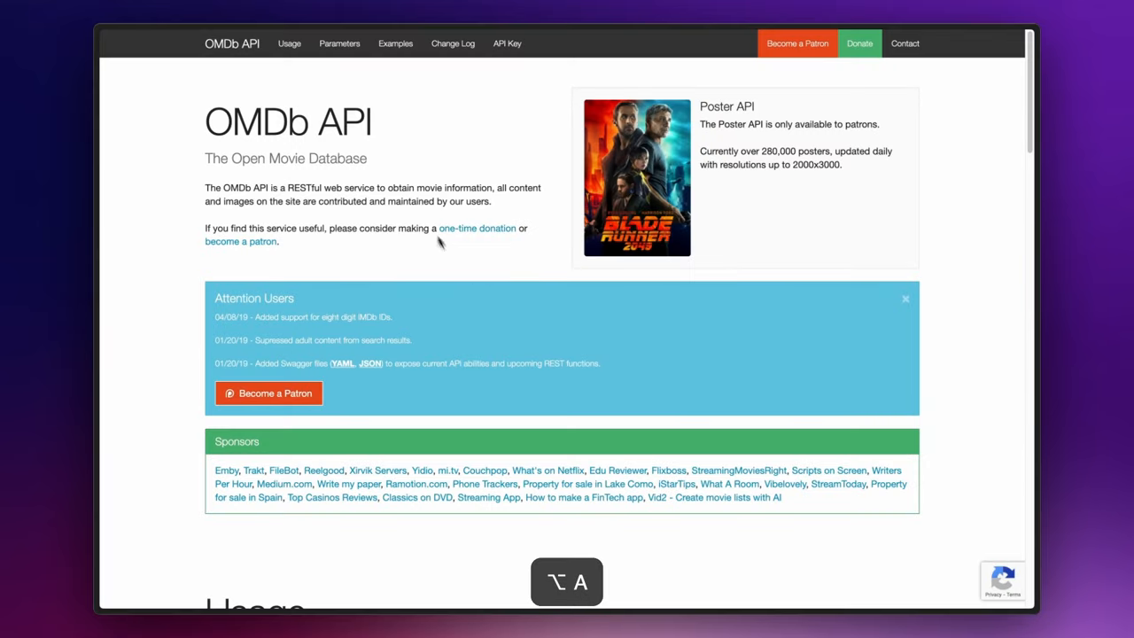
pyautogui.moveTo(457, 168)
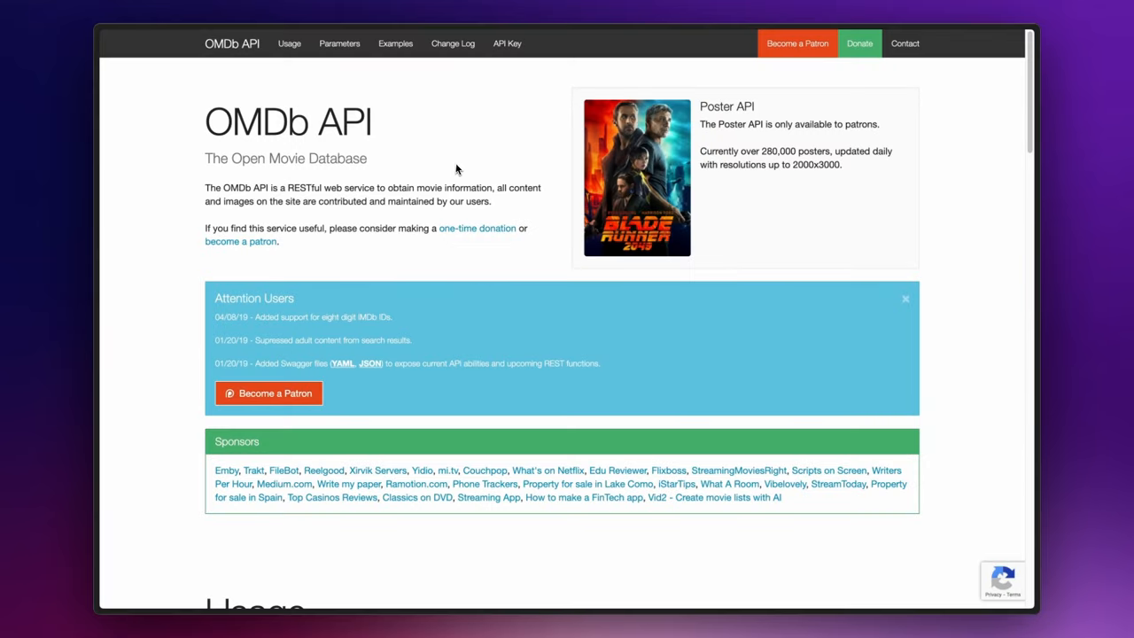
pyautogui.moveTo(506, 43)
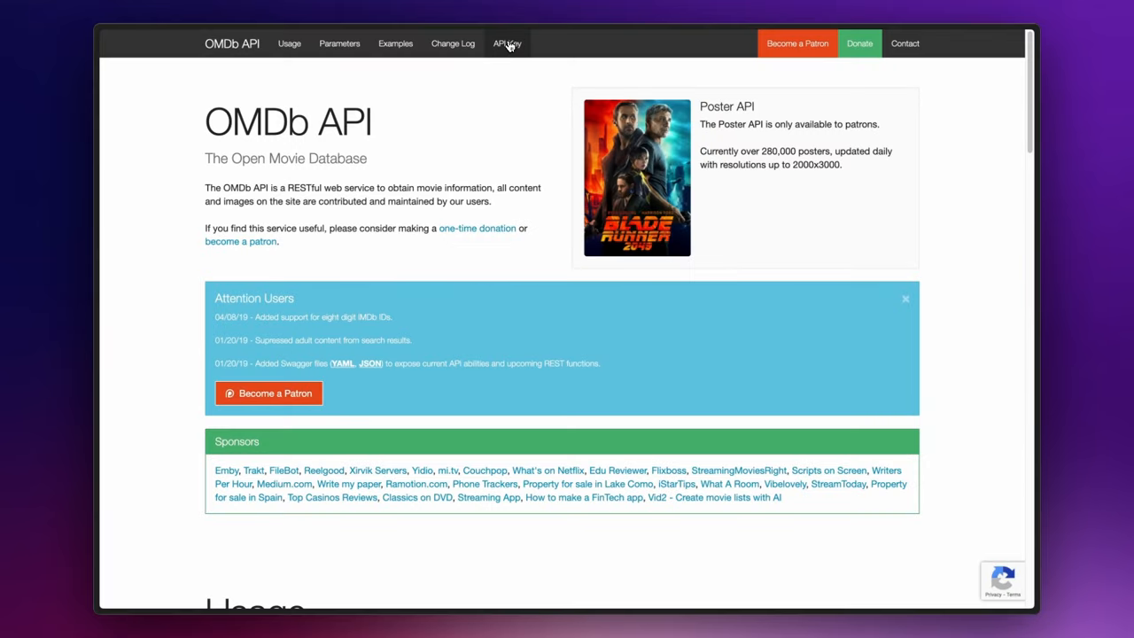
# Go to the OMDb API Key page and choose the FREE (1,000 daily limit) account type.
pyautogui.click(507, 42)
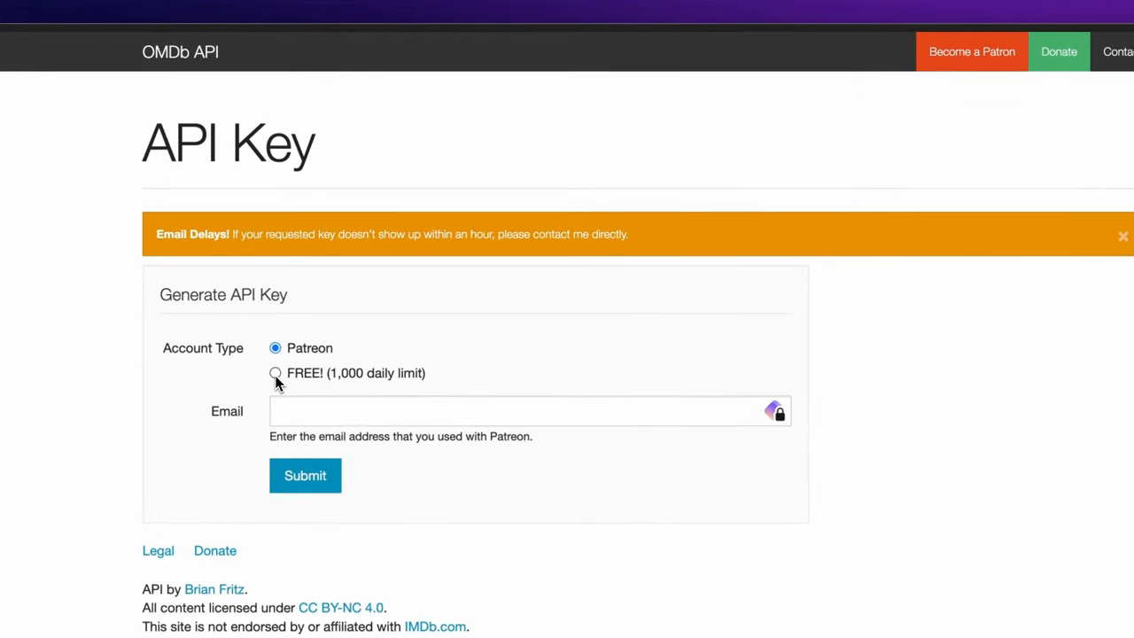
pyautogui.click(276, 372)
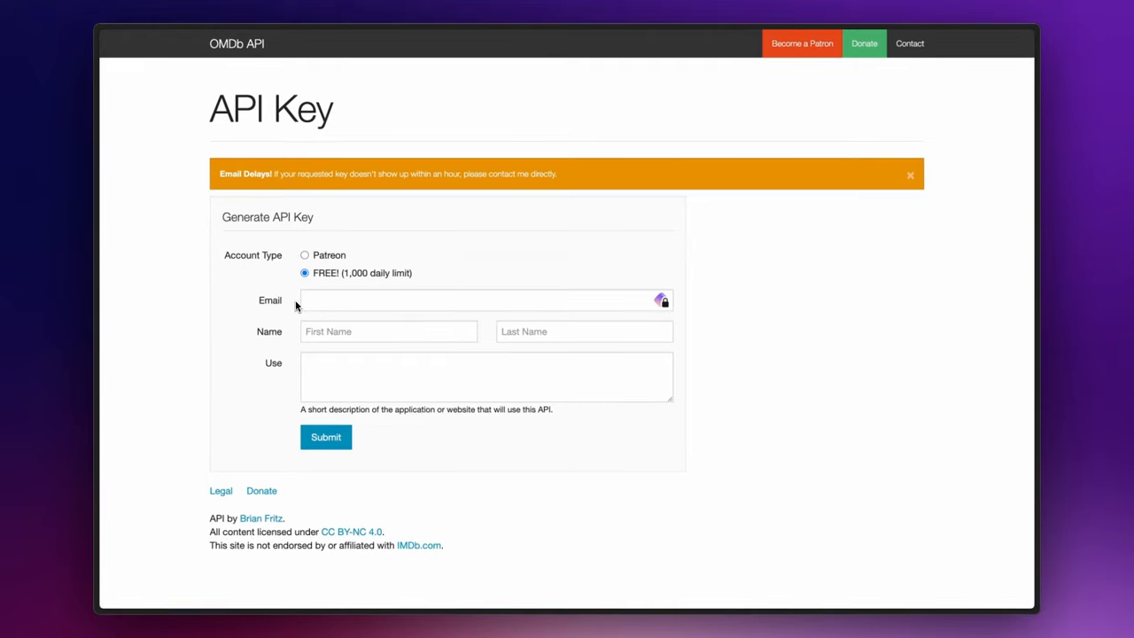
pyautogui.moveTo(468, 342)
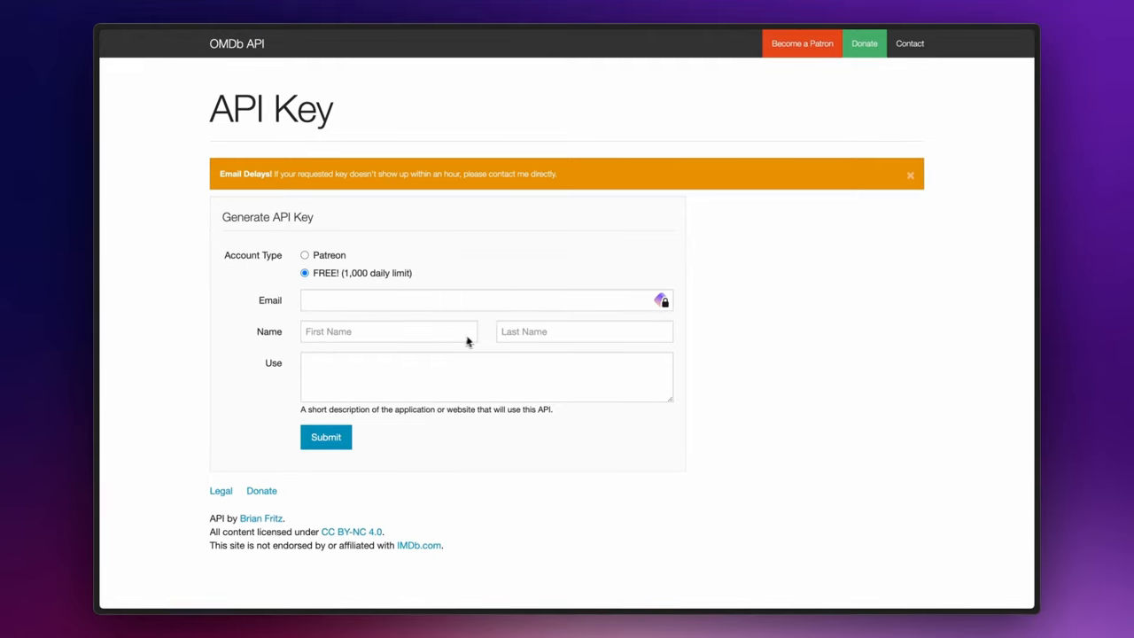
pyautogui.moveTo(382, 373)
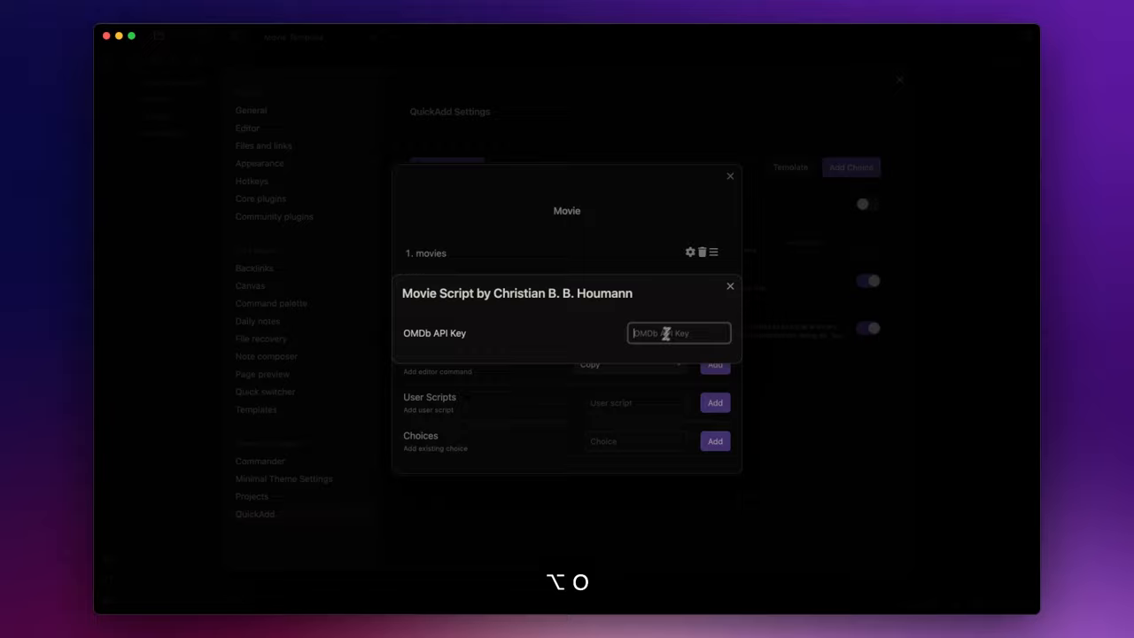
# Paste the OMDb API key into the movies script settings.
pyautogui.press('cmd+v')
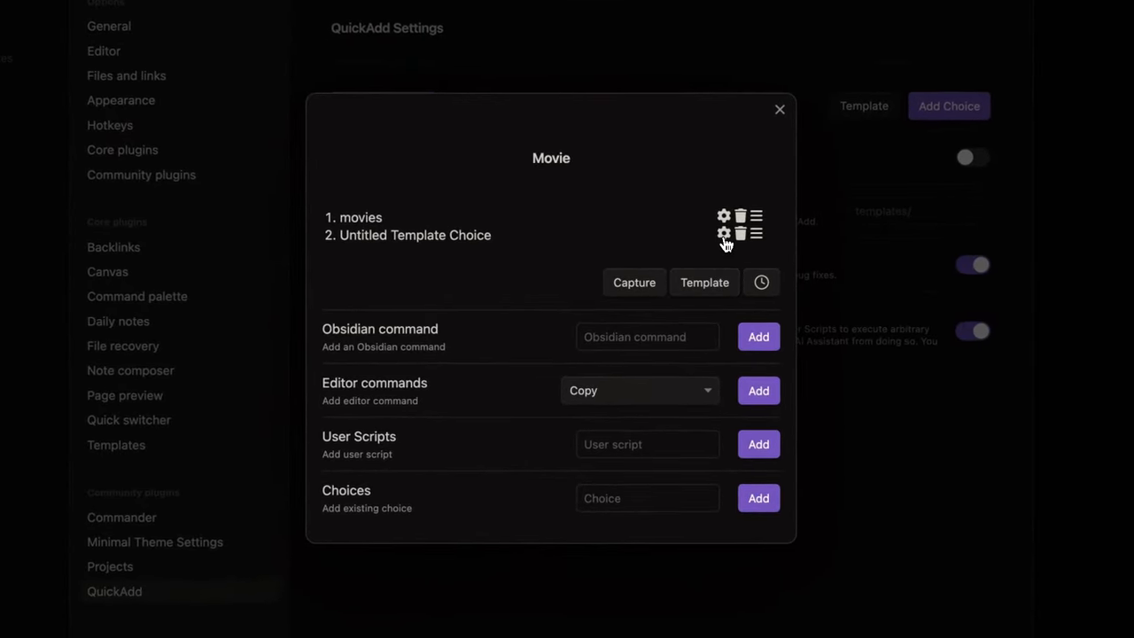
# Point the template choice at Movie Template with file name format {{VALUE:fileName}}.
pyautogui.click(723, 234)
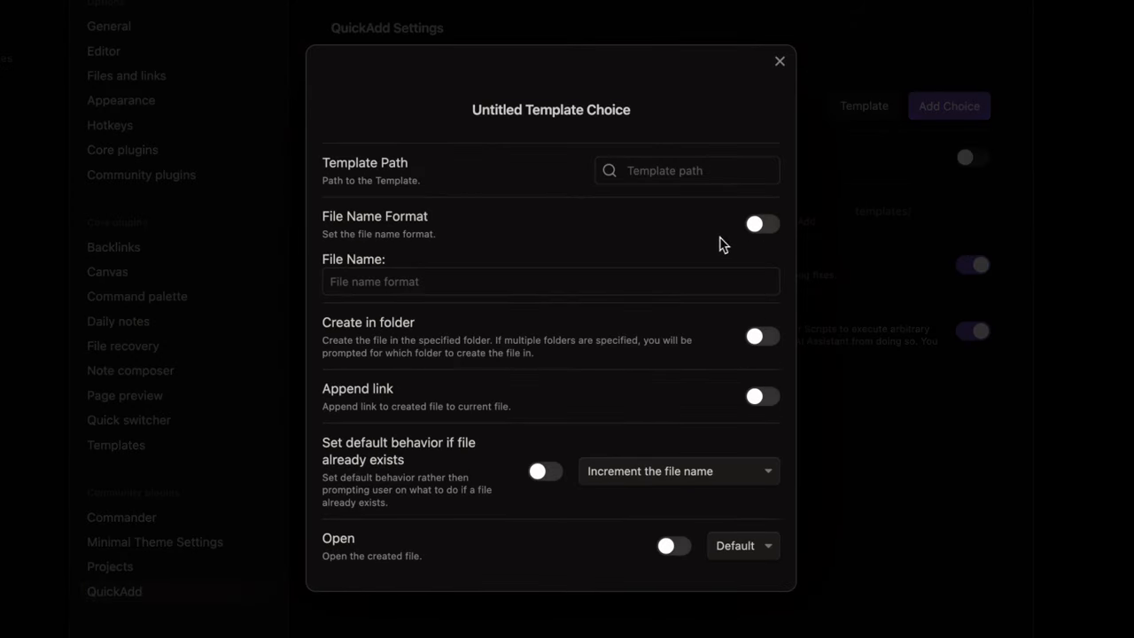
pyautogui.click(687, 170)
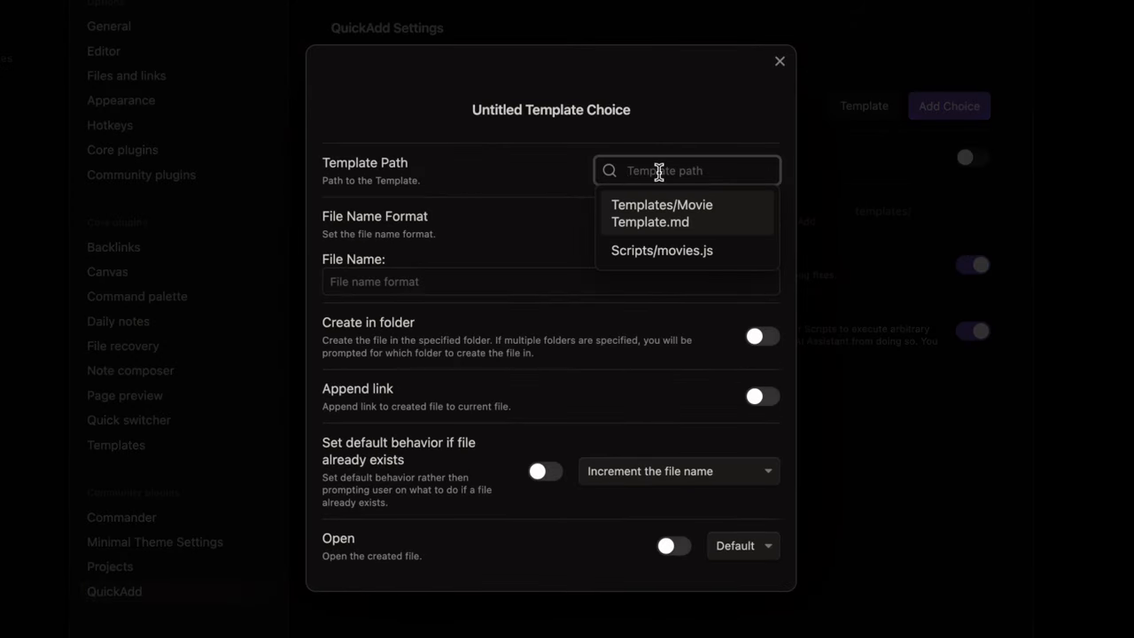
pyautogui.click(662, 213)
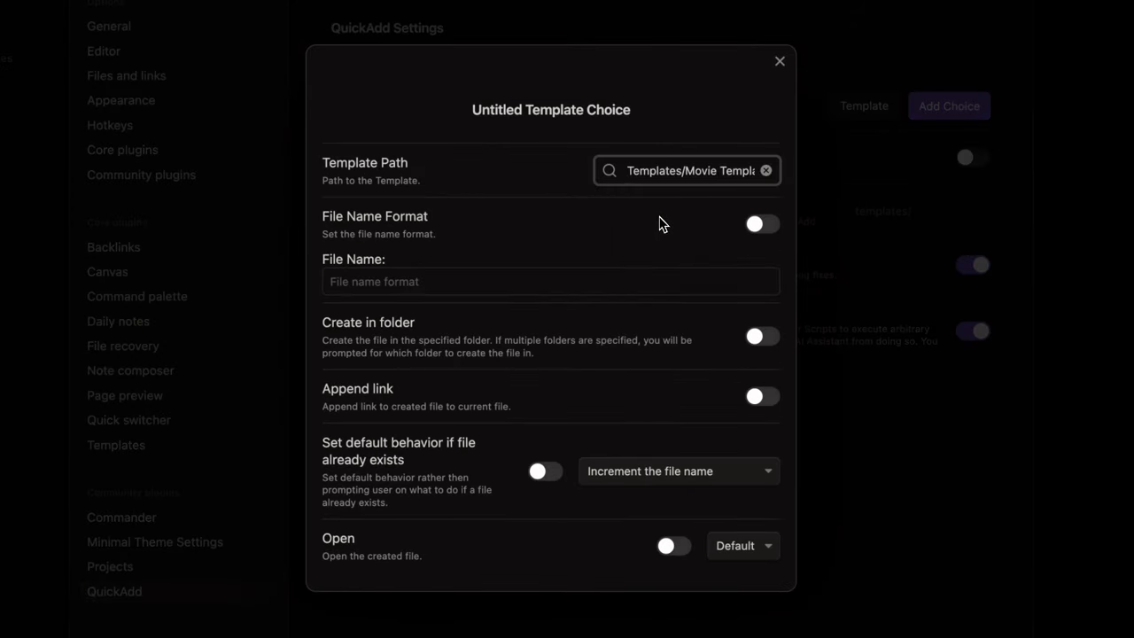
pyautogui.moveTo(725, 244)
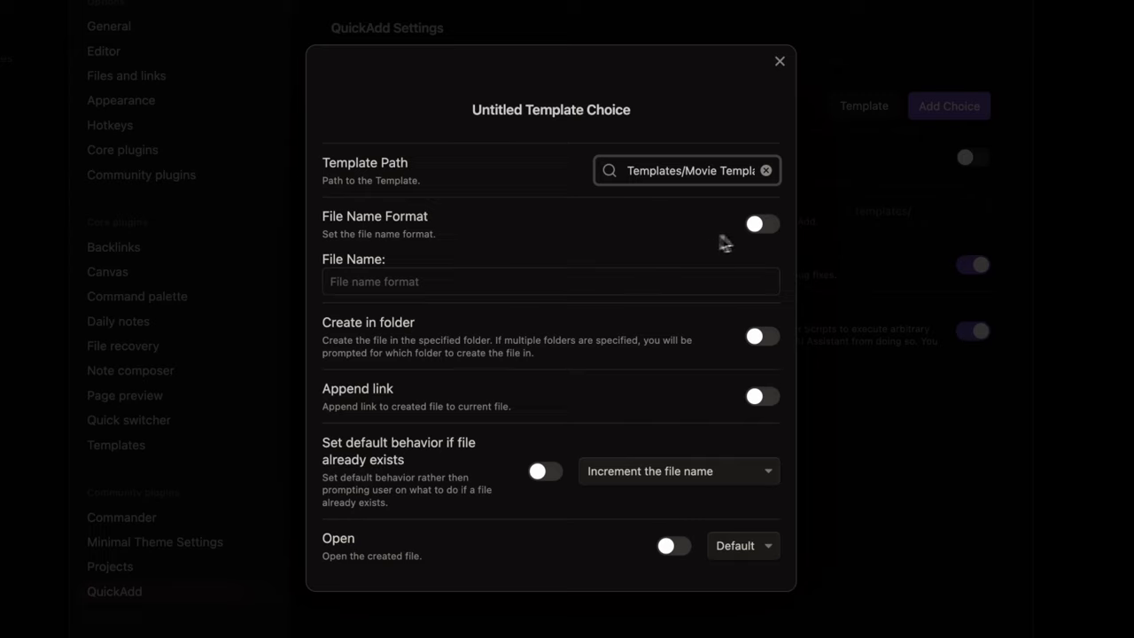
pyautogui.click(760, 223)
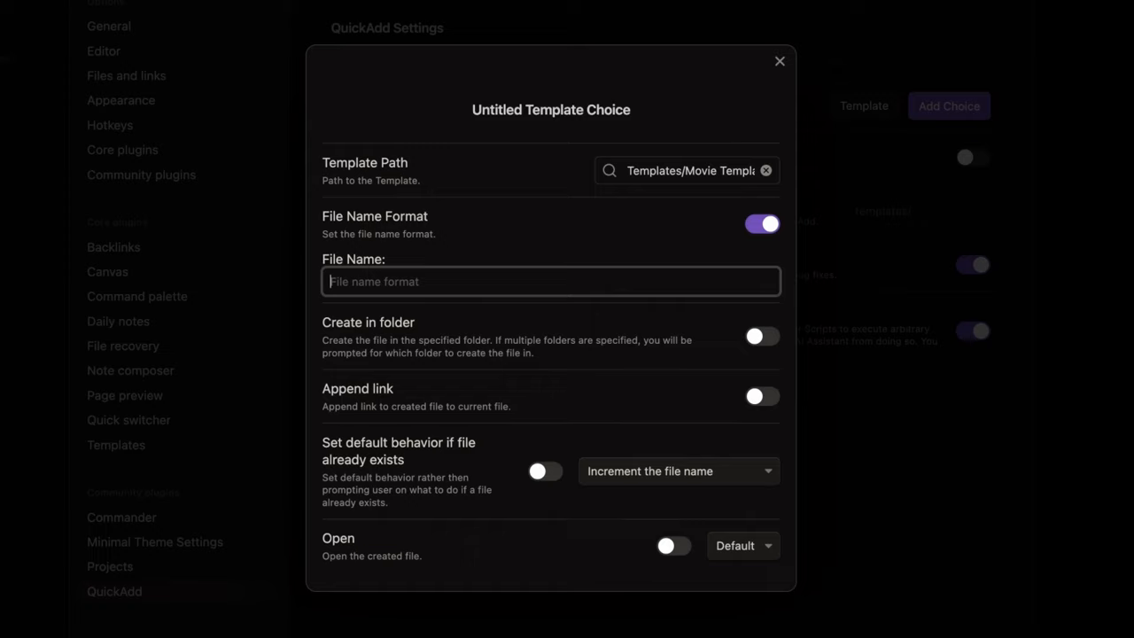
pyautogui.write('{{}}')
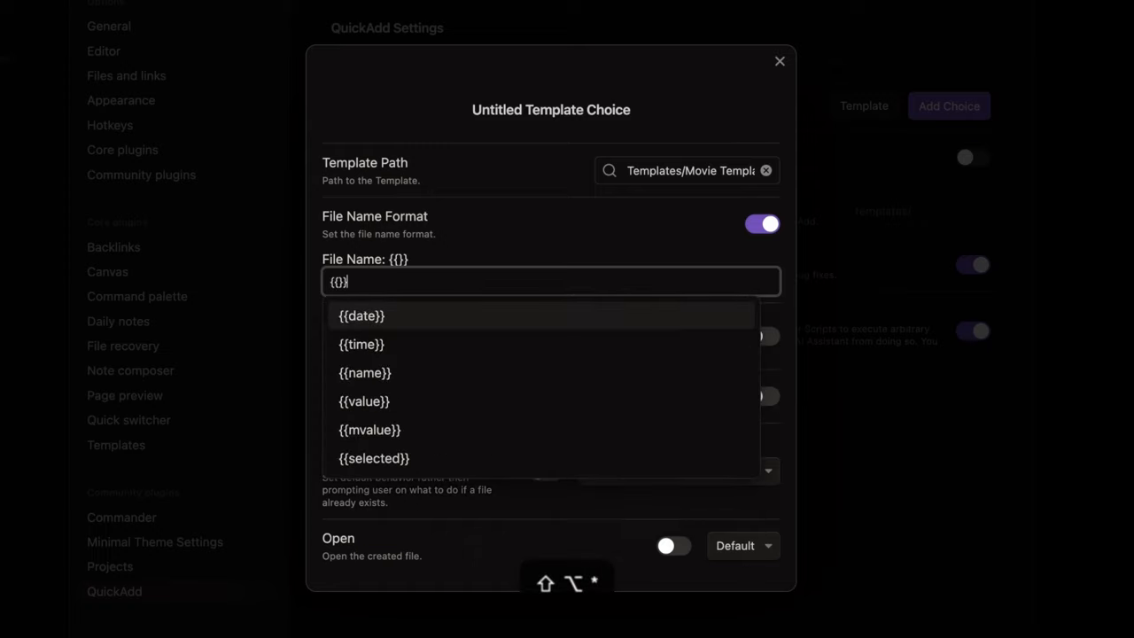
pyautogui.write('VALUE:fileName')
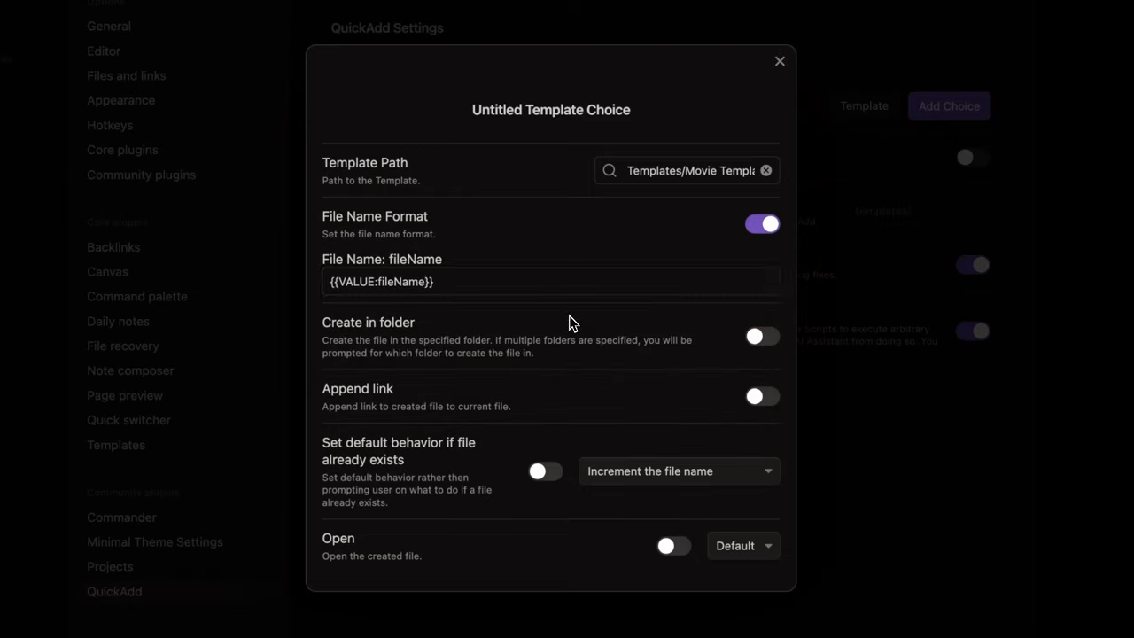
# Have new movie notes created in the Movies folder and finish the template choice.
pyautogui.click(753, 336)
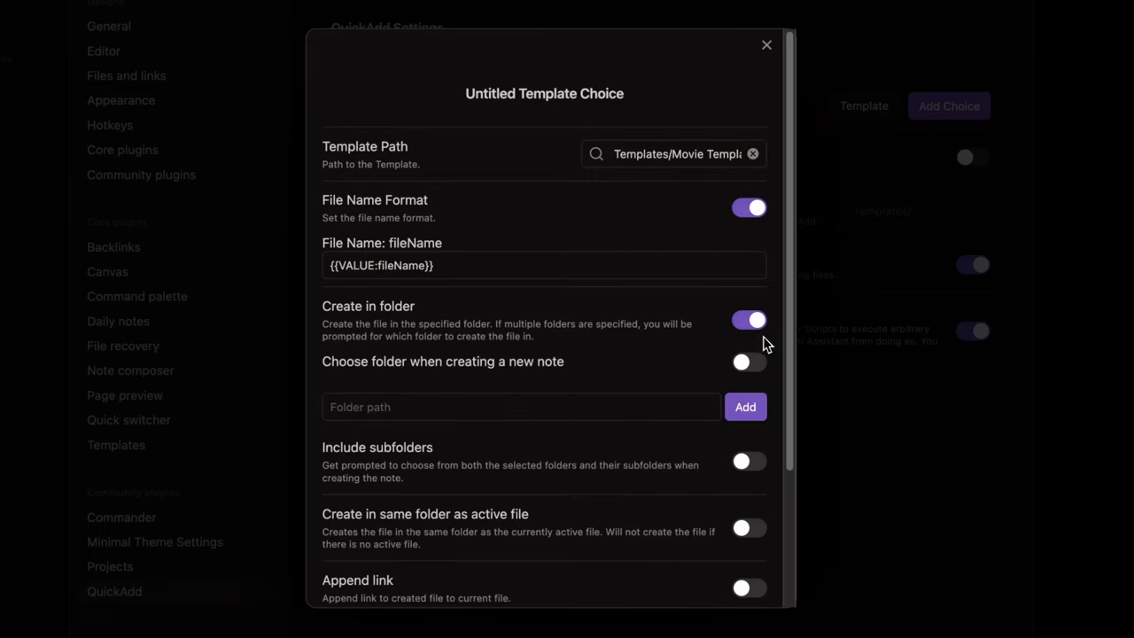
pyautogui.click(520, 406)
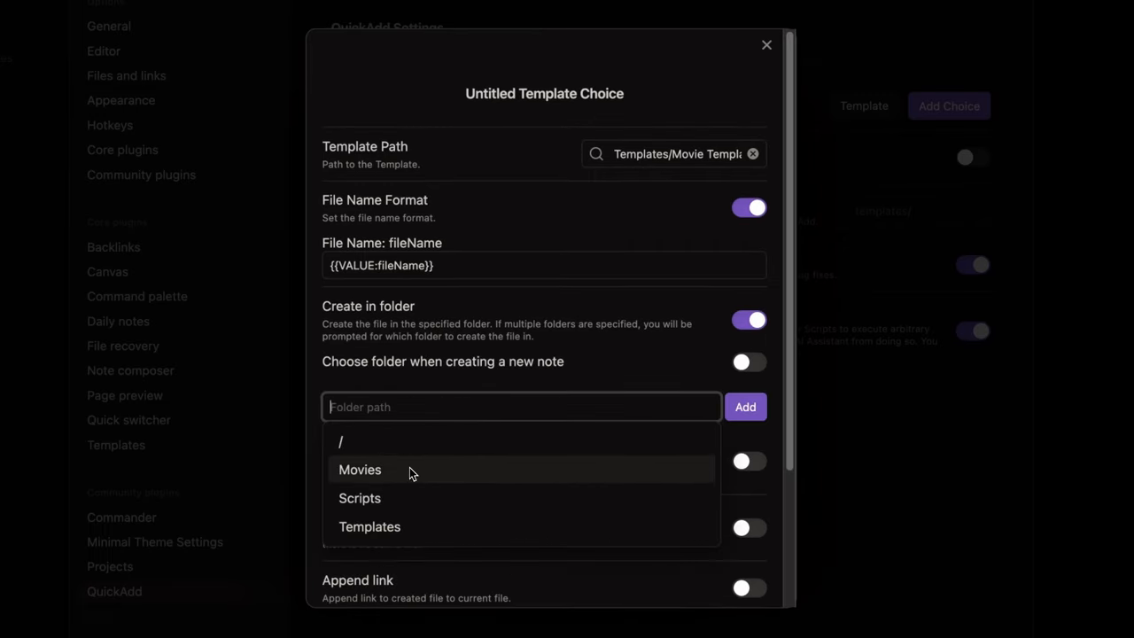
pyautogui.click(360, 470)
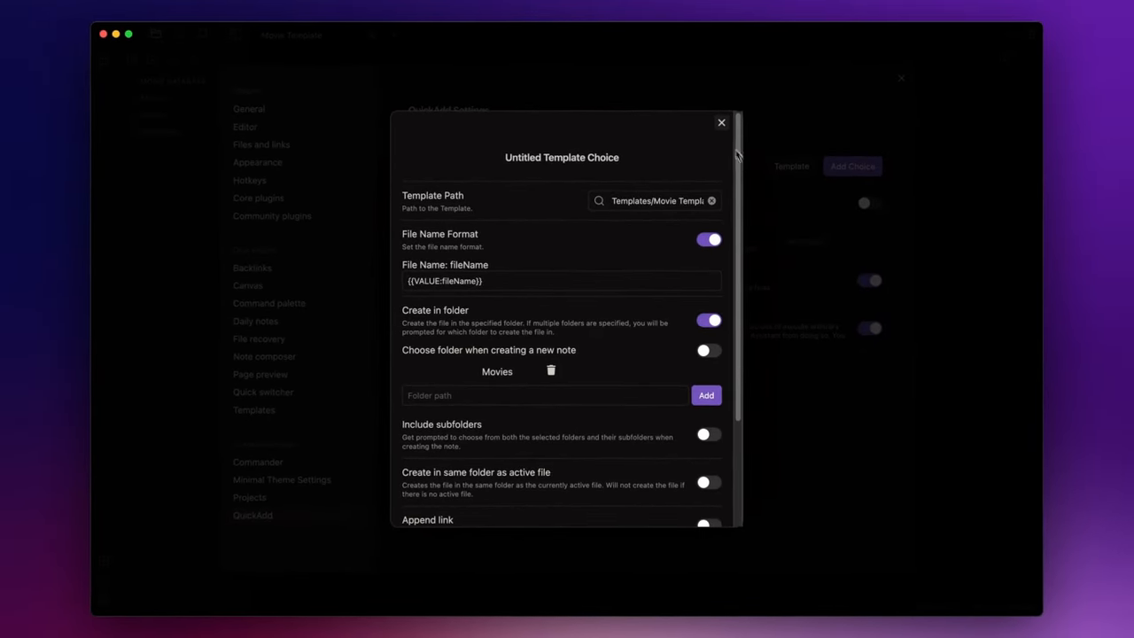
pyautogui.click(721, 123)
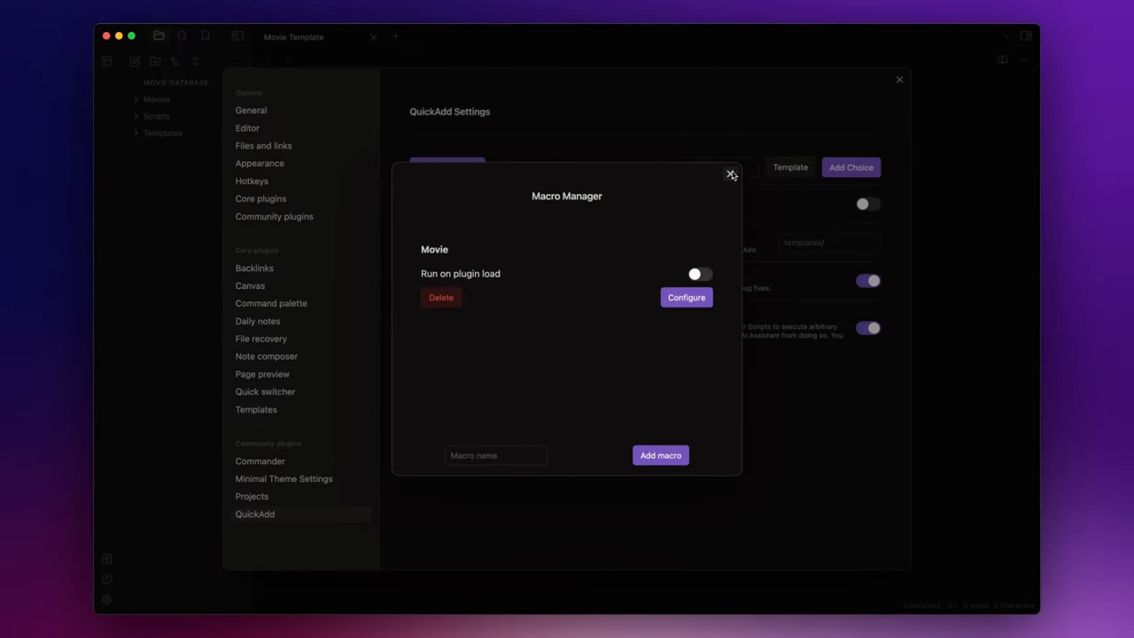
# Add a New Movie macro choice in QuickAdd and assign it the Movie macro.
pyautogui.click(730, 174)
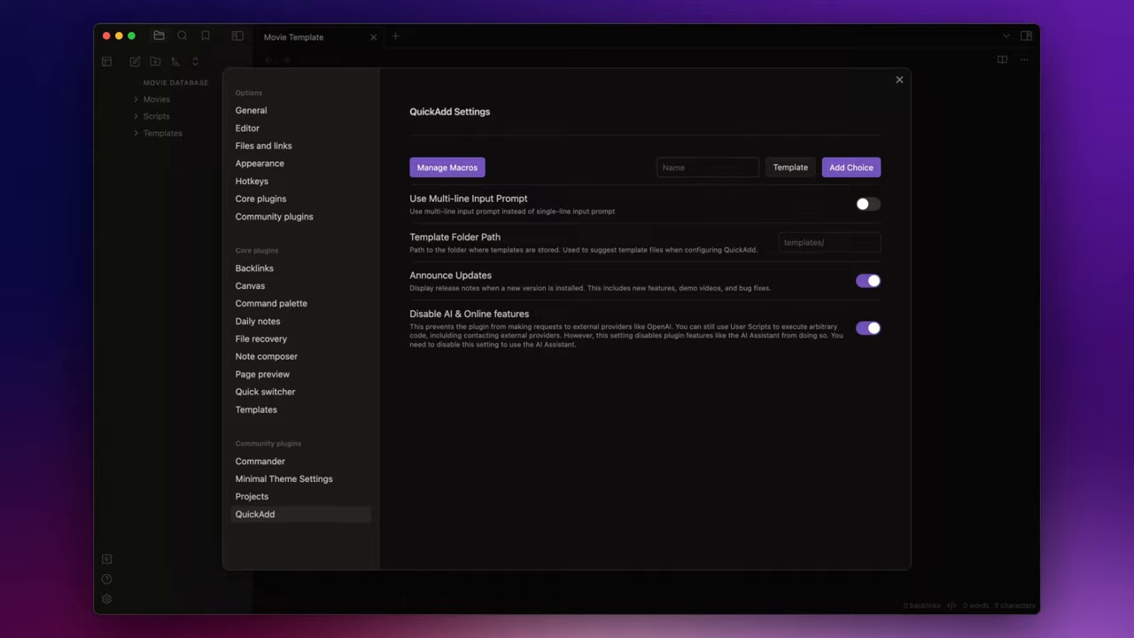
pyautogui.click(788, 166)
pyautogui.write('New Movie')
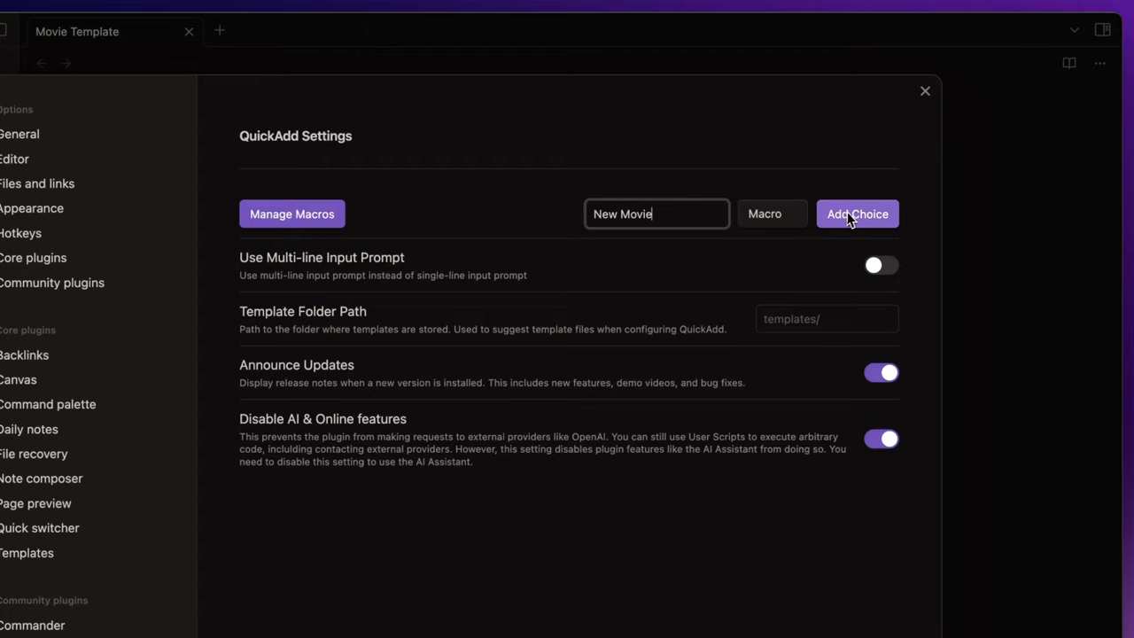
pyautogui.click(856, 213)
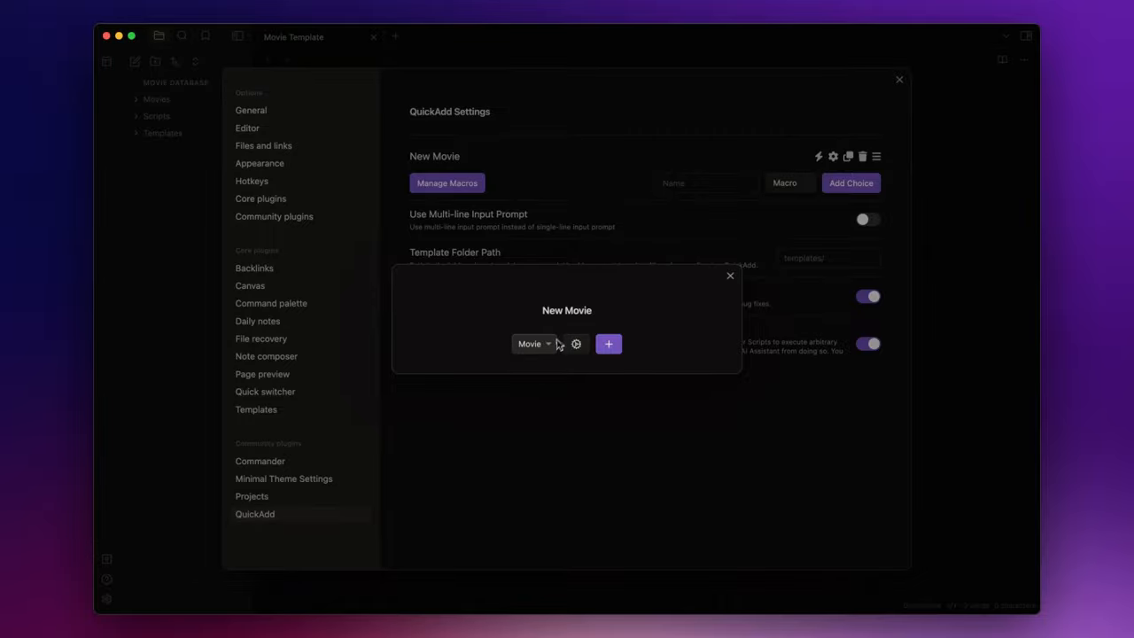
pyautogui.click(531, 344)
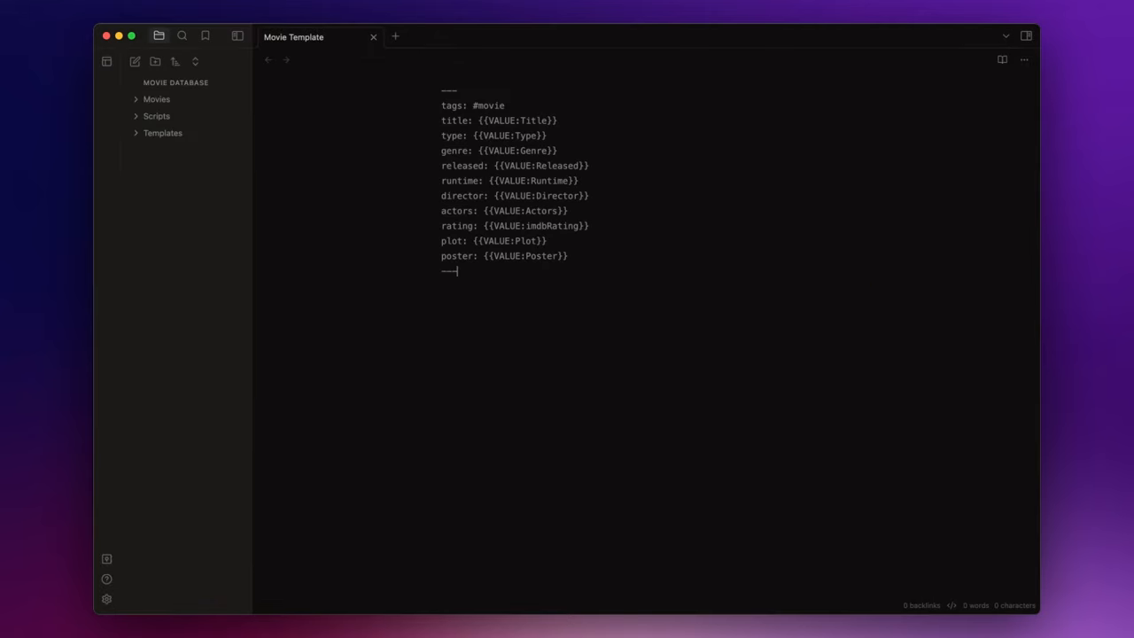
# Run QuickAdd: New Movie from the command palette for the title The Prestige.
pyautogui.press('cmd+p')
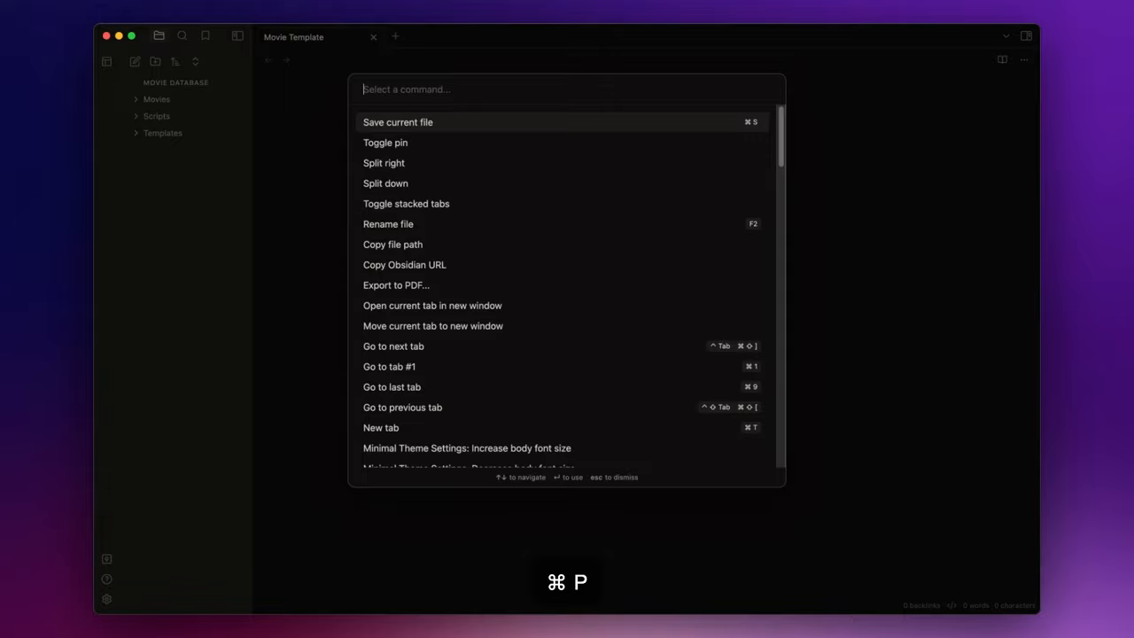
pyautogui.write('new mo')
pyautogui.write('The pres')
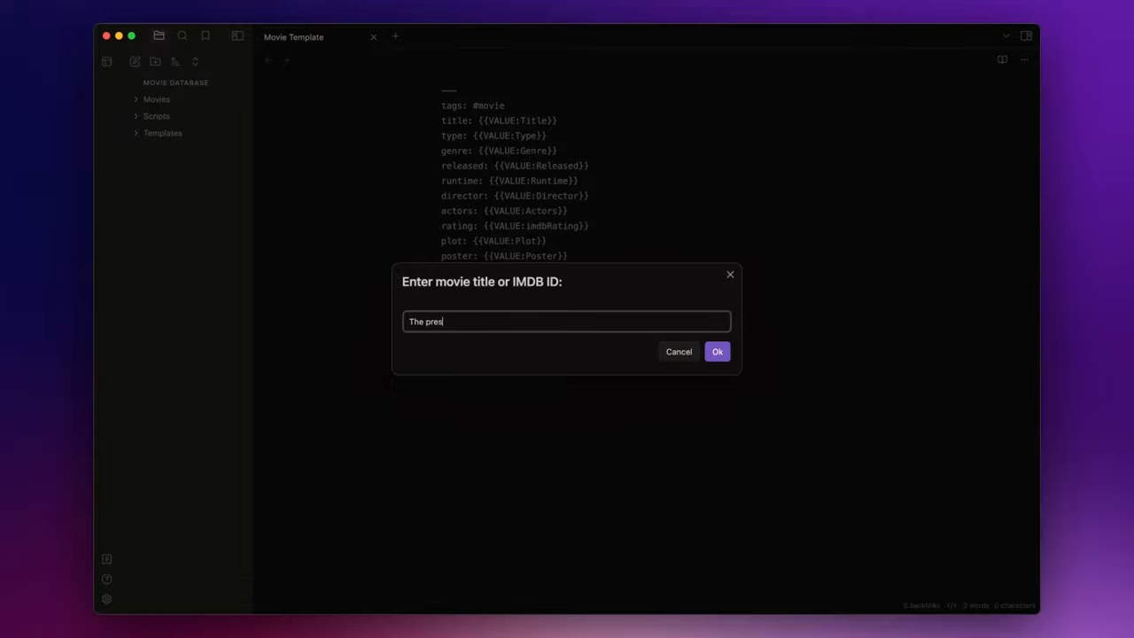
pyautogui.click(718, 351)
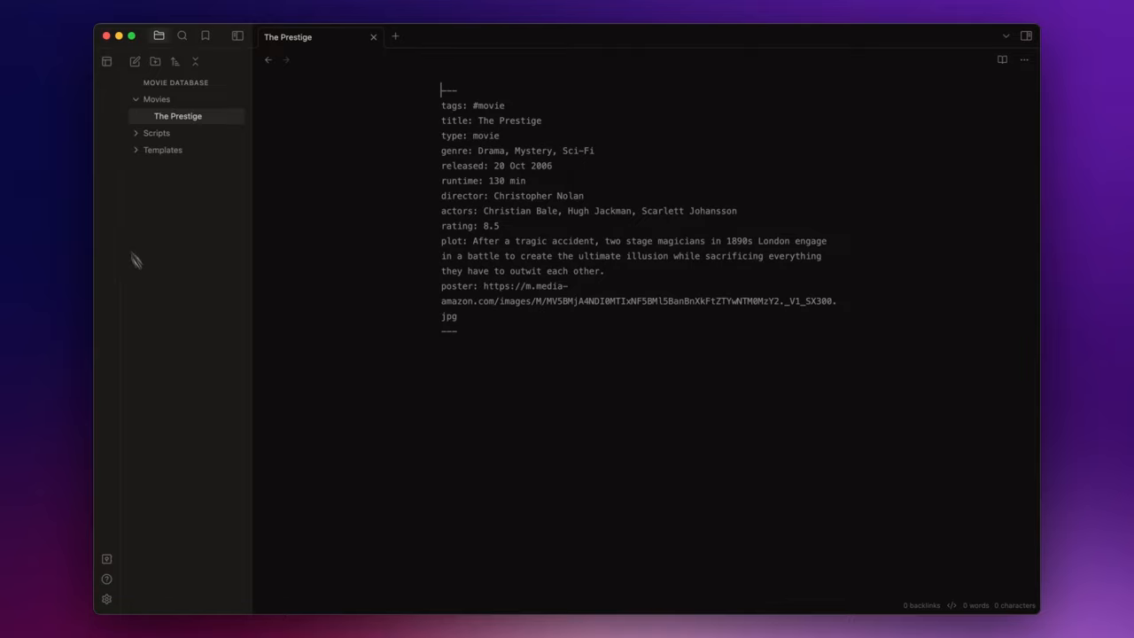
pyautogui.moveTo(101, 291)
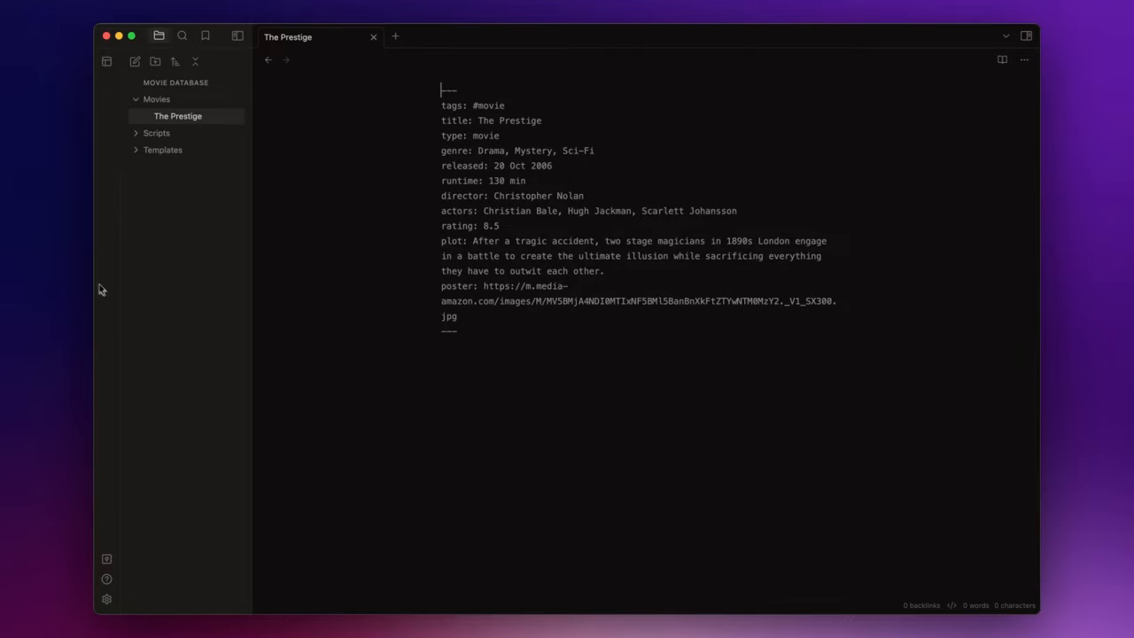
pyautogui.moveTo(434, 362)
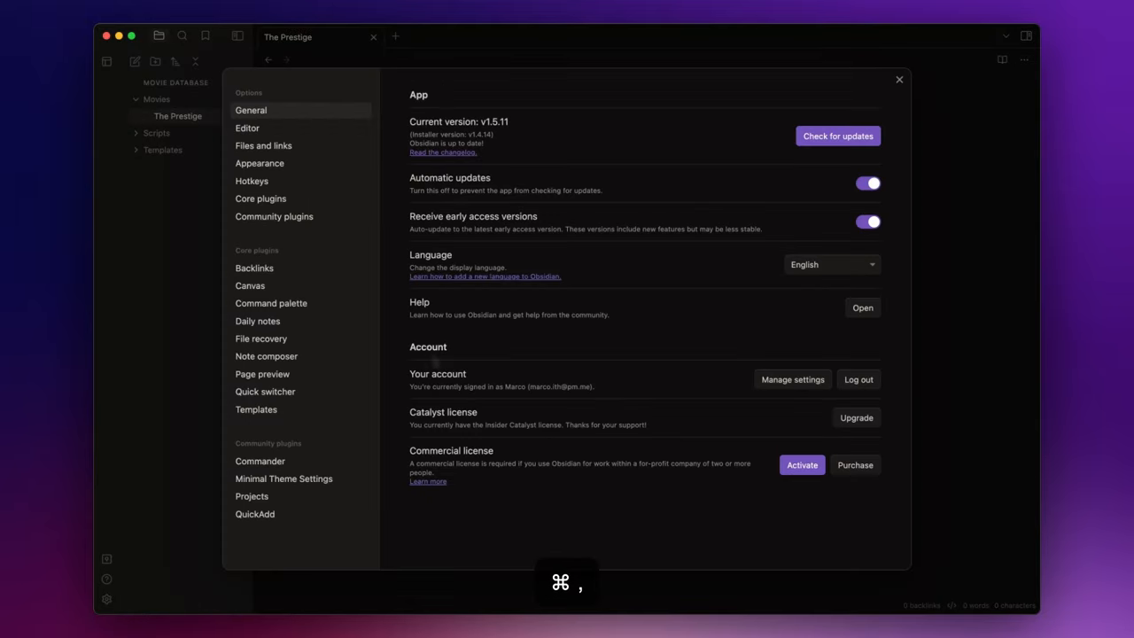
# Add QuickAdd: New Movie as a Commander ribbon command.
pyautogui.click(258, 460)
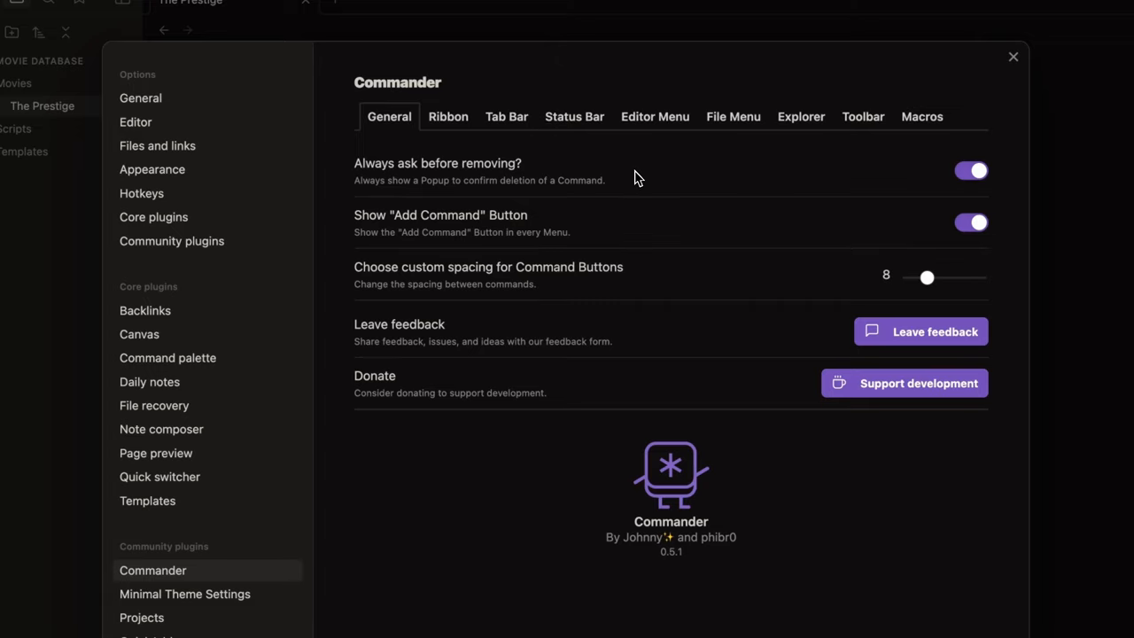
pyautogui.moveTo(446, 117)
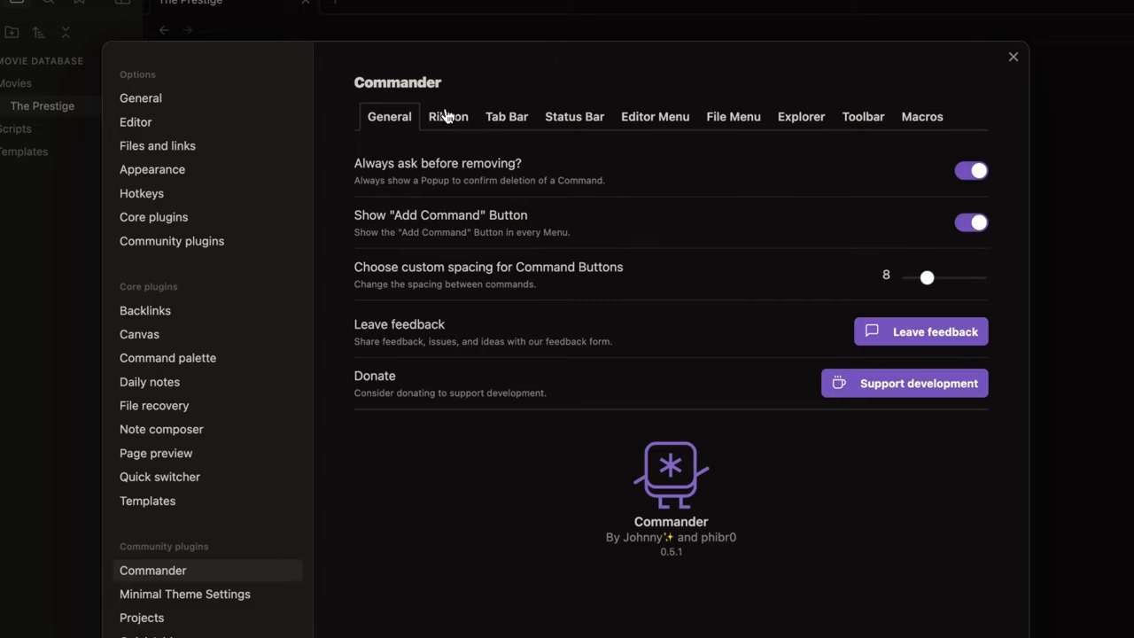
pyautogui.click(446, 117)
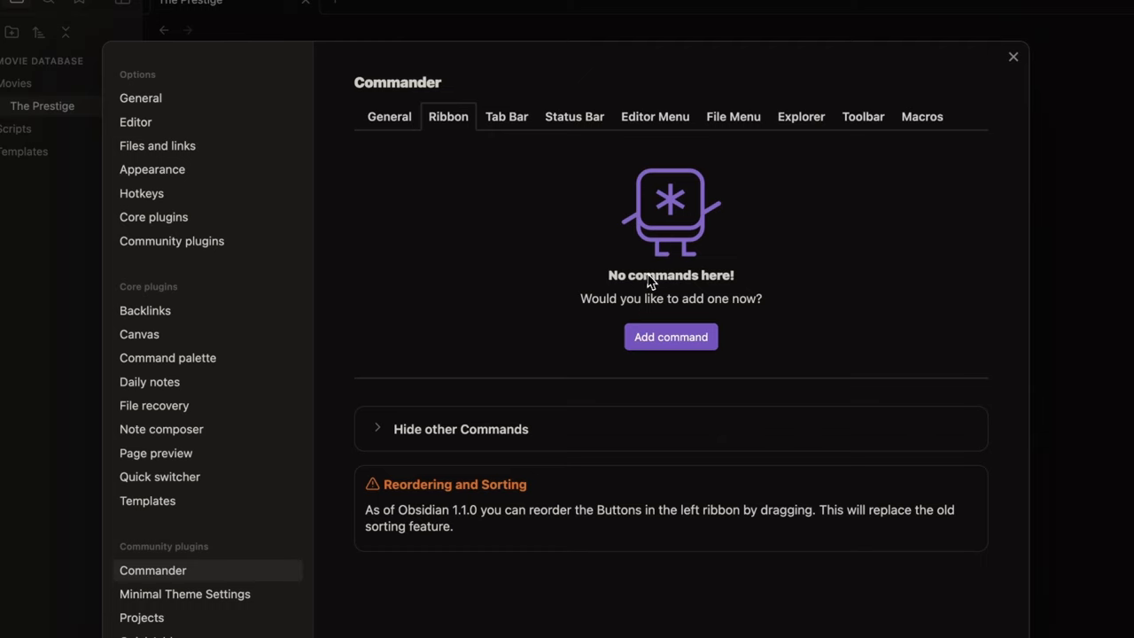
pyautogui.click(669, 337)
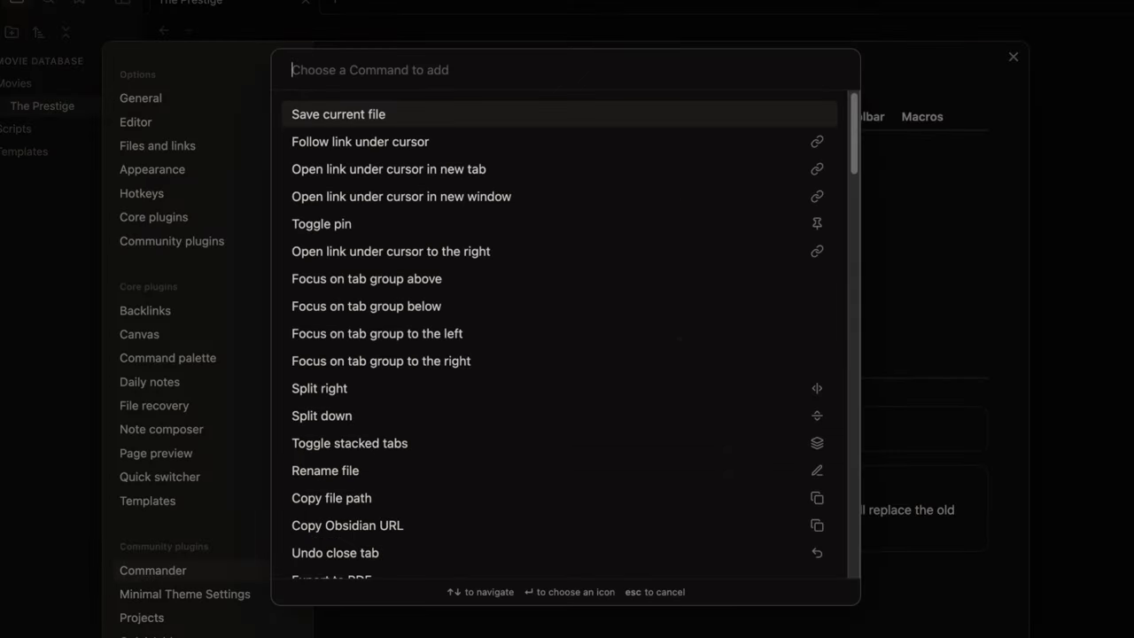
pyautogui.write('new mo')
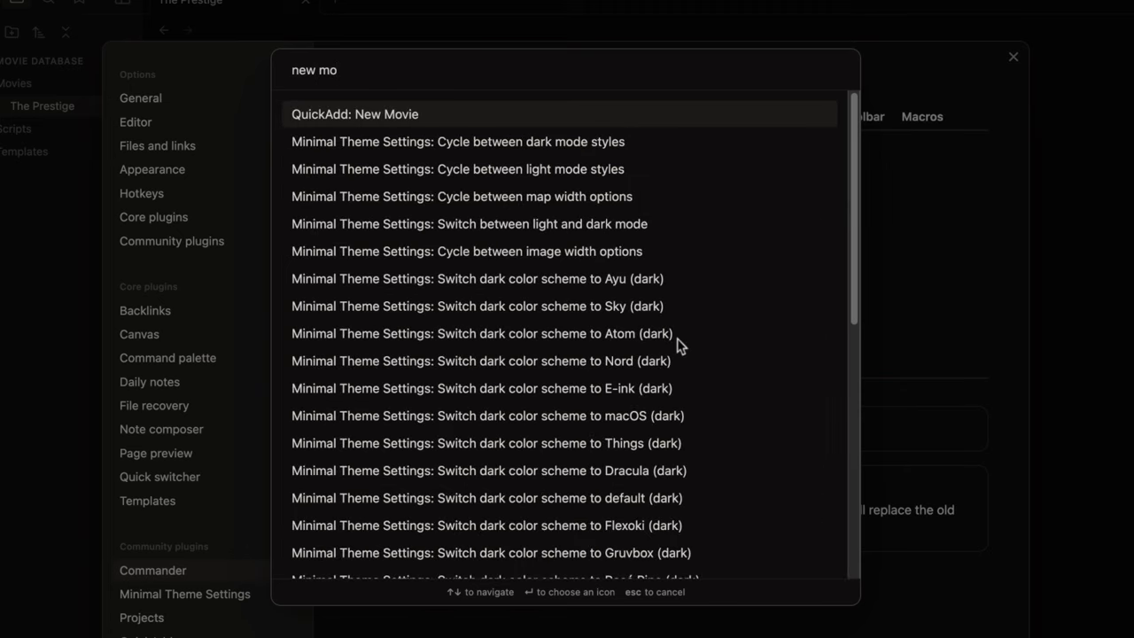
pyautogui.click(354, 114)
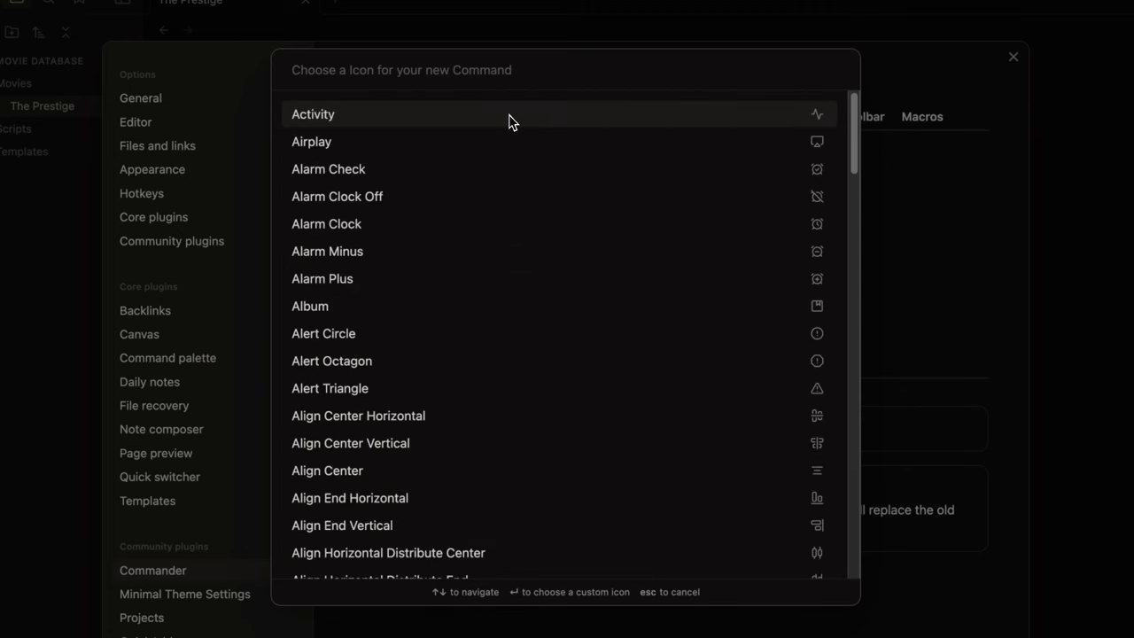
# Give the ribbon command the Film icon and save it.
pyautogui.write('film')
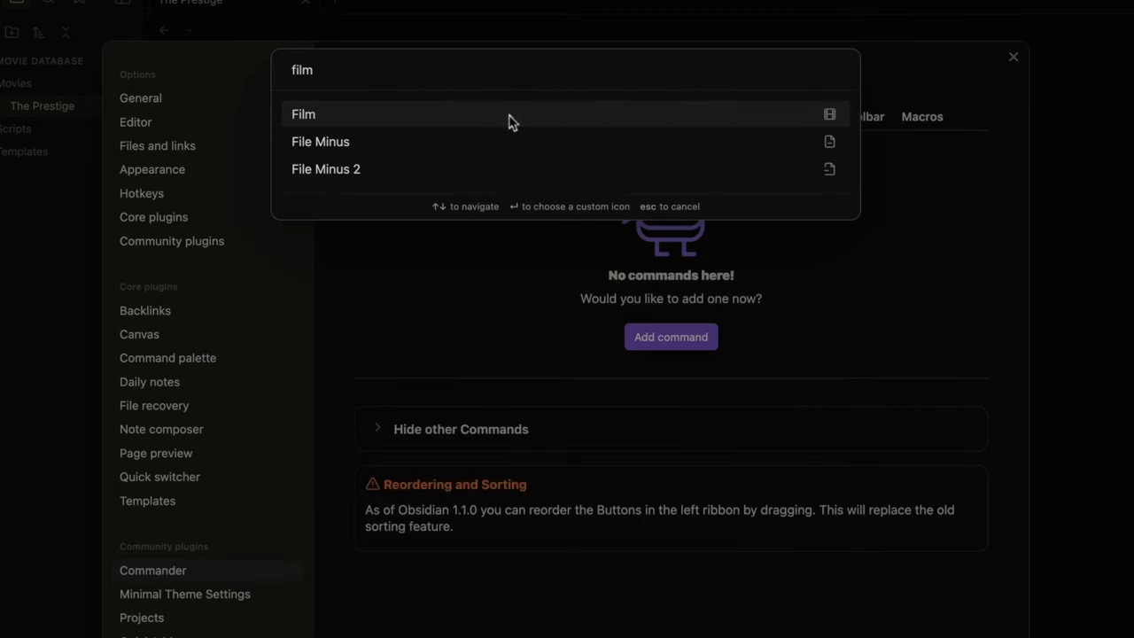
pyautogui.click(302, 113)
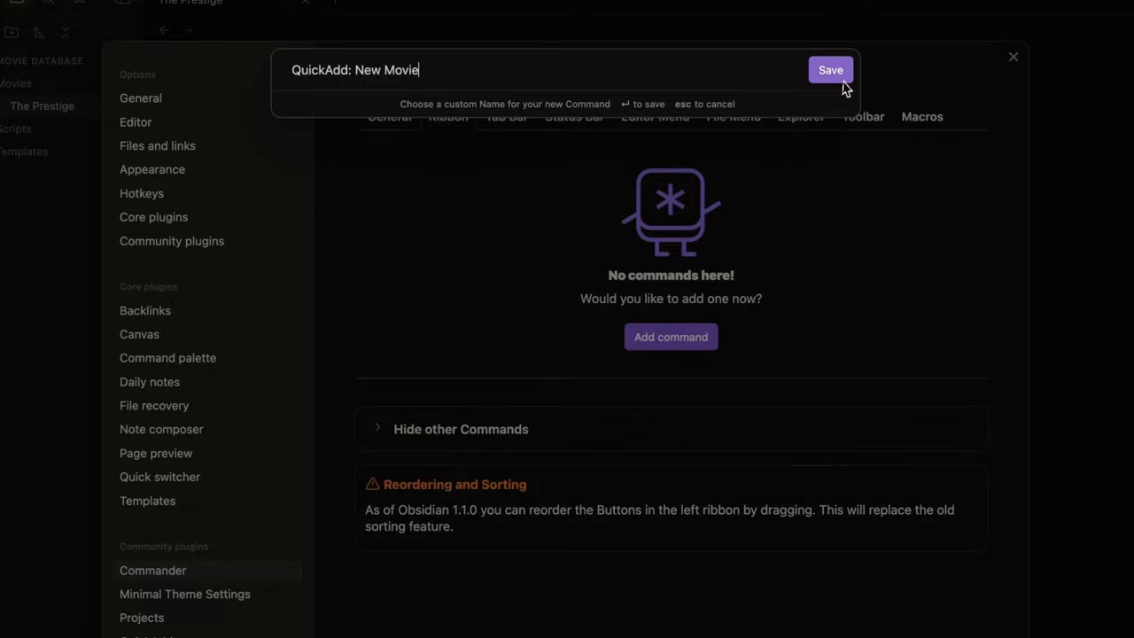
pyautogui.click(829, 71)
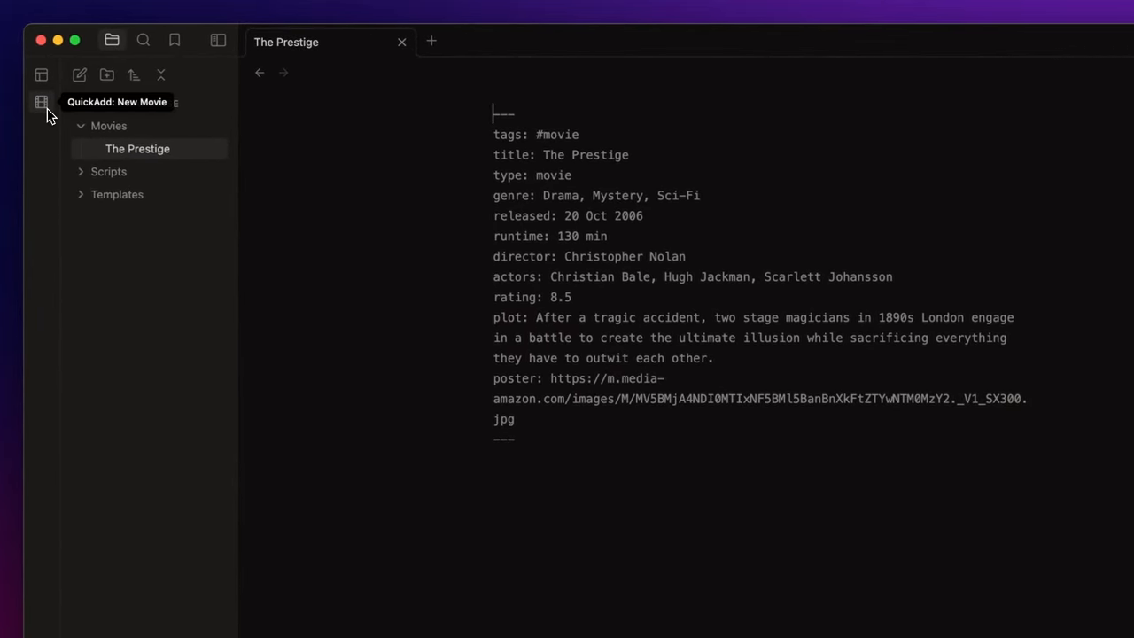
# Create a Shutter Island (2010) note via the film ribbon button and view it.
pyautogui.click(40, 101)
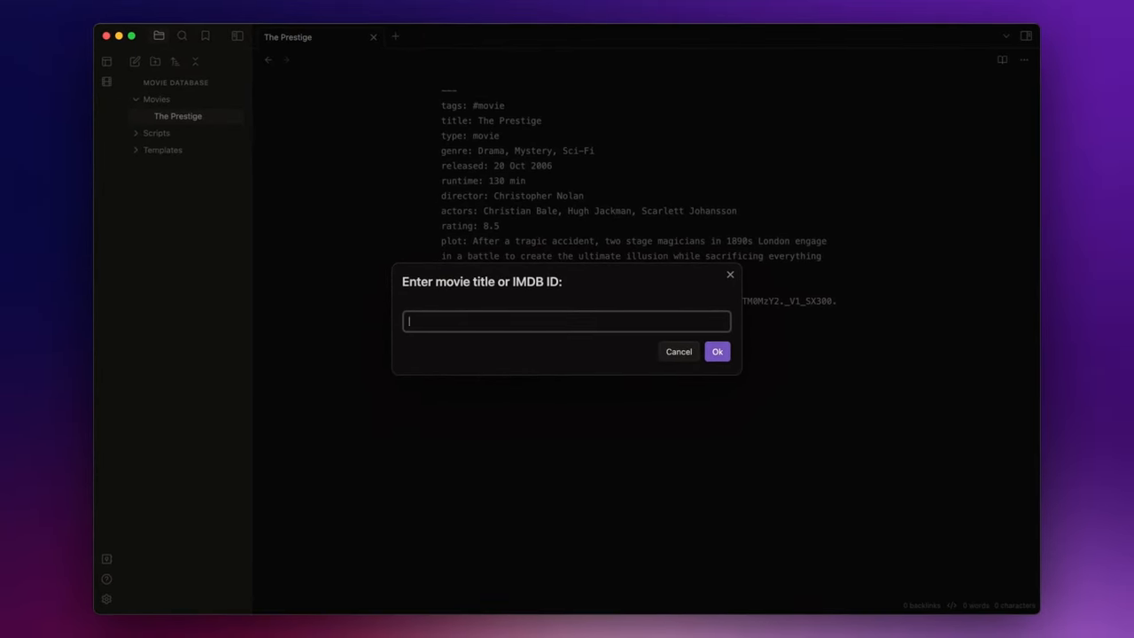
pyautogui.write('shutter island')
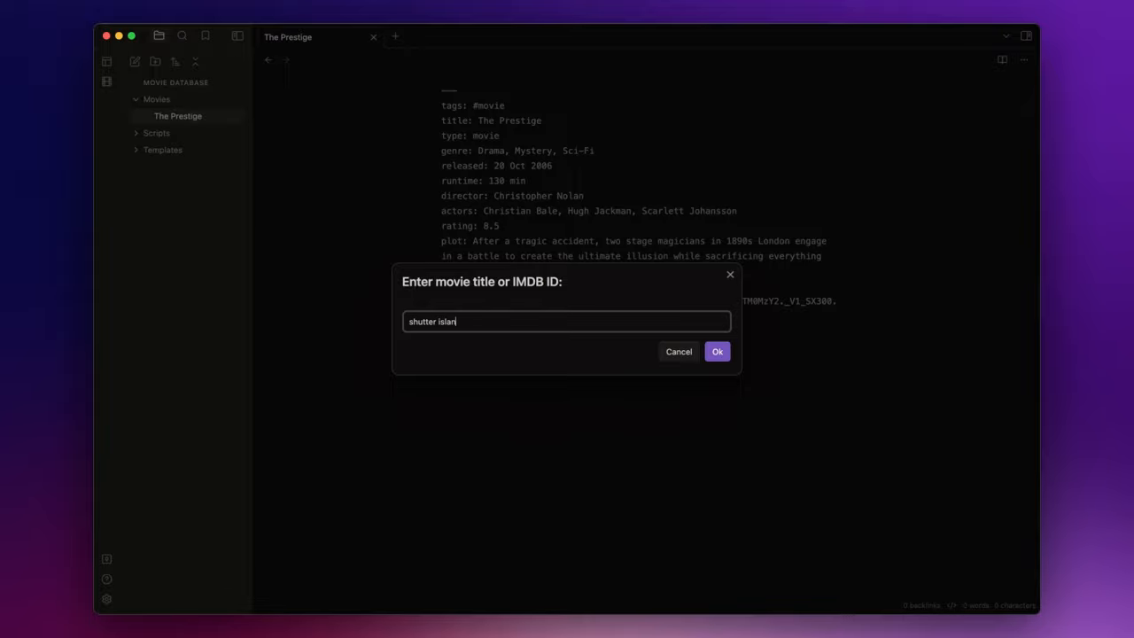
pyautogui.click(716, 350)
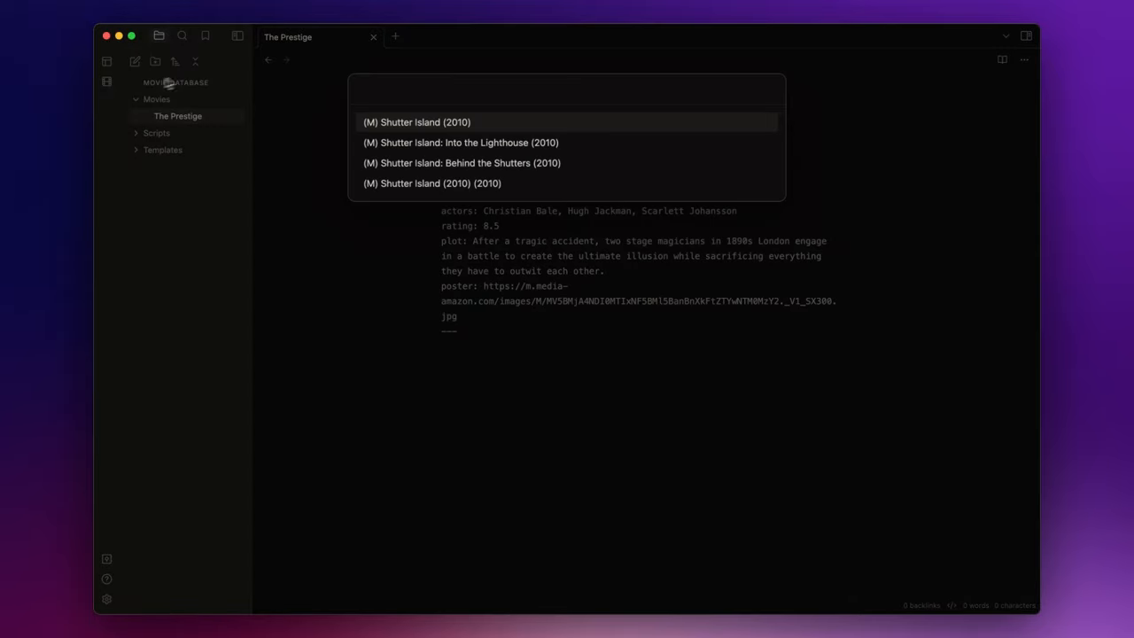
pyautogui.click(417, 122)
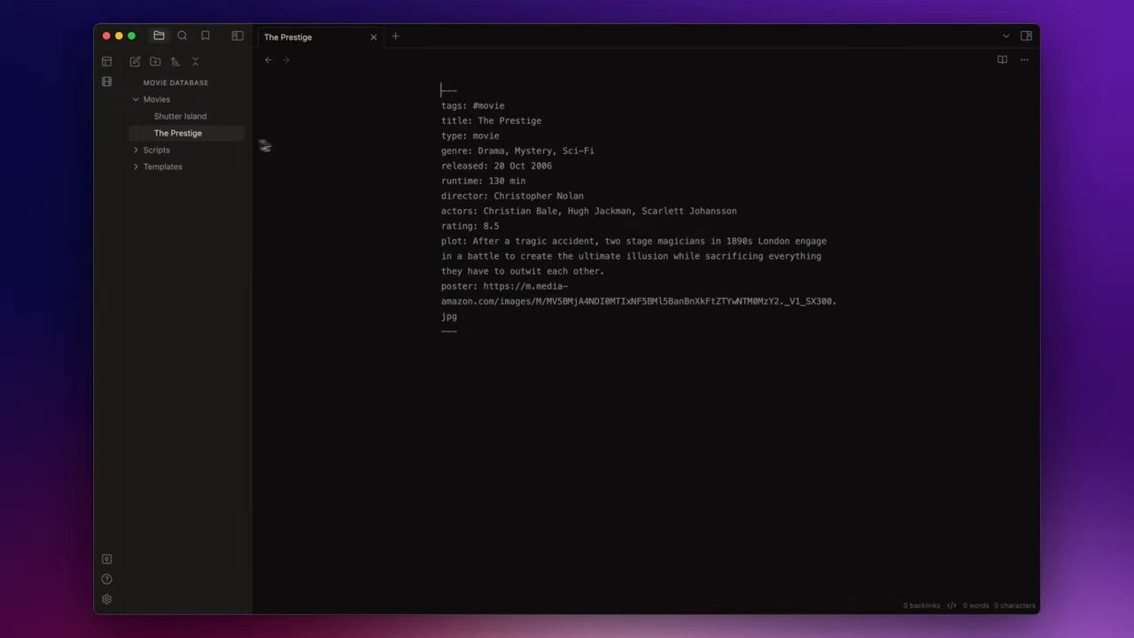
pyautogui.click(180, 117)
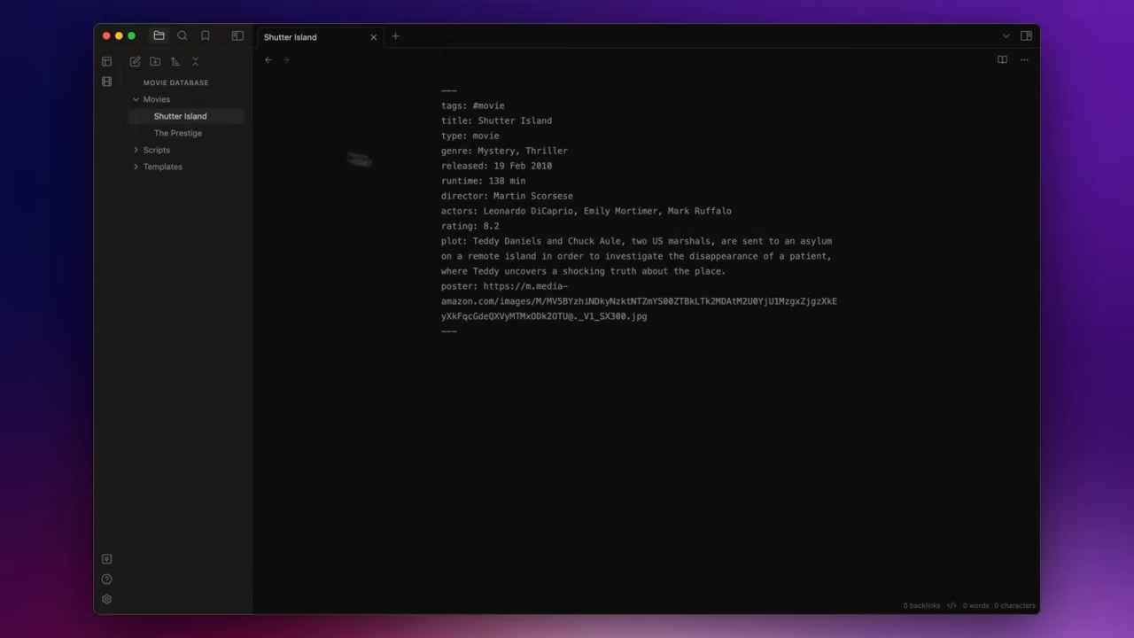
pyautogui.moveTo(552, 354)
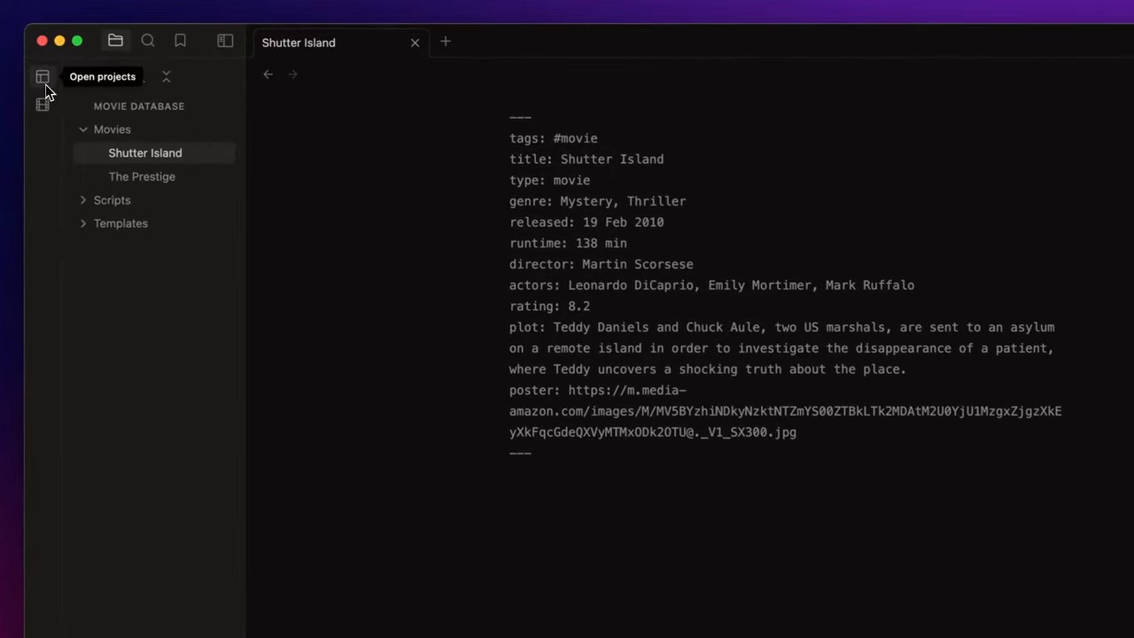
# Create a Projects project named Movie Database with path Movies.
pyautogui.click(42, 77)
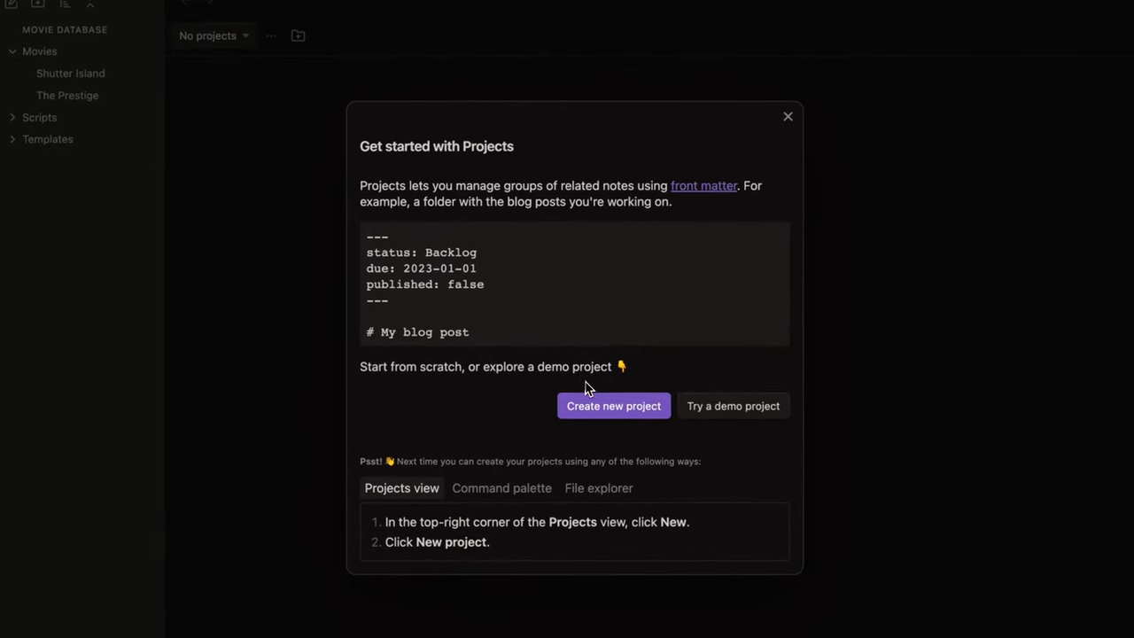
pyautogui.click(613, 406)
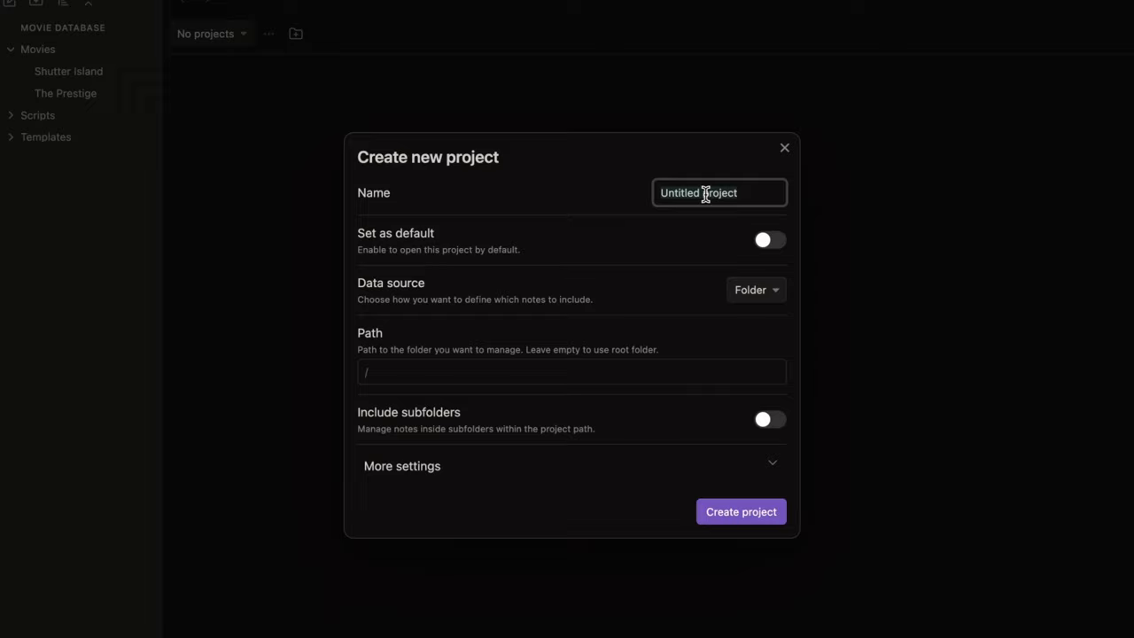
pyautogui.write('Movie Database')
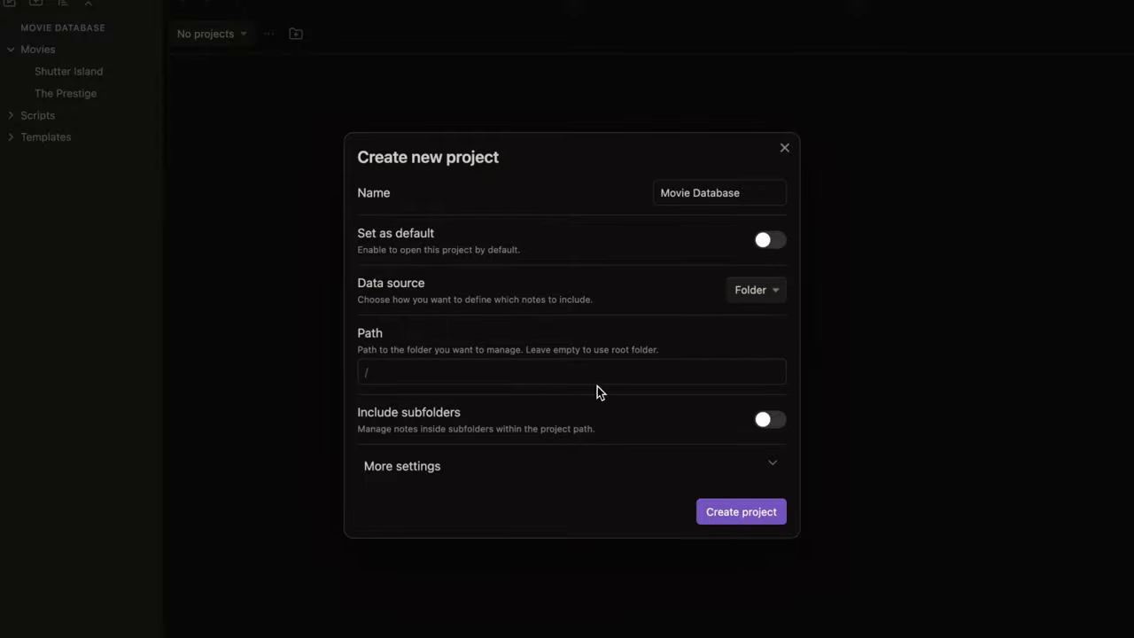
pyautogui.write('Movies')
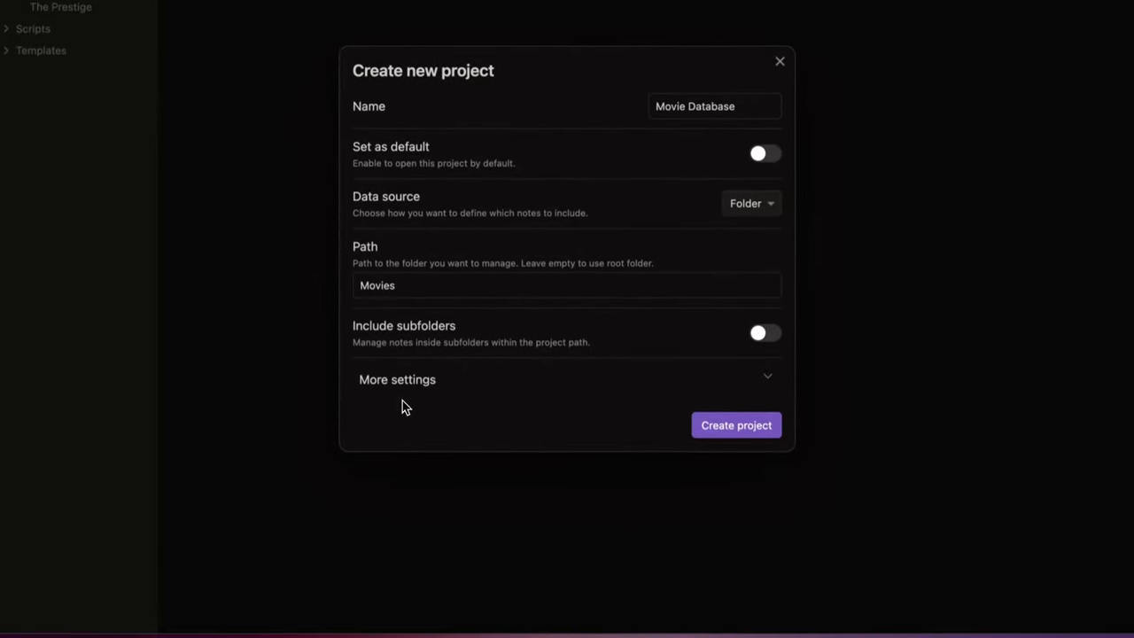
pyautogui.click(736, 426)
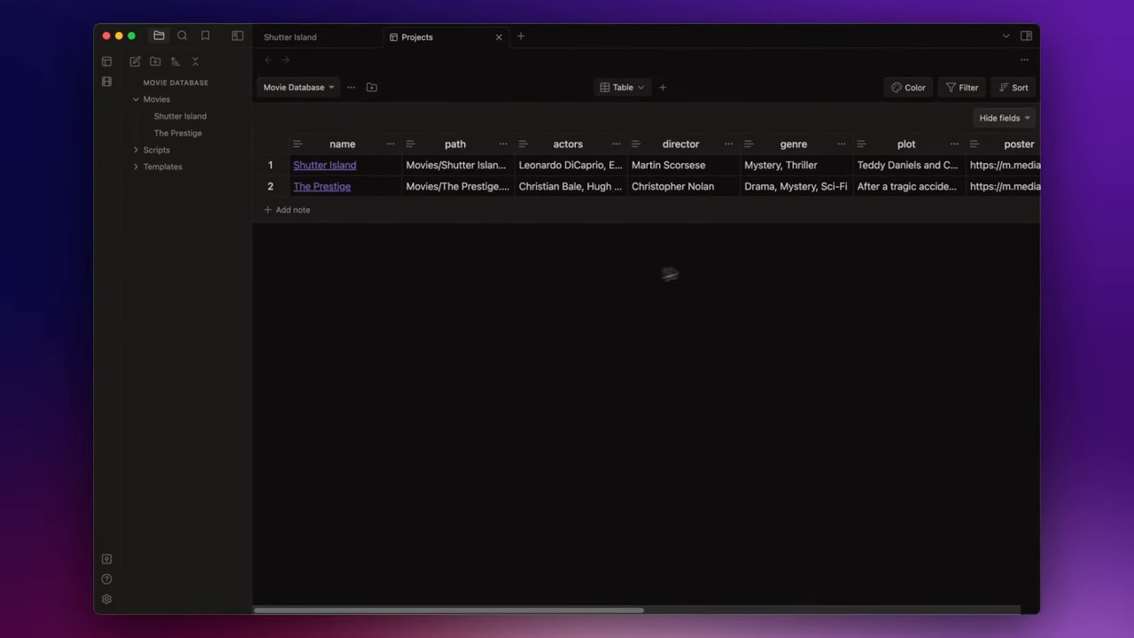
pyautogui.moveTo(637, 269)
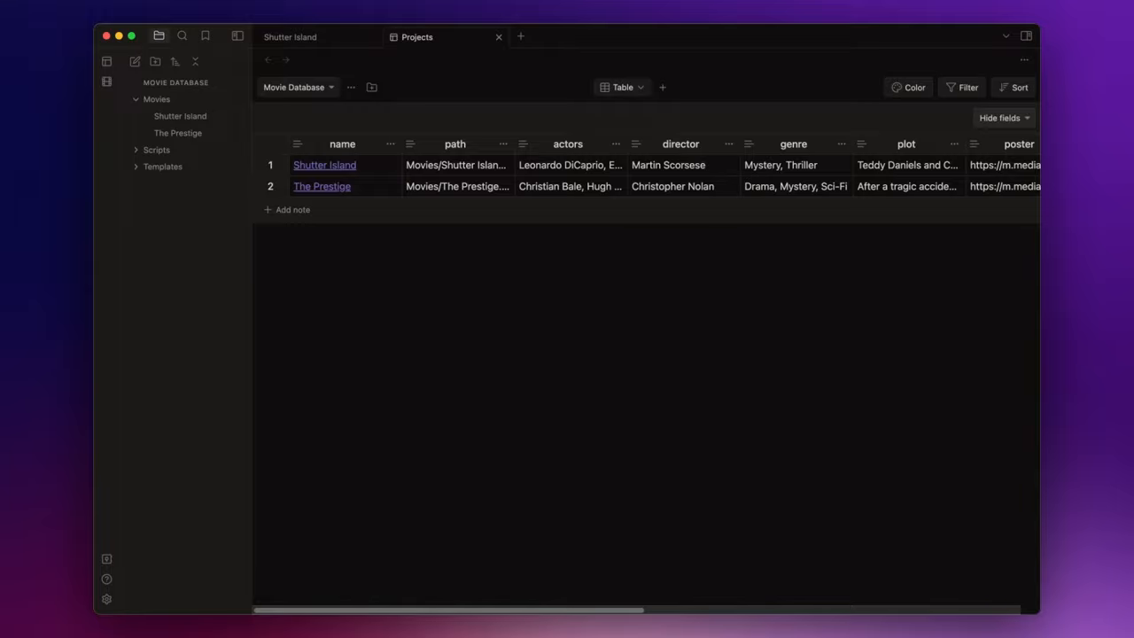
pyautogui.moveTo(648, 124)
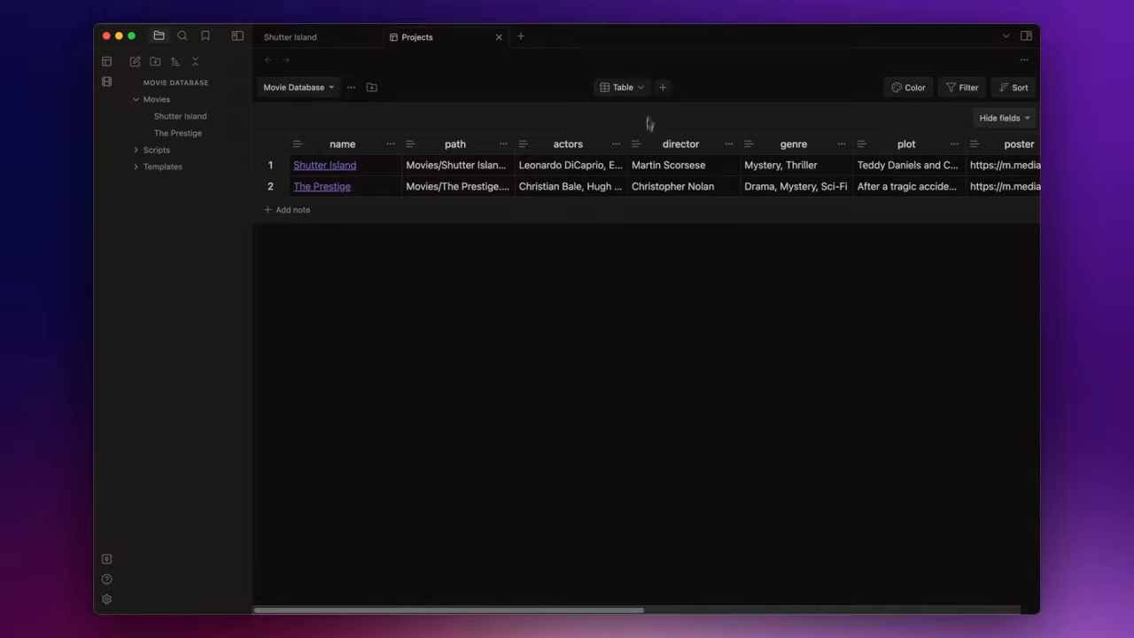
# Add a gallery view named Movies and delete the Table view.
pyautogui.click(663, 87)
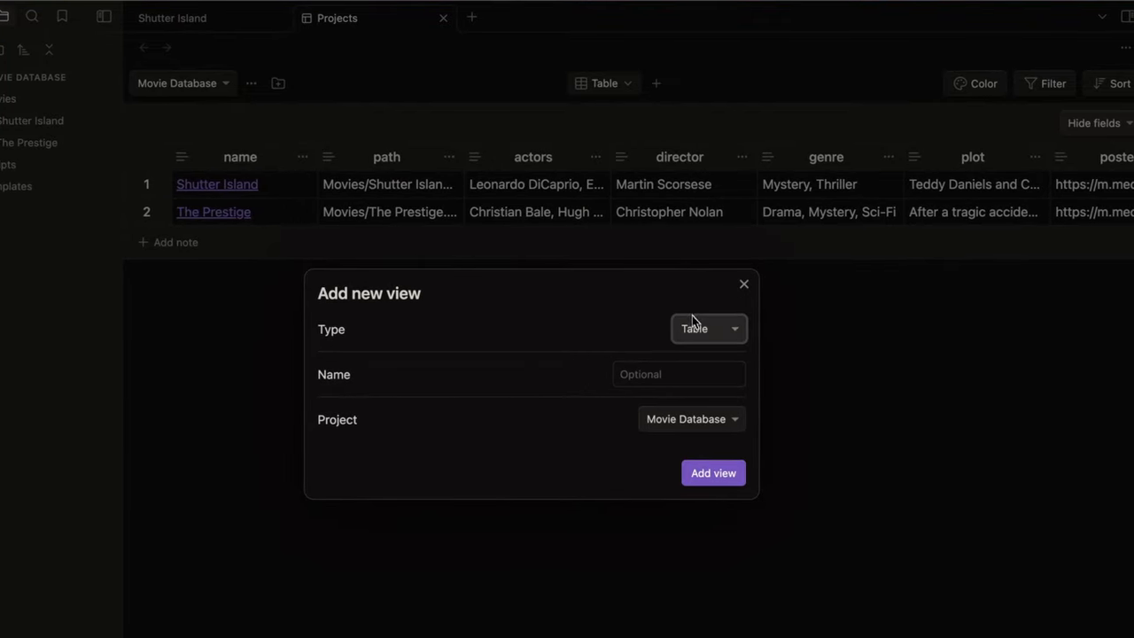
pyautogui.click(708, 328)
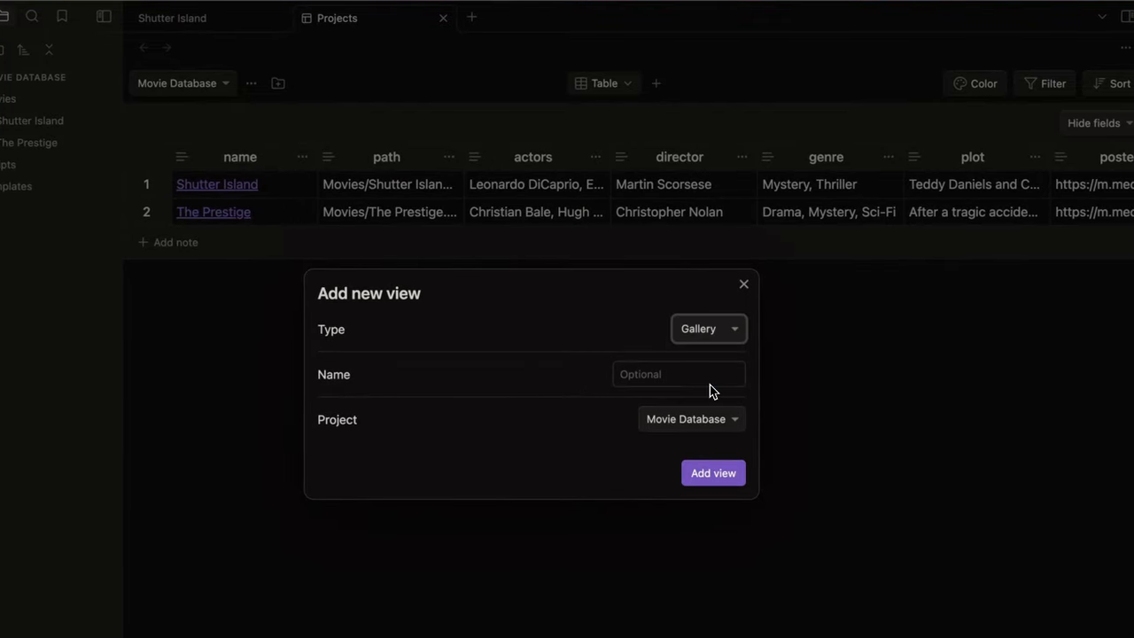
pyautogui.write('Mov')
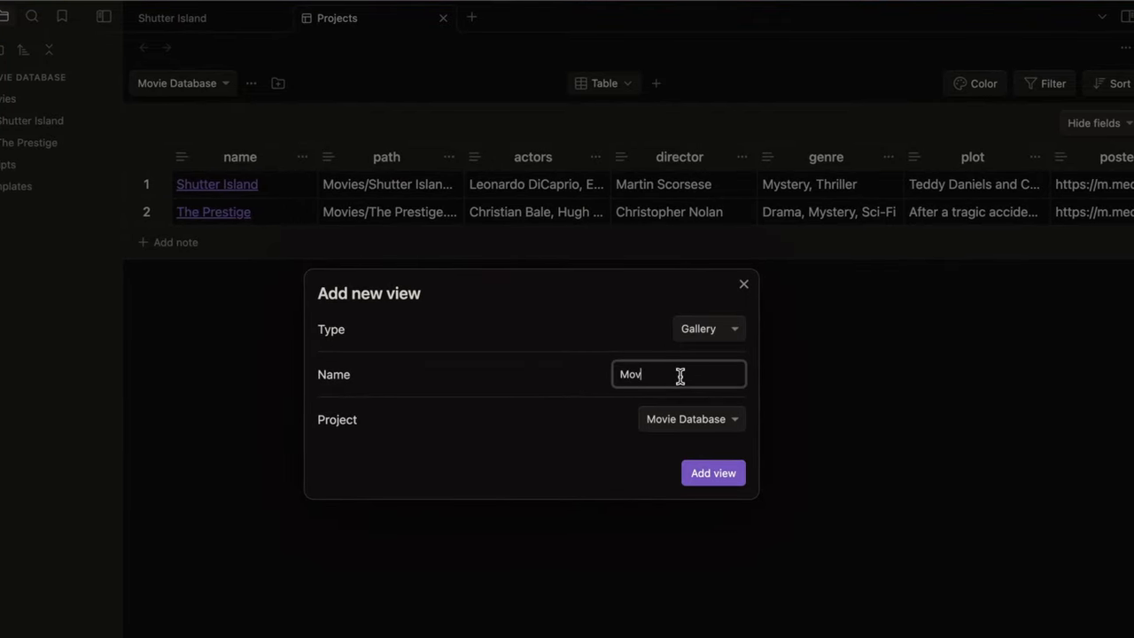
pyautogui.click(712, 471)
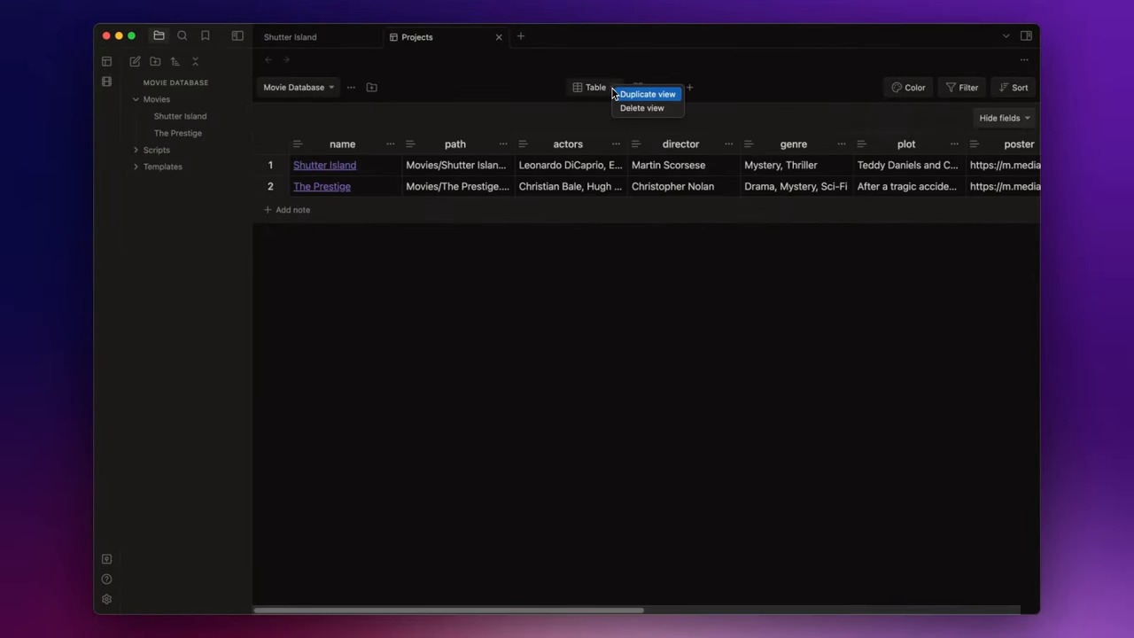
pyautogui.click(642, 108)
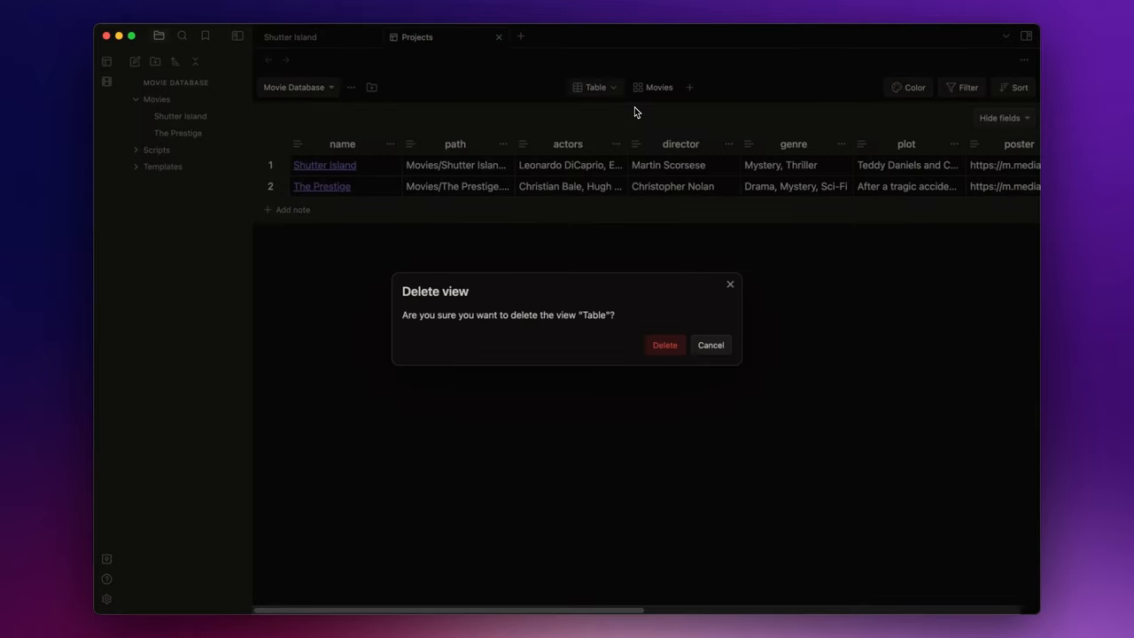
pyautogui.click(664, 344)
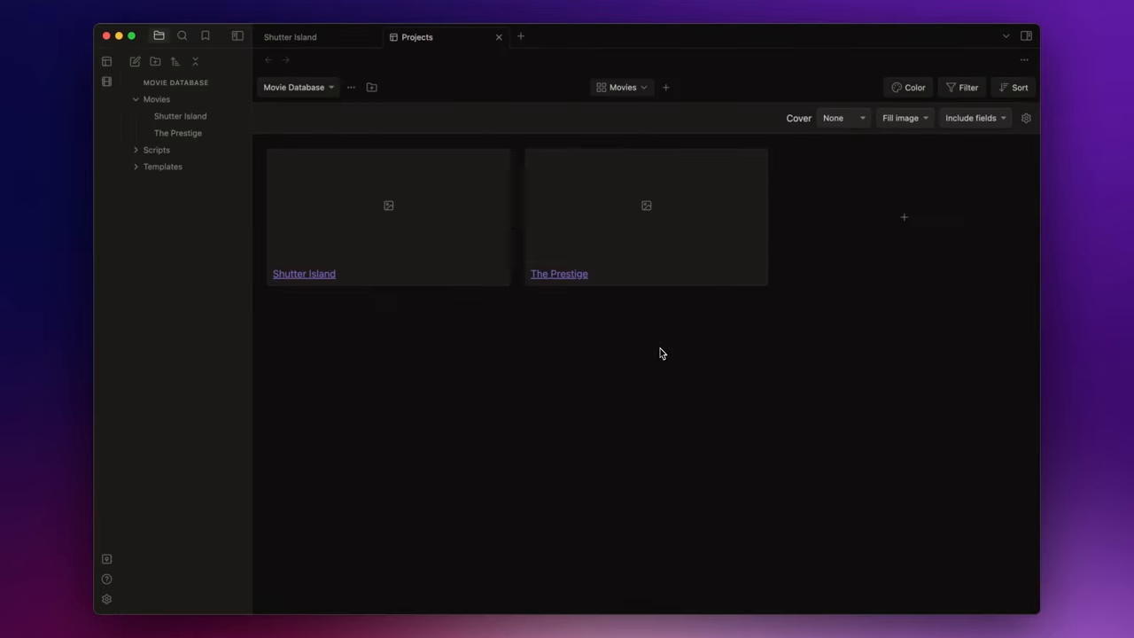
pyautogui.moveTo(638, 310)
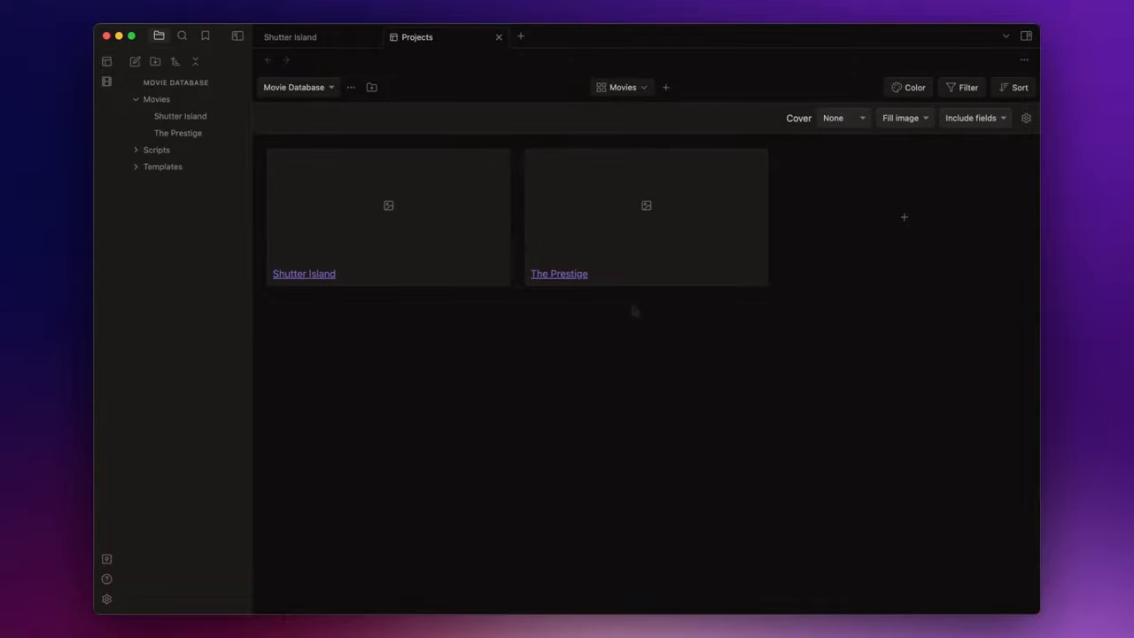
pyautogui.moveTo(865, 204)
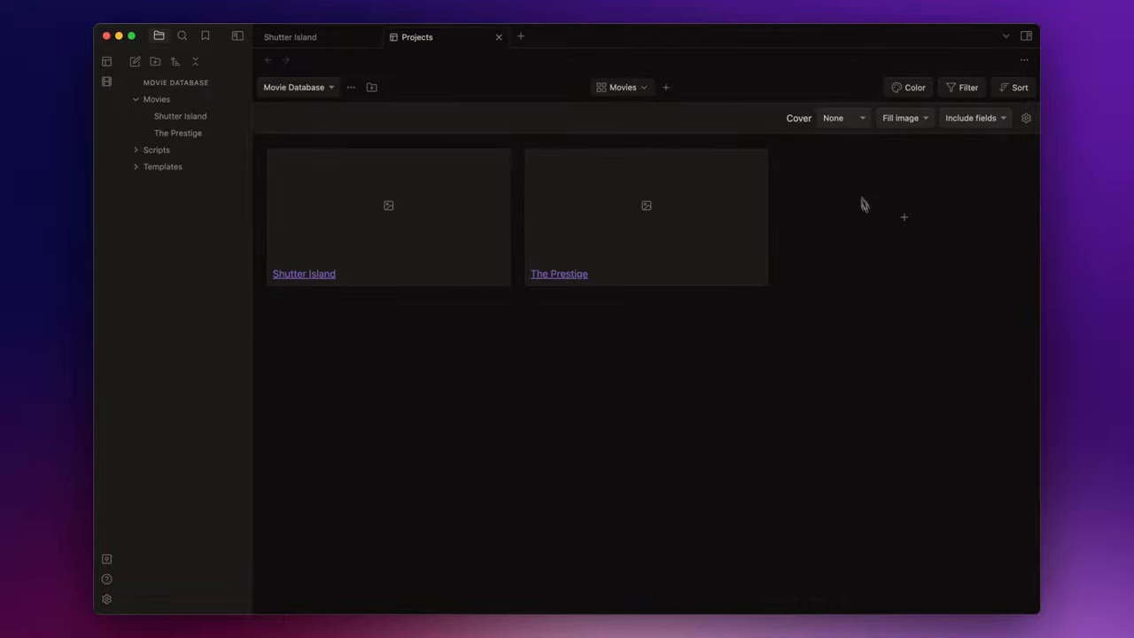
# Use the poster field as card cover, sized to fit the whole image.
pyautogui.click(840, 116)
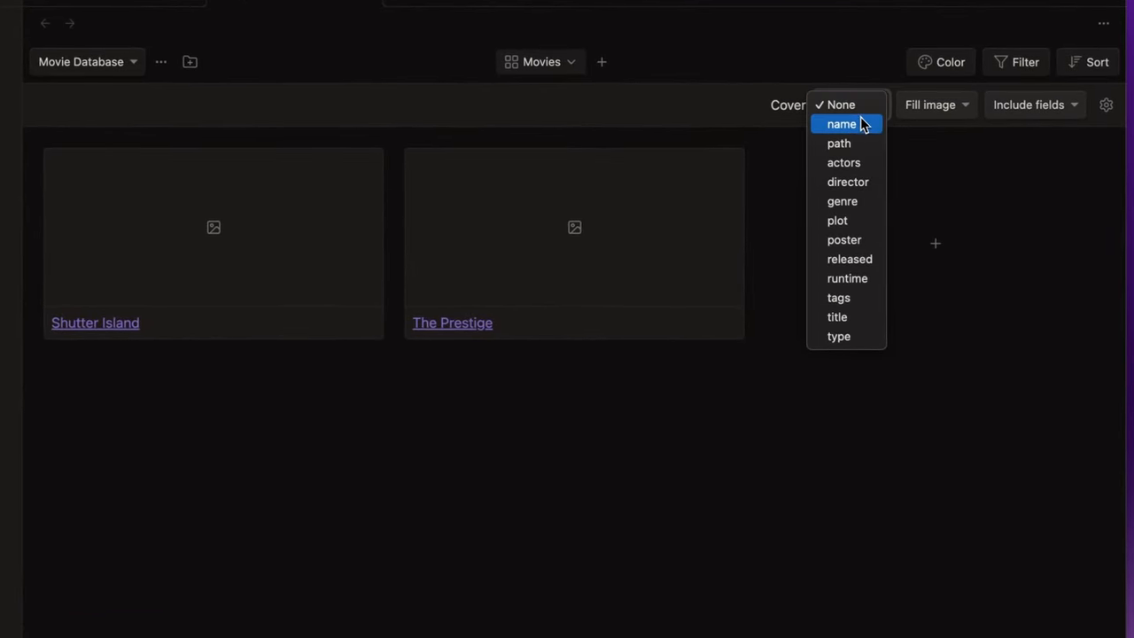
pyautogui.moveTo(843, 241)
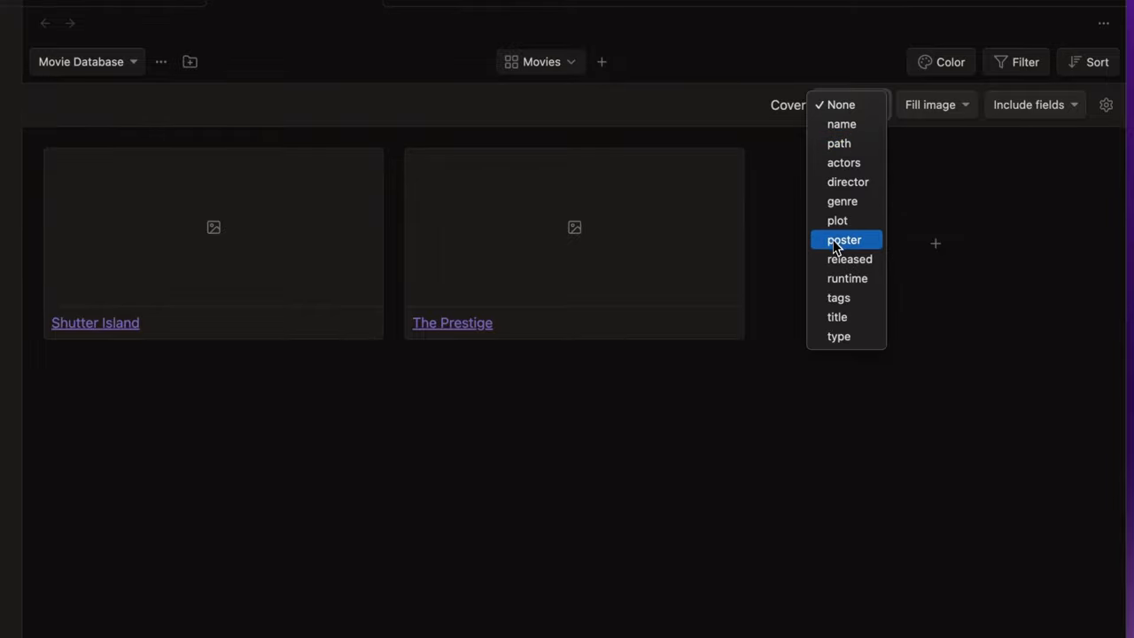
pyautogui.click(843, 239)
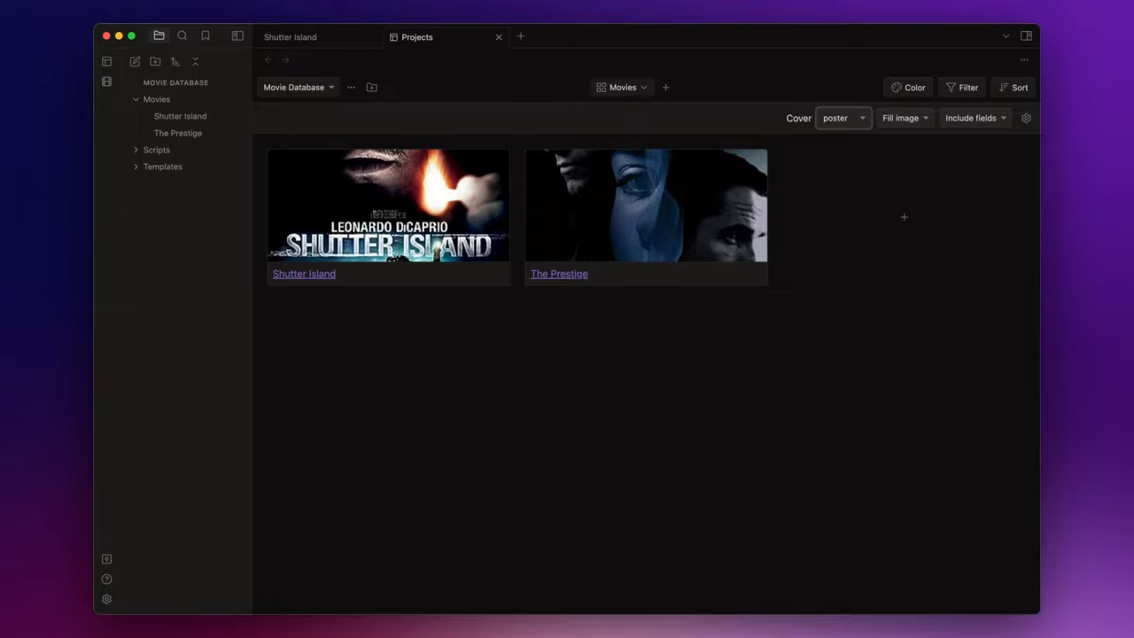
pyautogui.moveTo(903, 139)
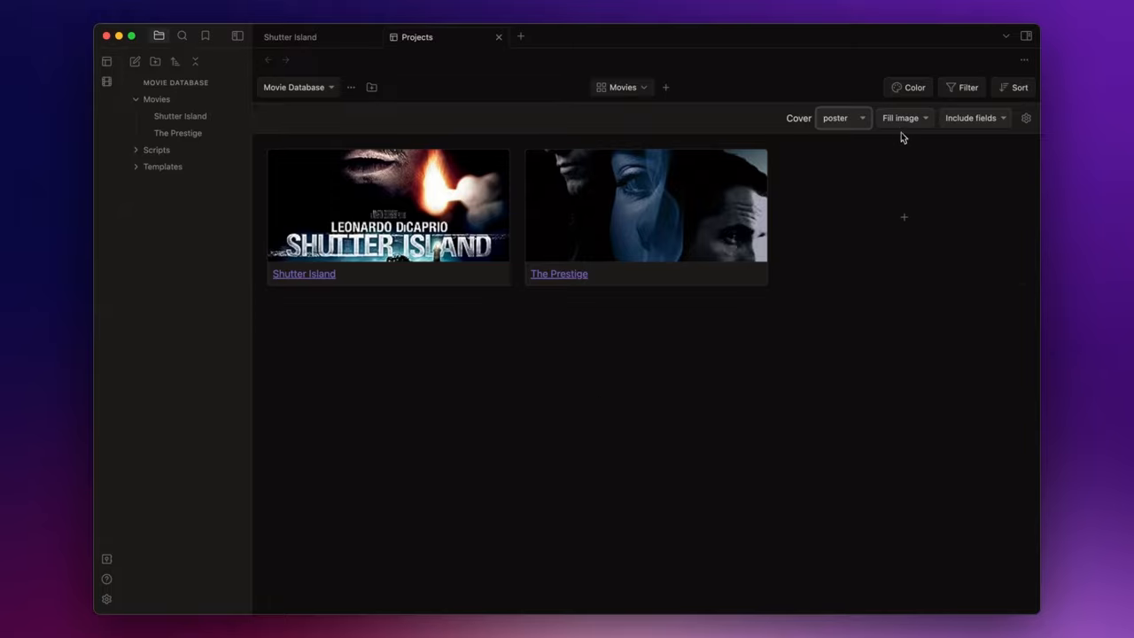
pyautogui.click(900, 117)
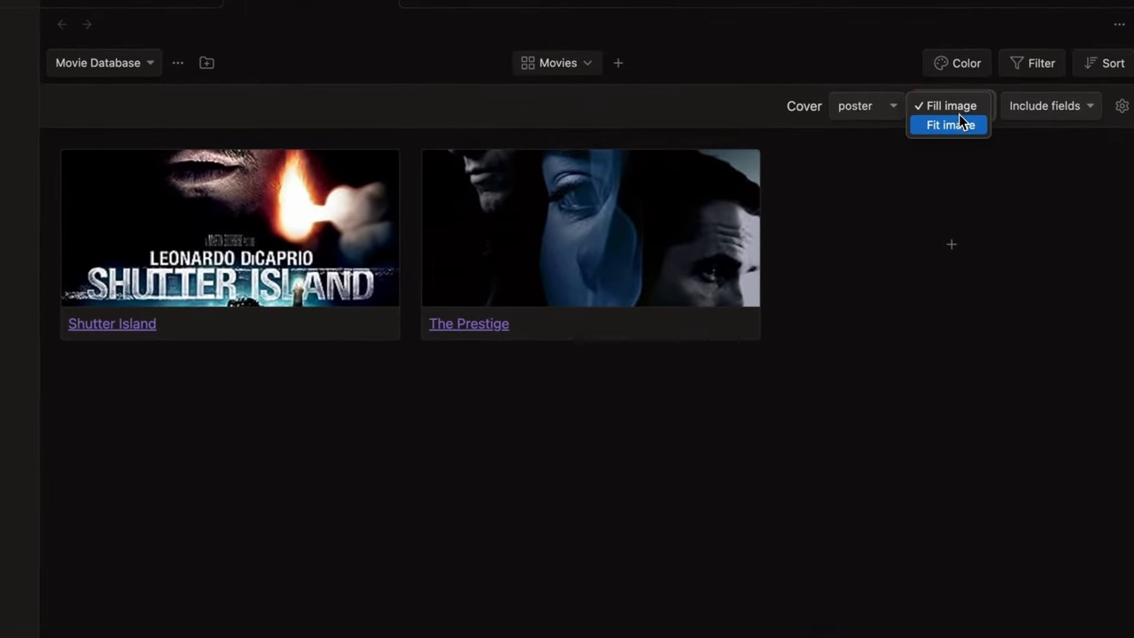
pyautogui.click(950, 124)
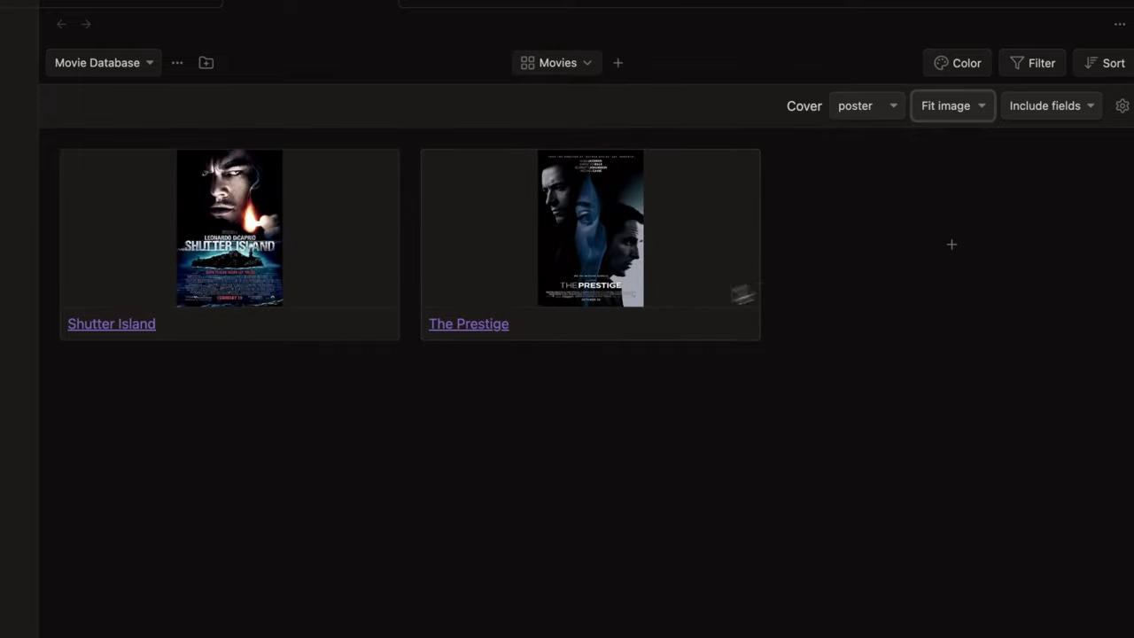
pyautogui.moveTo(609, 432)
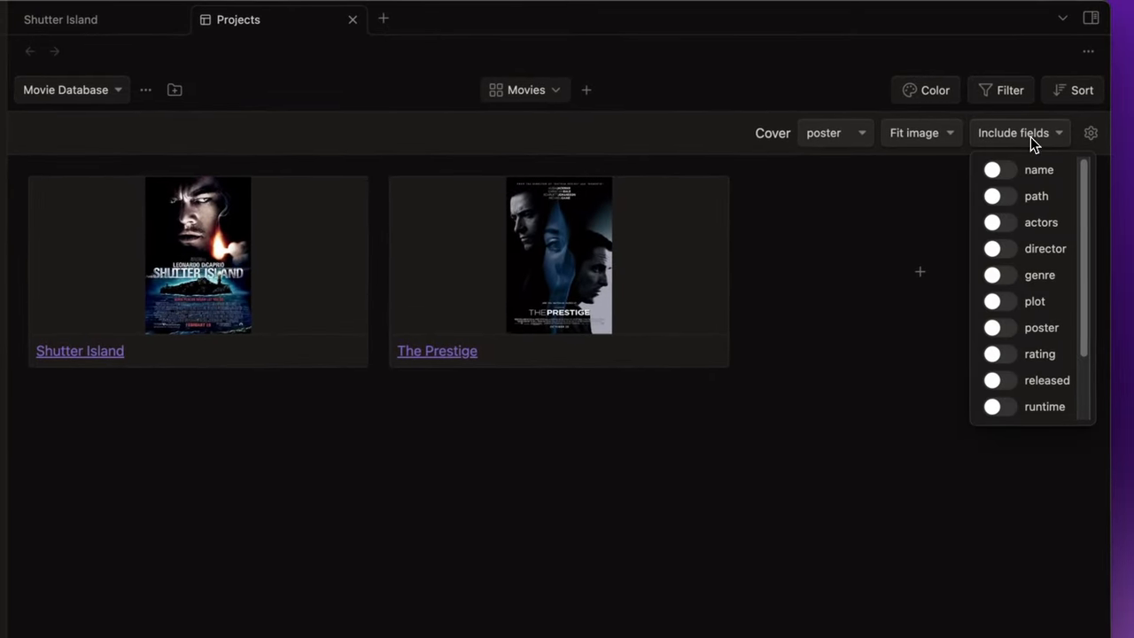
pyautogui.moveTo(1036, 355)
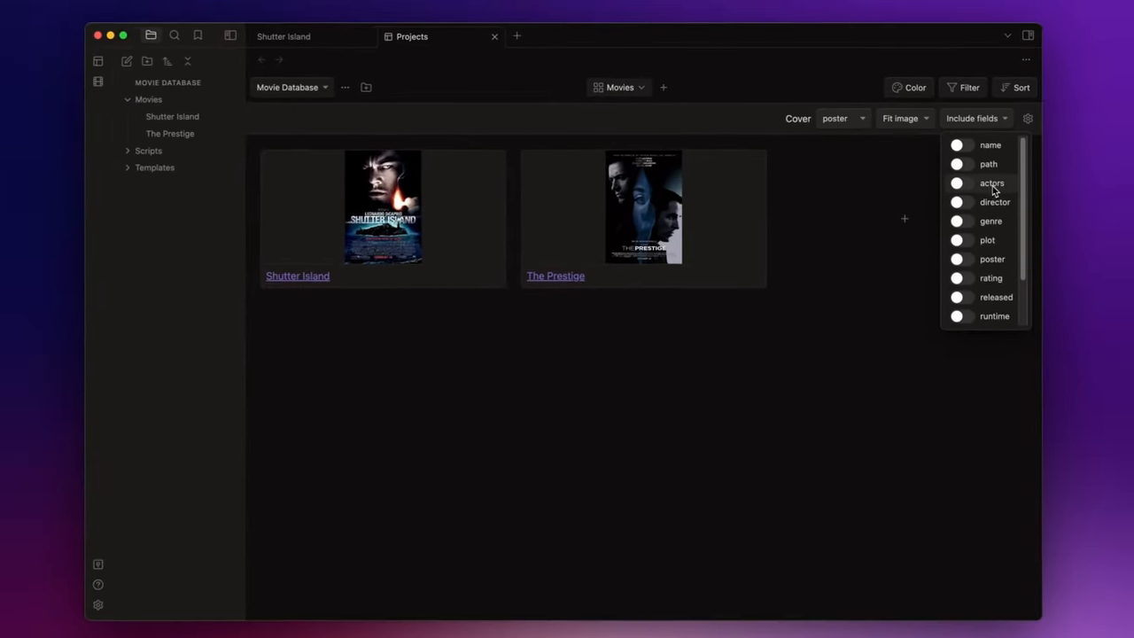
# Show actors, director, genre, rating and runtime fields on the gallery cards.
pyautogui.click(957, 183)
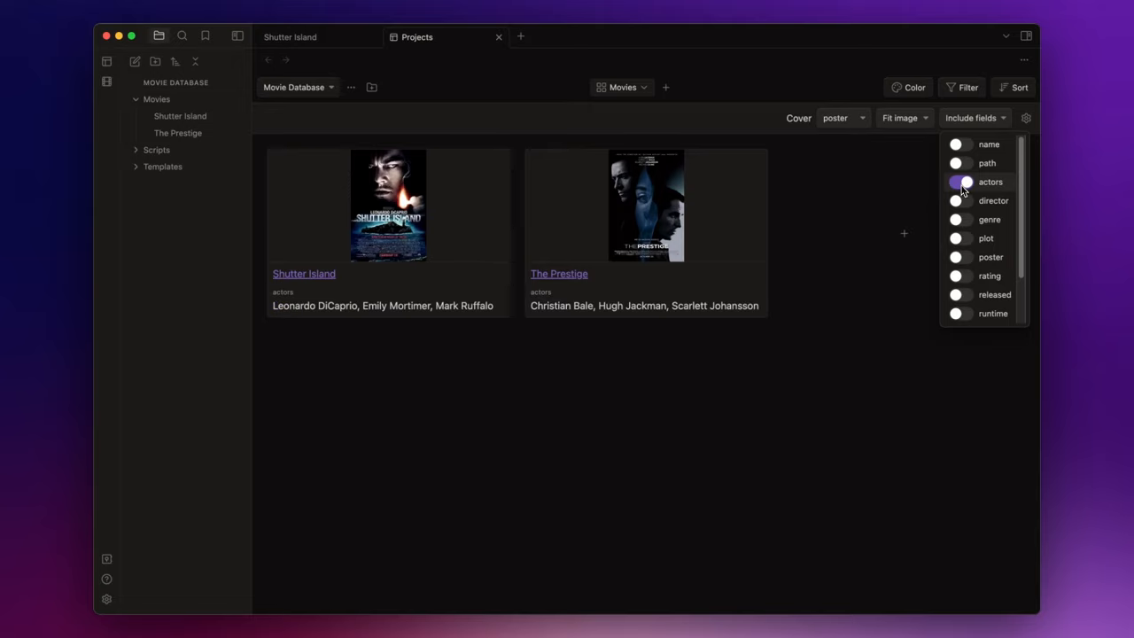
pyautogui.click(956, 200)
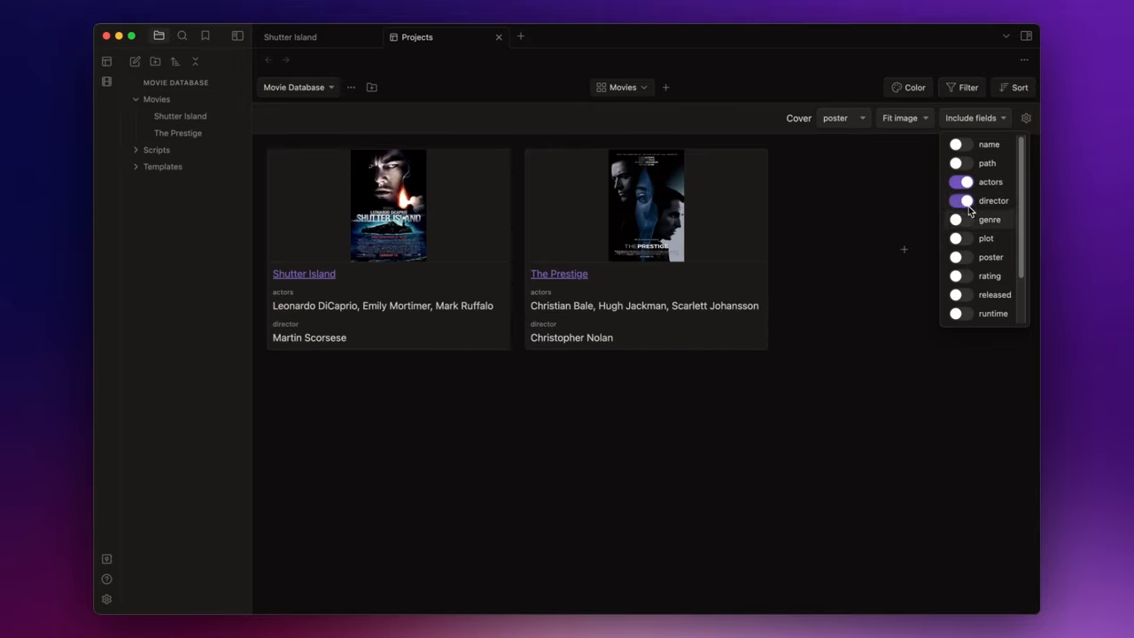
pyautogui.click(957, 220)
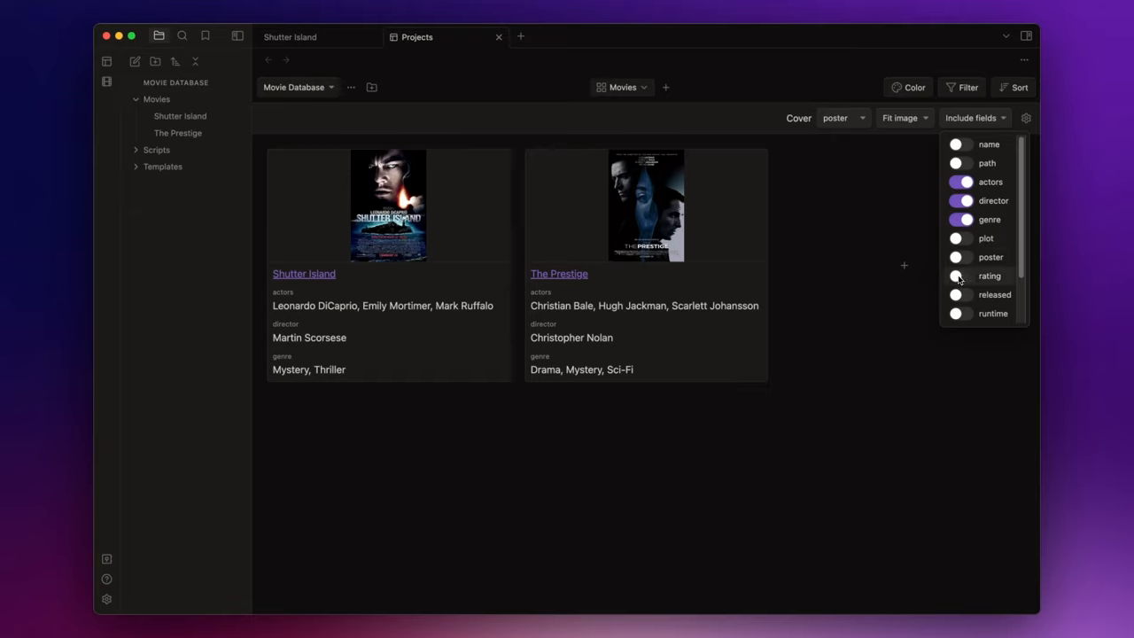
pyautogui.click(957, 276)
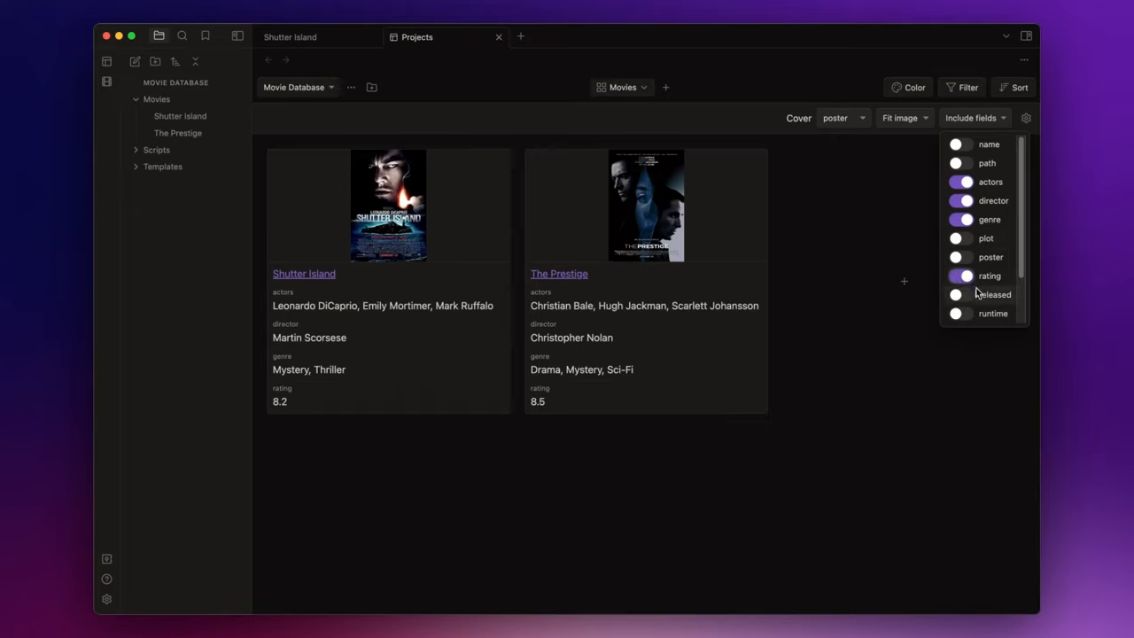
pyautogui.click(960, 312)
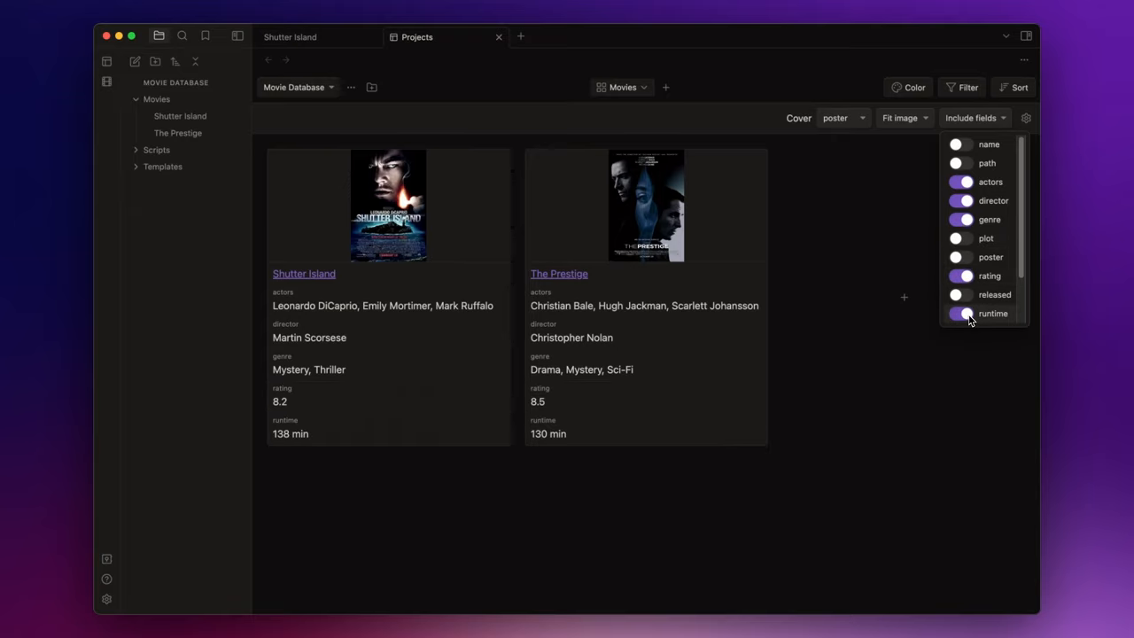